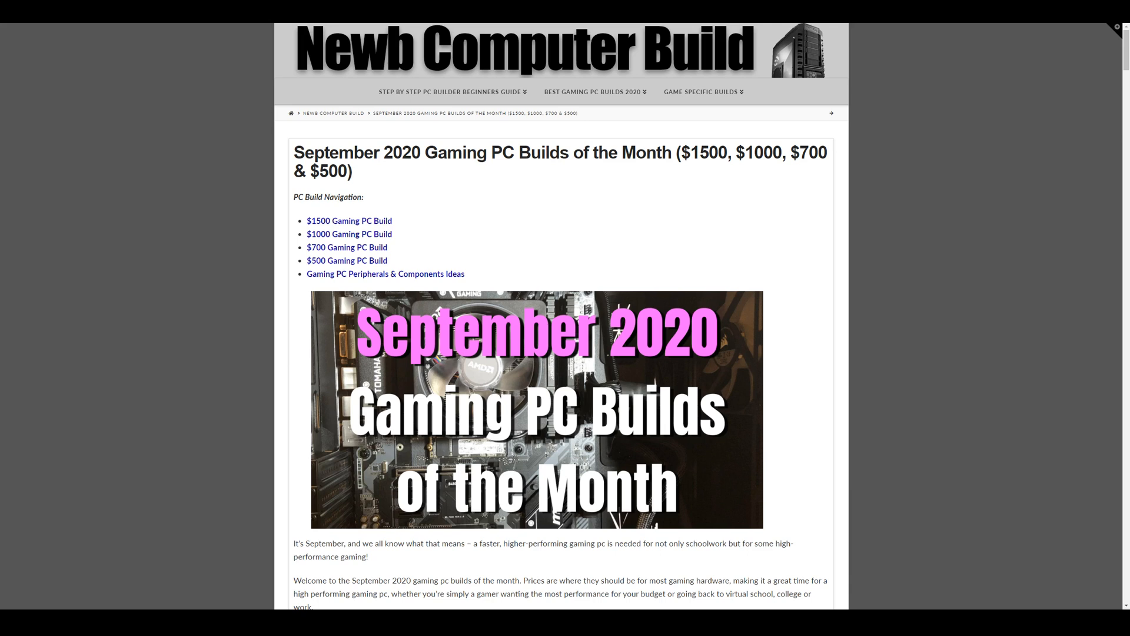
{"action": "mouse_move", "coordinate": [844, 211]}
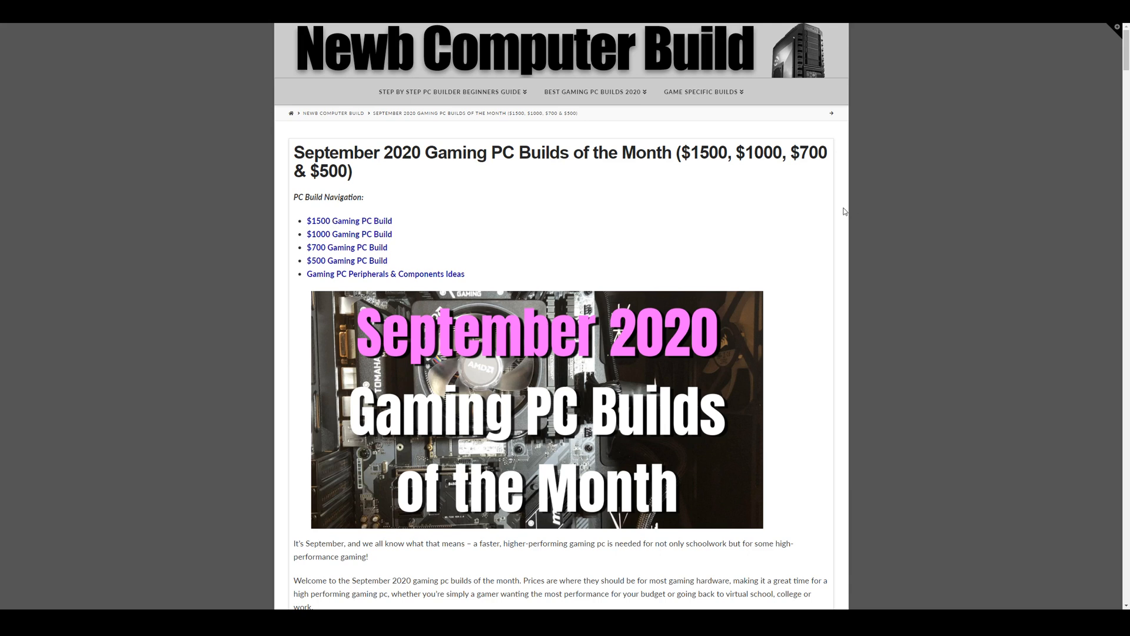
Scroll to the $1500 build's CPU ($279.99), cooler and motherboard ($189.99) entries.
{"action": "scroll", "scroll_direction": "down", "scroll_amount": 3}
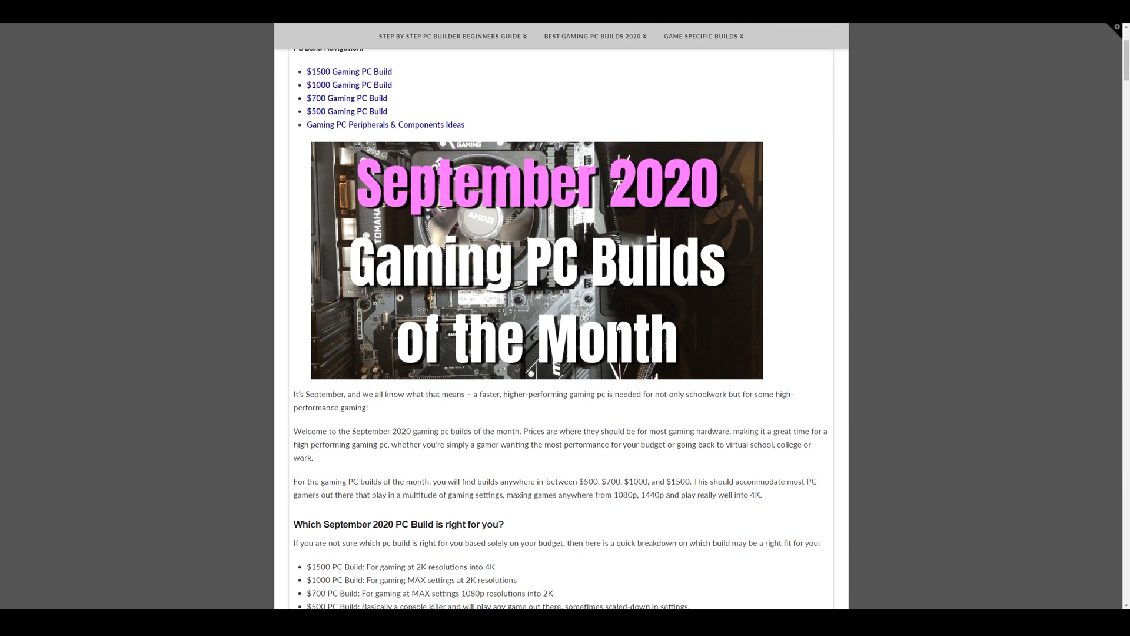
{"action": "scroll", "scroll_direction": "up", "scroll_amount": 3}
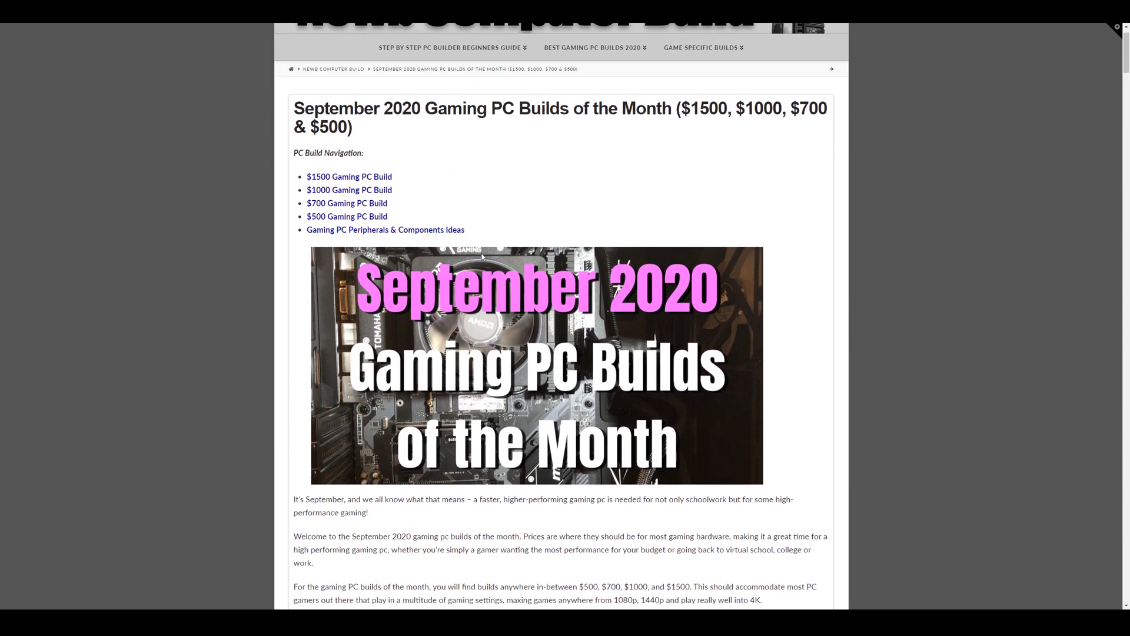
{"action": "mouse_move", "coordinate": [283, 171]}
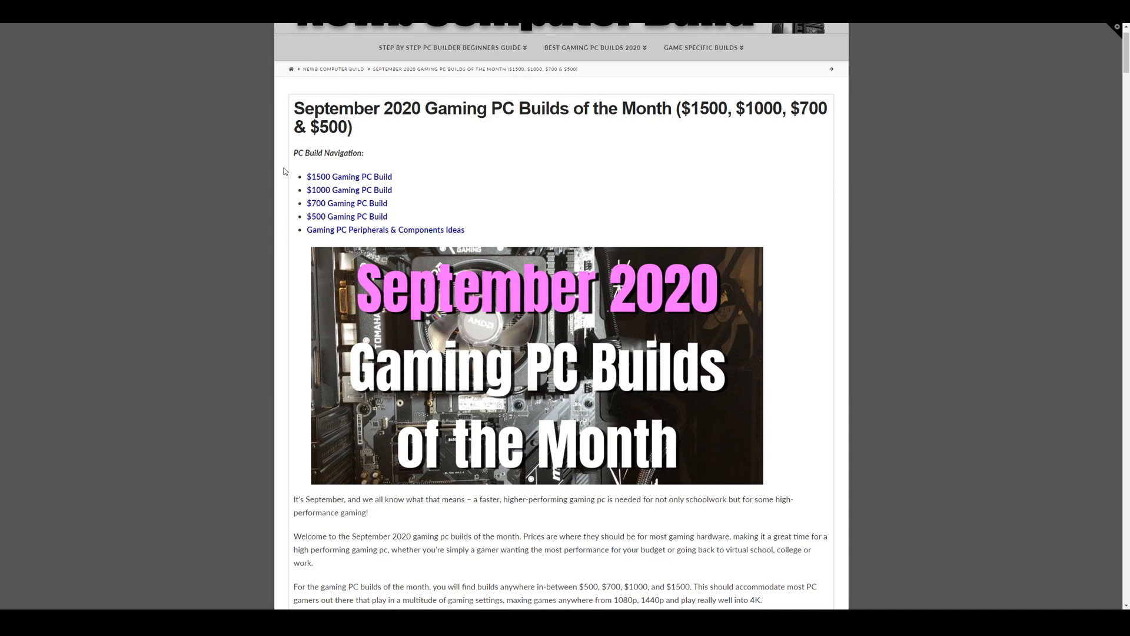
{"action": "mouse_move", "coordinate": [244, 206]}
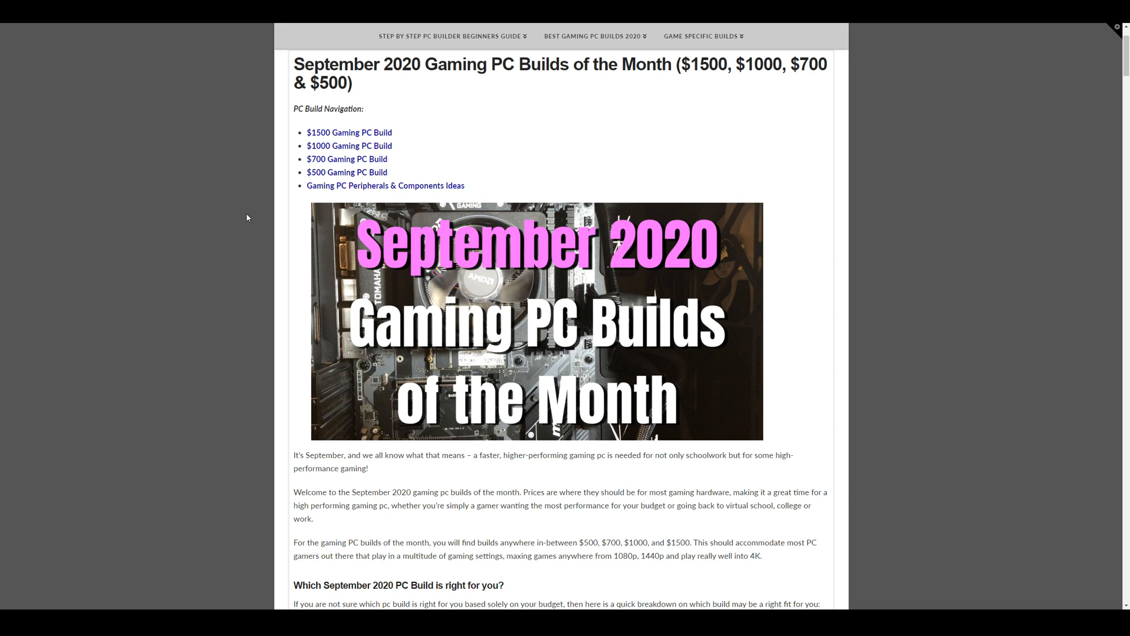
{"action": "scroll", "scroll_direction": "up", "scroll_amount": 3}
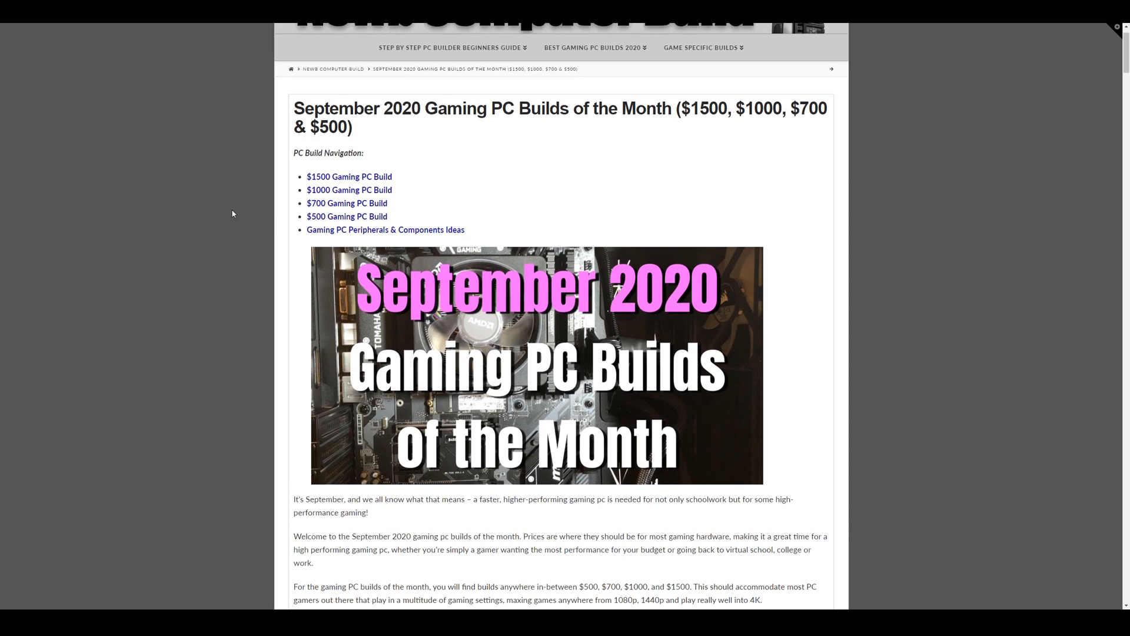
{"action": "mouse_move", "coordinate": [244, 199]}
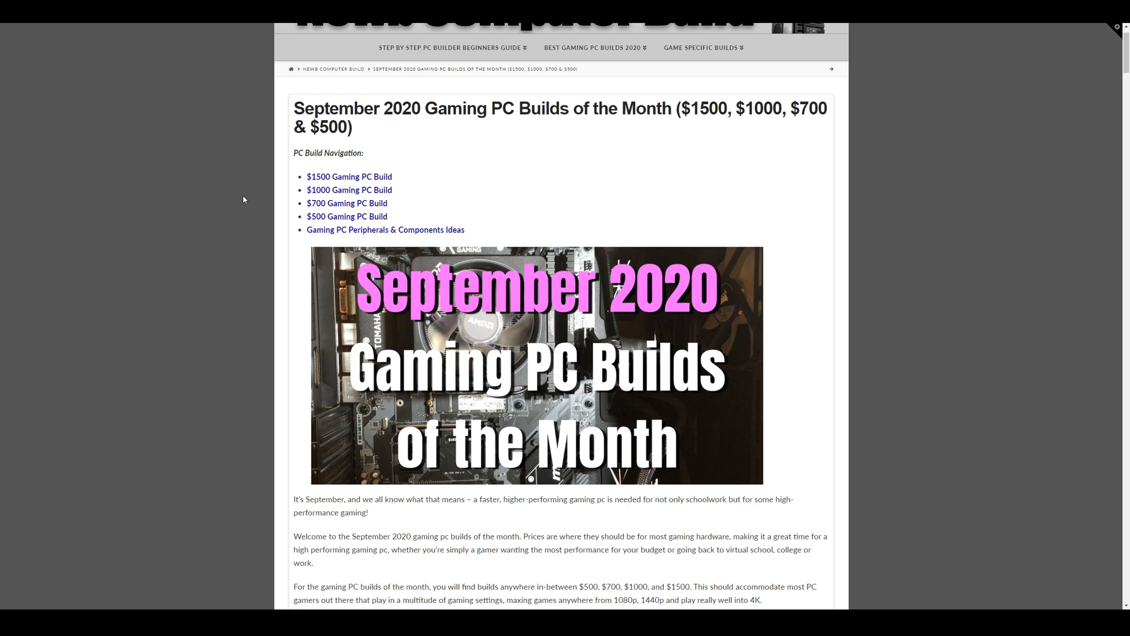
{"action": "mouse_move", "coordinate": [264, 186]}
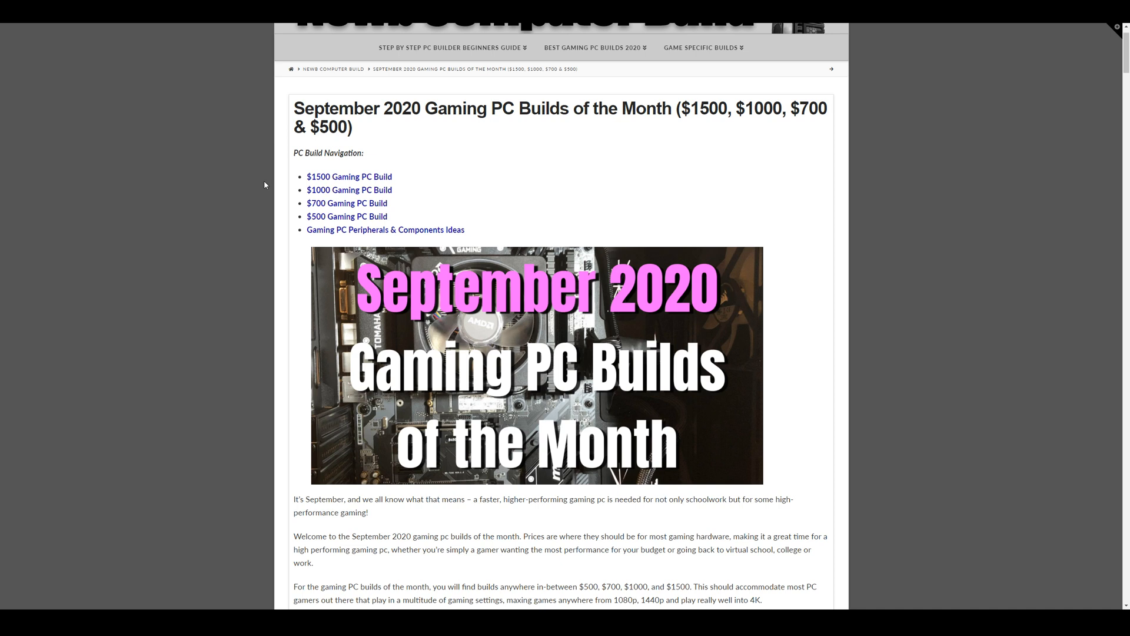
{"action": "mouse_move", "coordinate": [270, 182]}
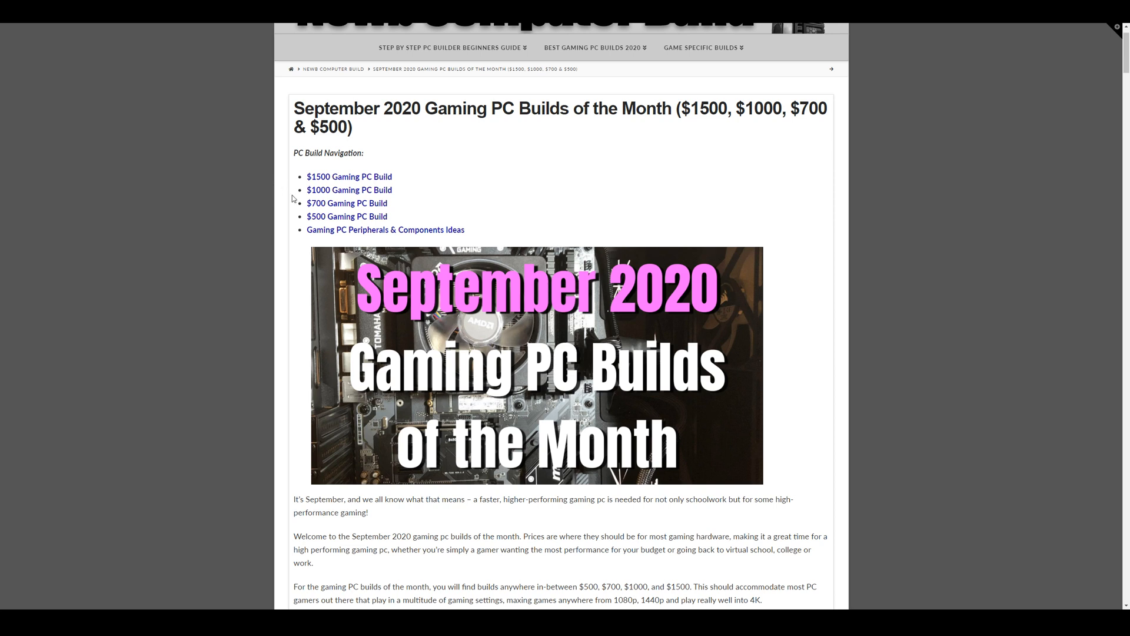
{"action": "mouse_move", "coordinate": [280, 192]}
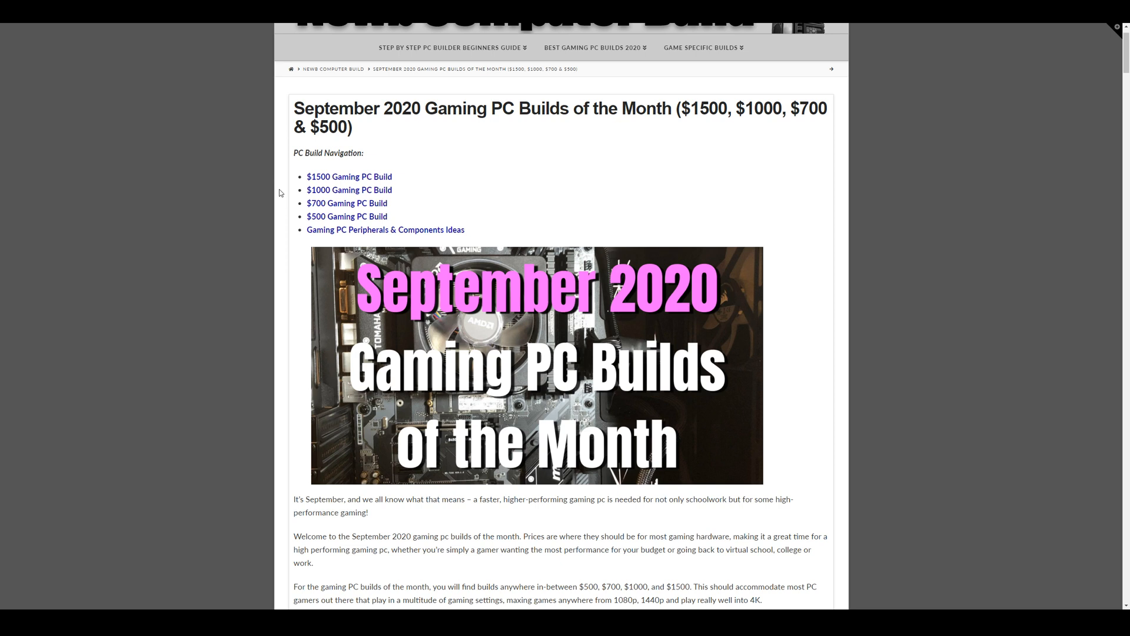
{"action": "mouse_move", "coordinate": [293, 202]}
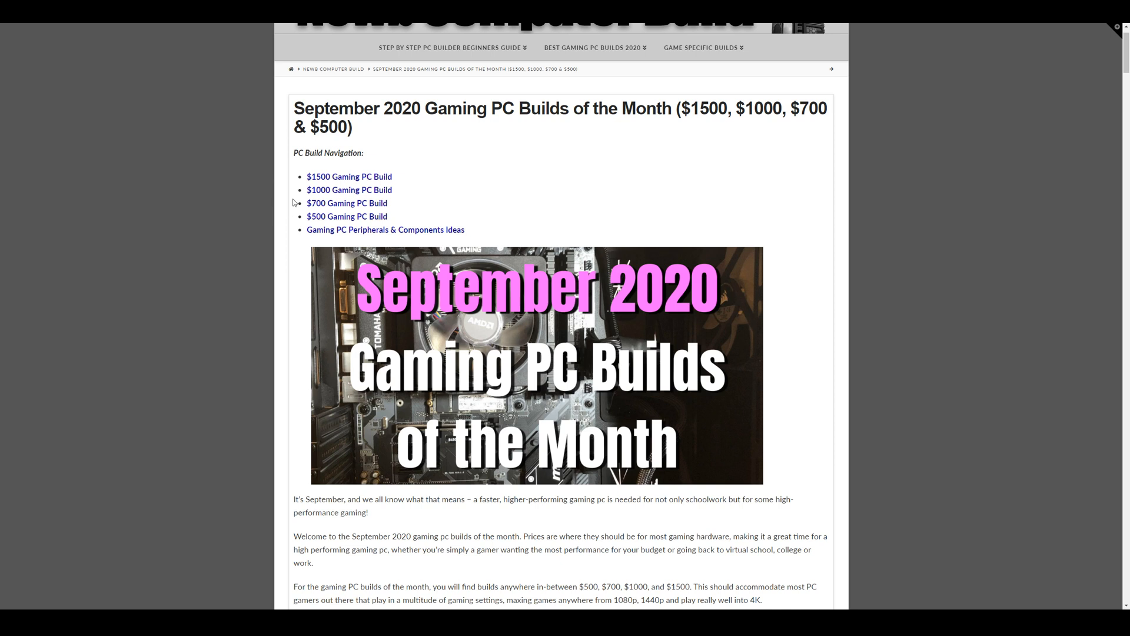
{"action": "mouse_move", "coordinate": [255, 202]}
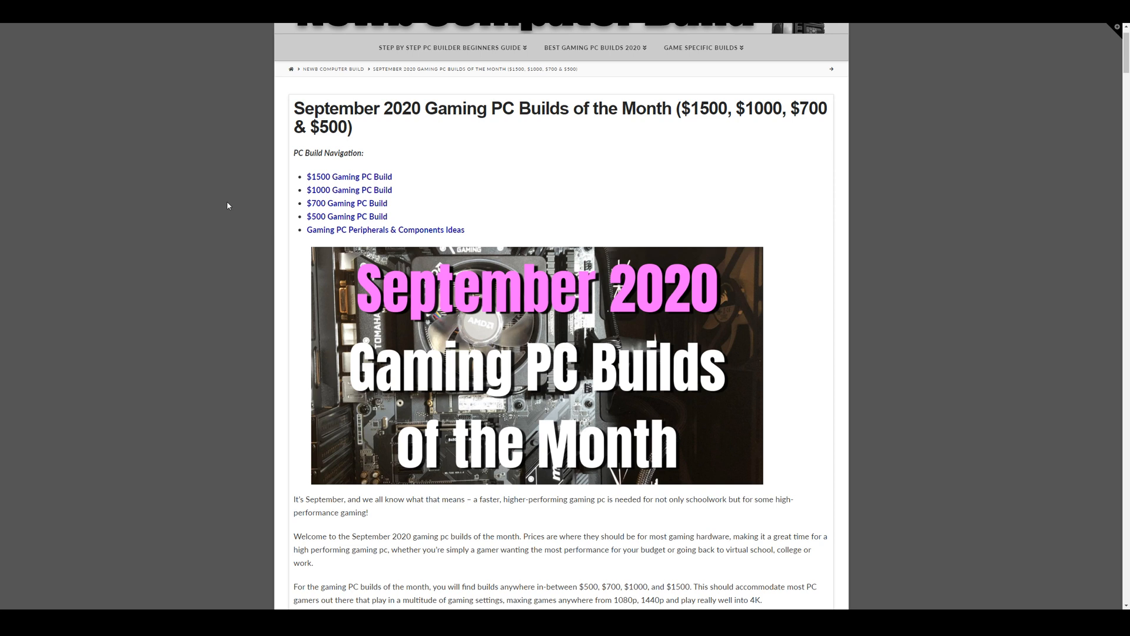
{"action": "mouse_move", "coordinate": [263, 207]}
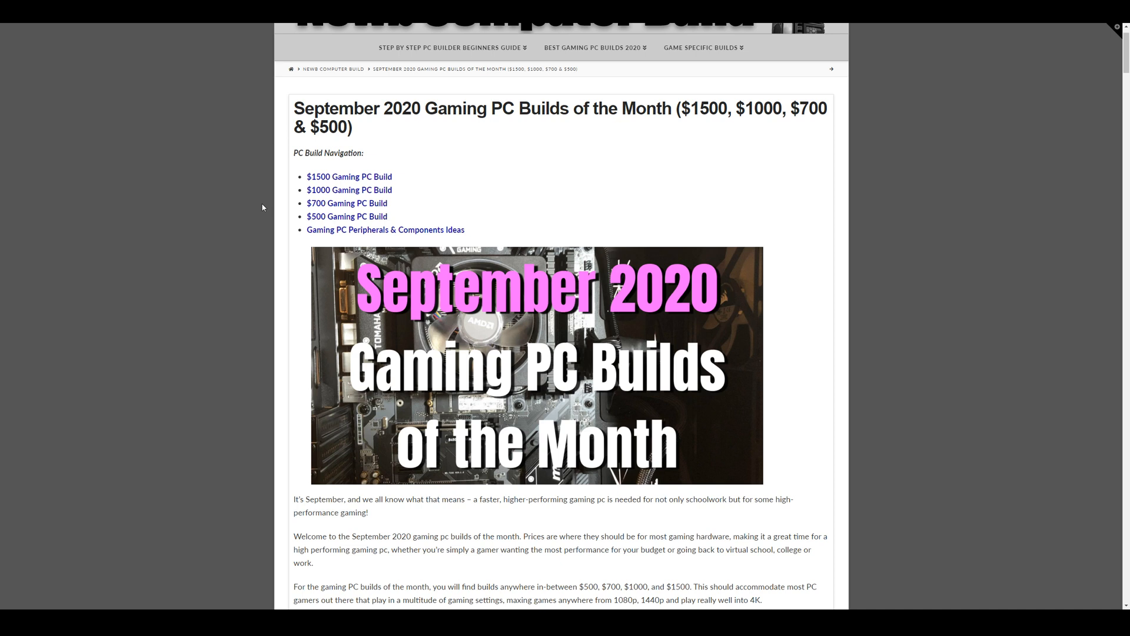
{"action": "mouse_move", "coordinate": [277, 196]}
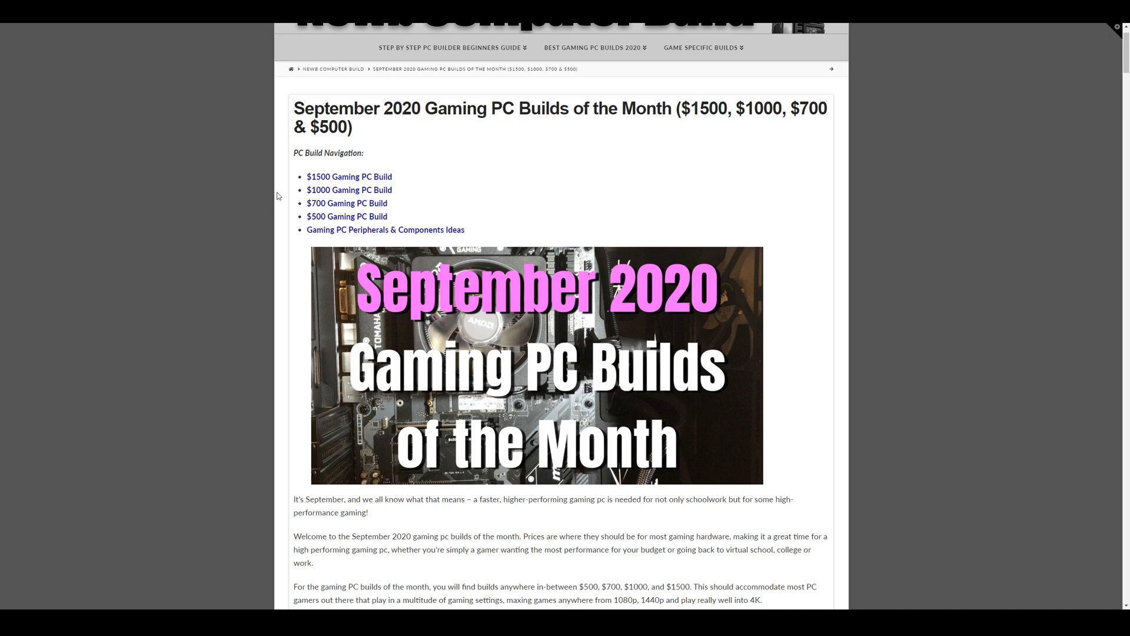
{"action": "mouse_move", "coordinate": [258, 206]}
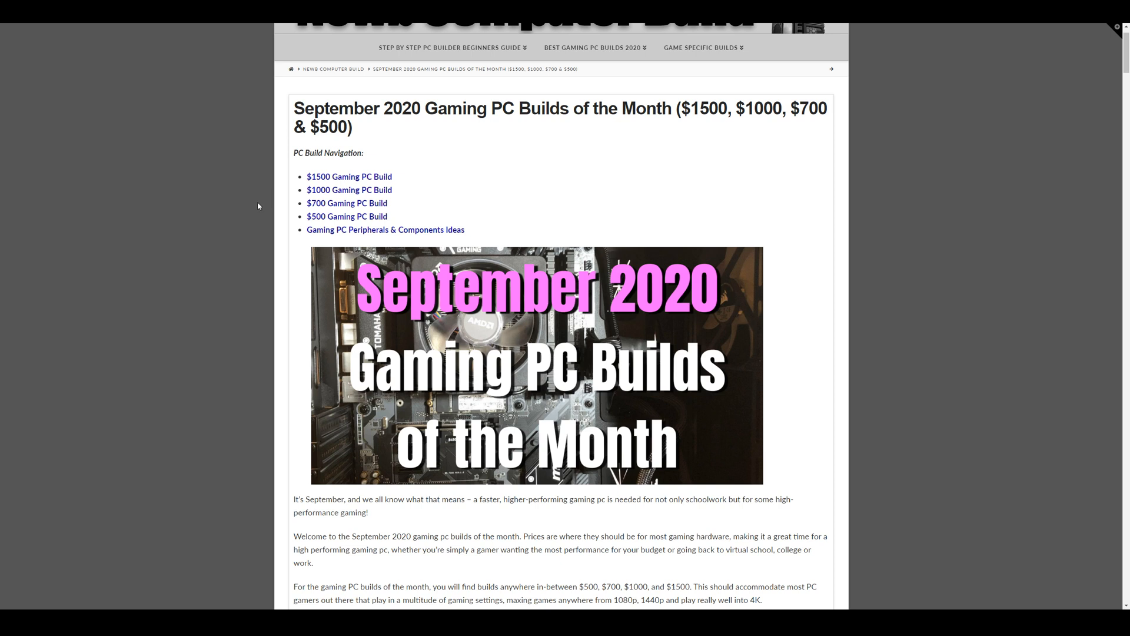
{"action": "mouse_move", "coordinate": [270, 190]}
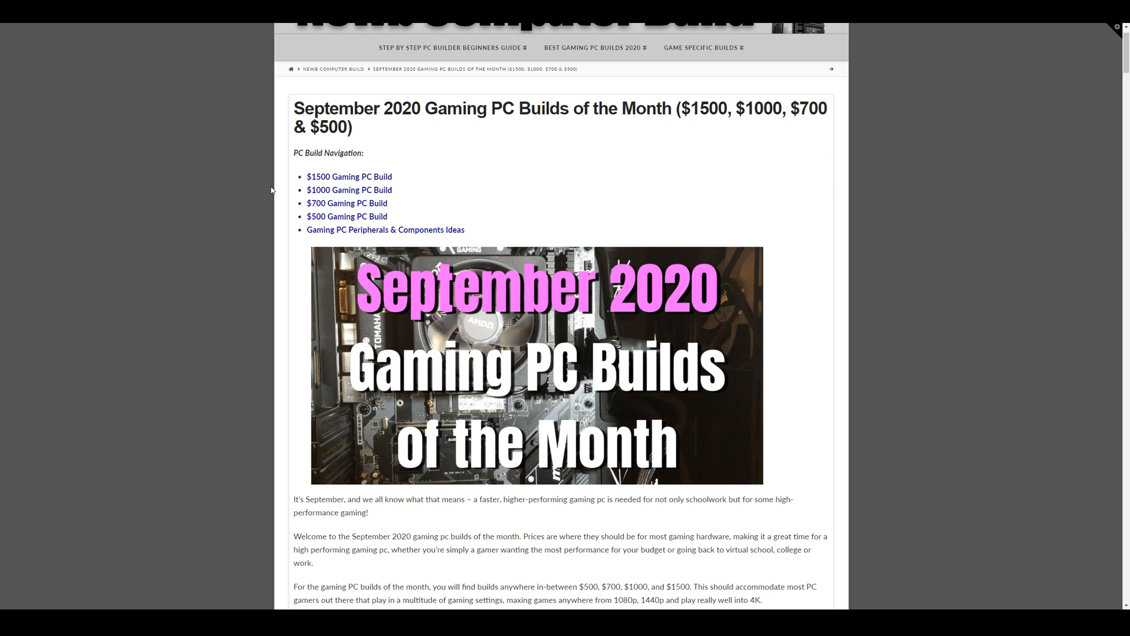
{"action": "mouse_move", "coordinate": [257, 190]}
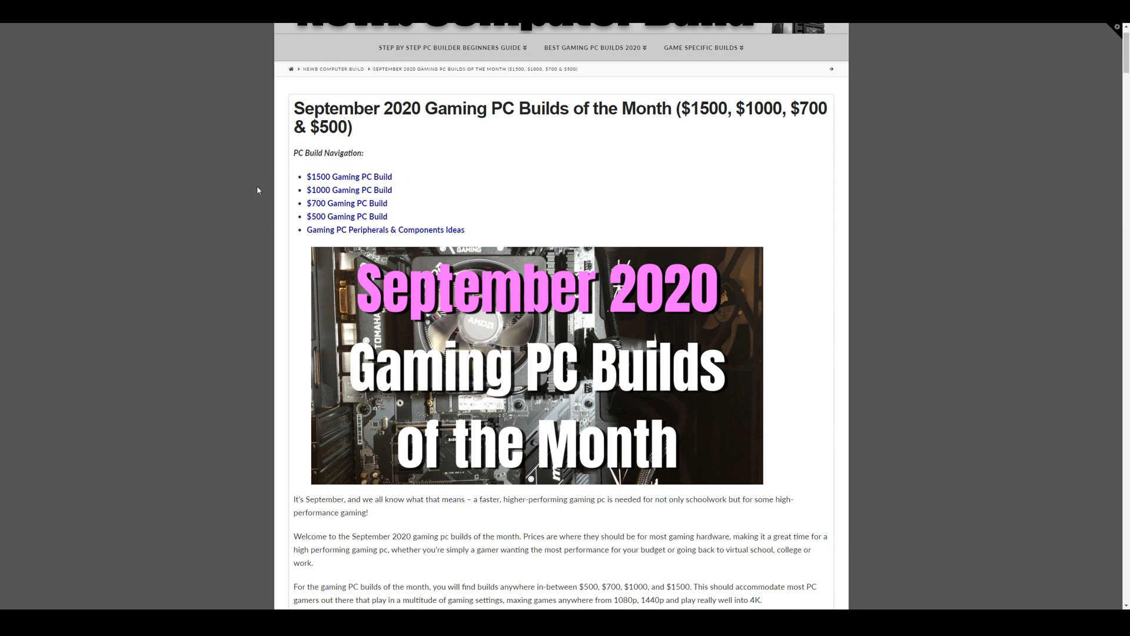
{"action": "mouse_move", "coordinate": [261, 225]}
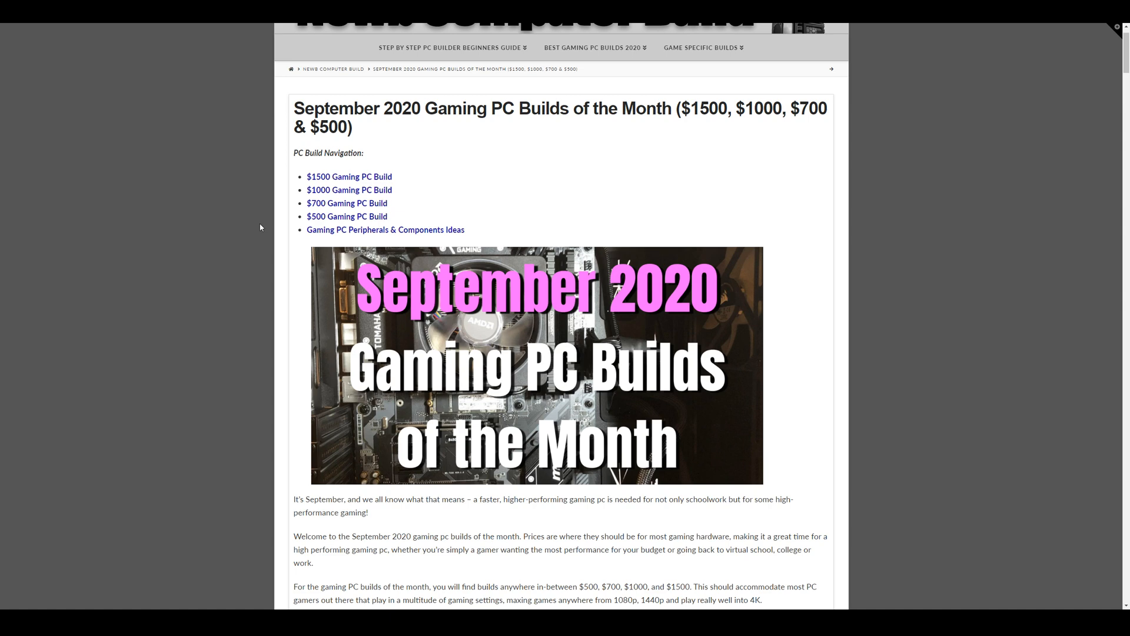
{"action": "scroll", "scroll_direction": "down", "scroll_amount": 3}
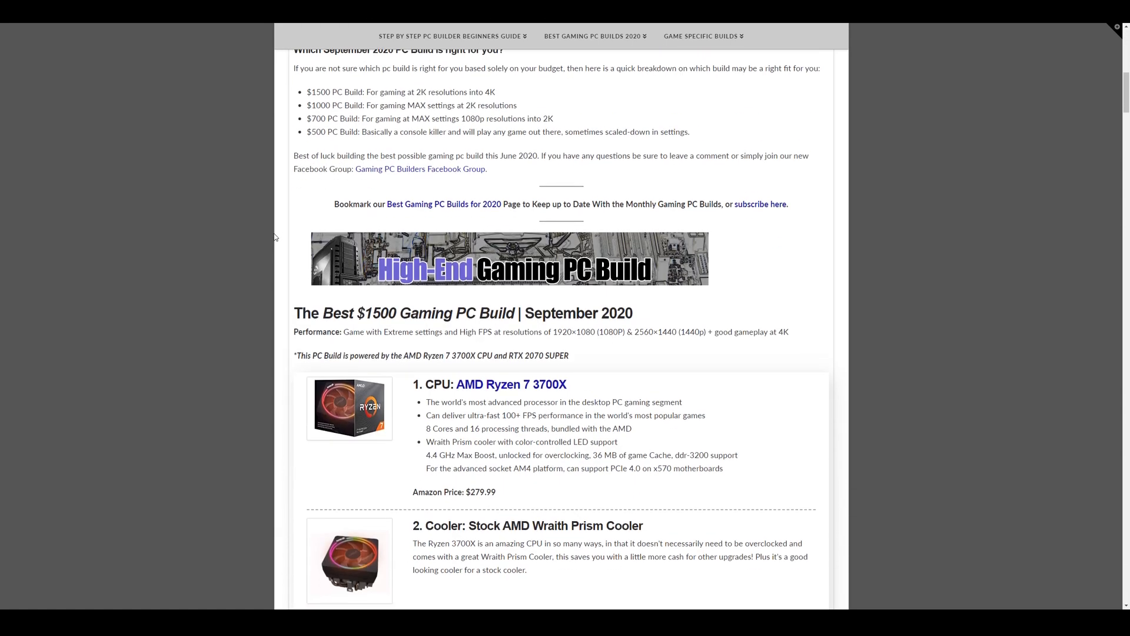
{"action": "scroll", "scroll_direction": "down", "scroll_amount": 3}
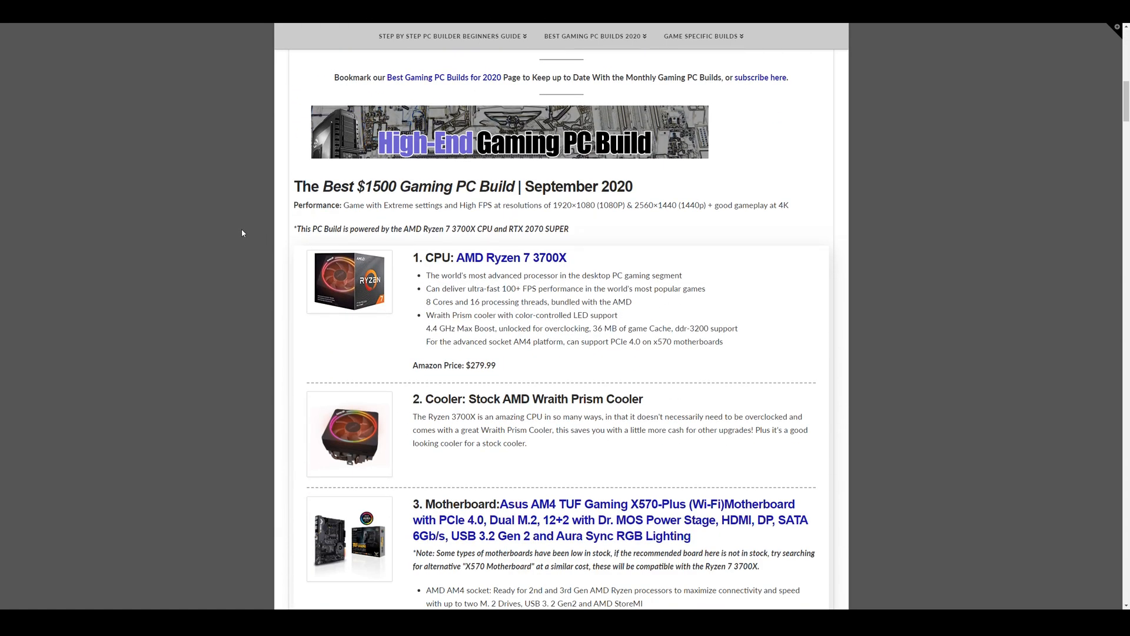
{"action": "scroll", "scroll_direction": "down", "scroll_amount": 3}
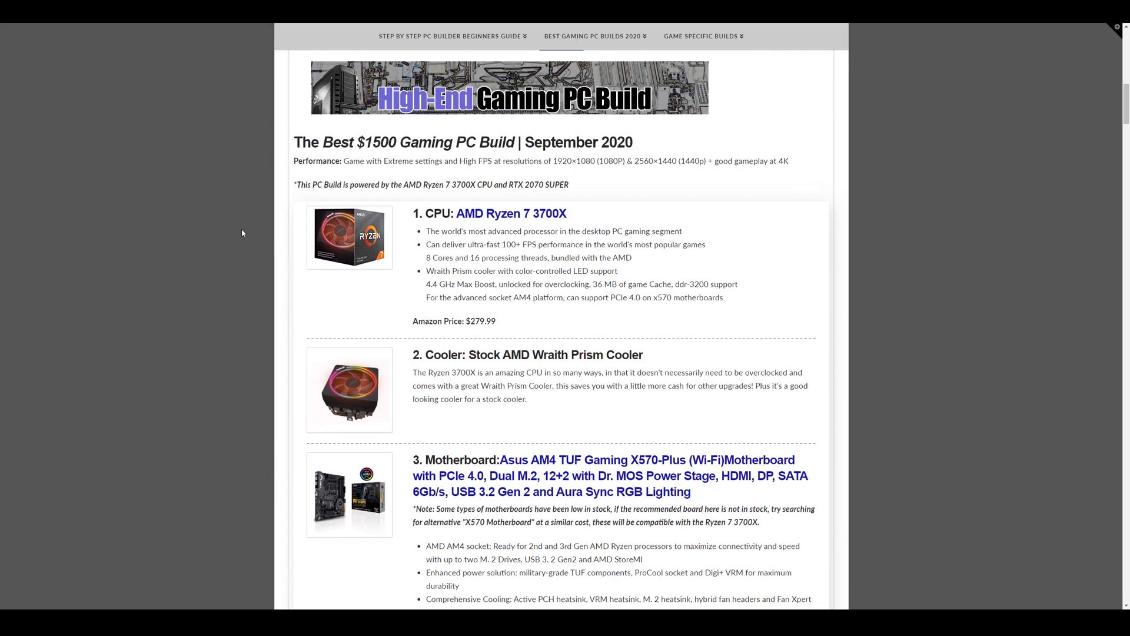
{"action": "scroll", "scroll_direction": "down", "scroll_amount": 3}
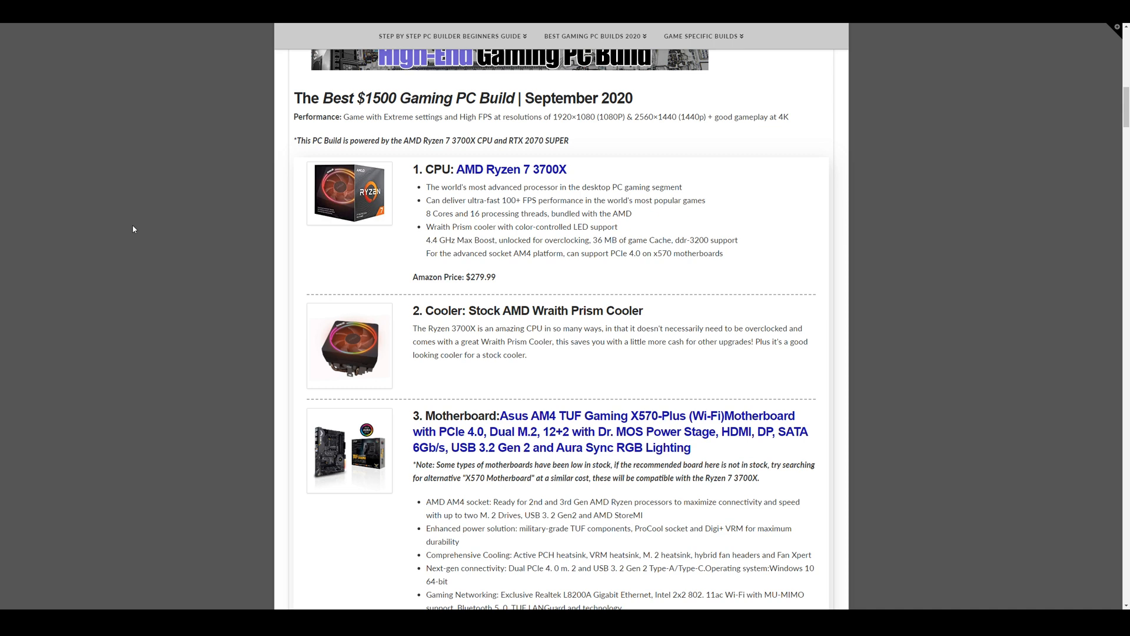
{"action": "mouse_move", "coordinate": [180, 228]}
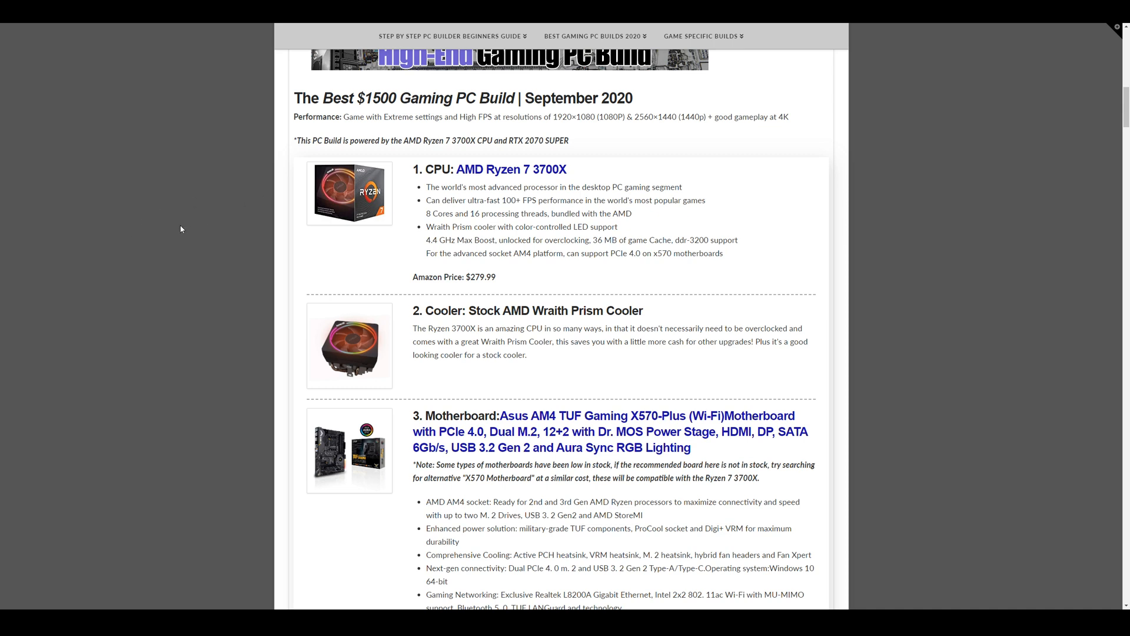
{"action": "mouse_move", "coordinate": [213, 246]}
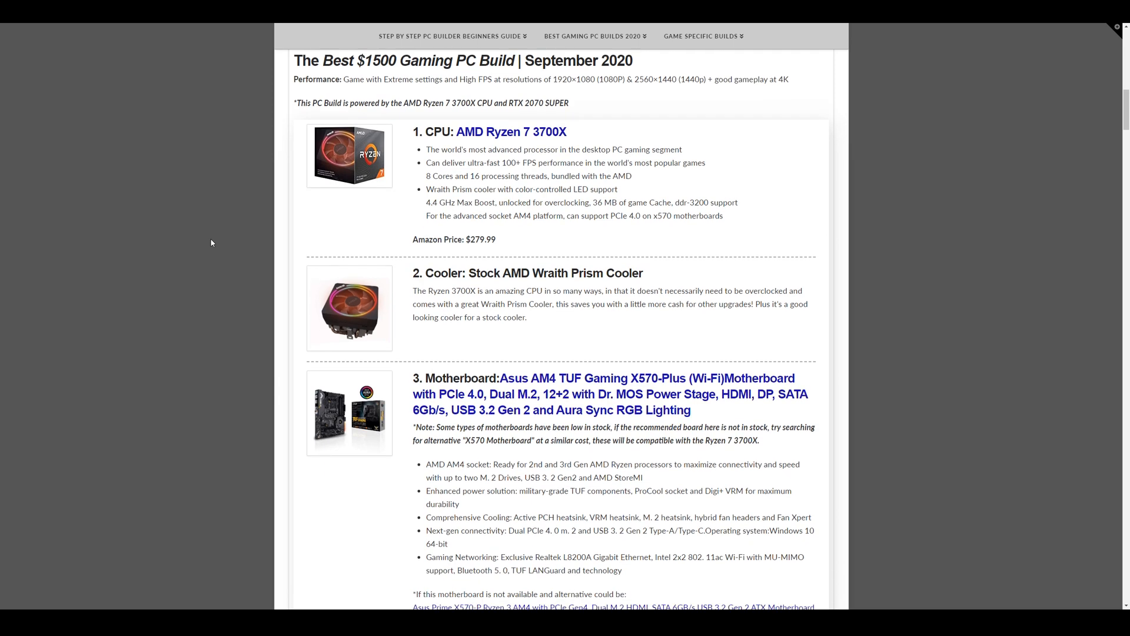
{"action": "scroll", "scroll_direction": "down", "scroll_amount": 3}
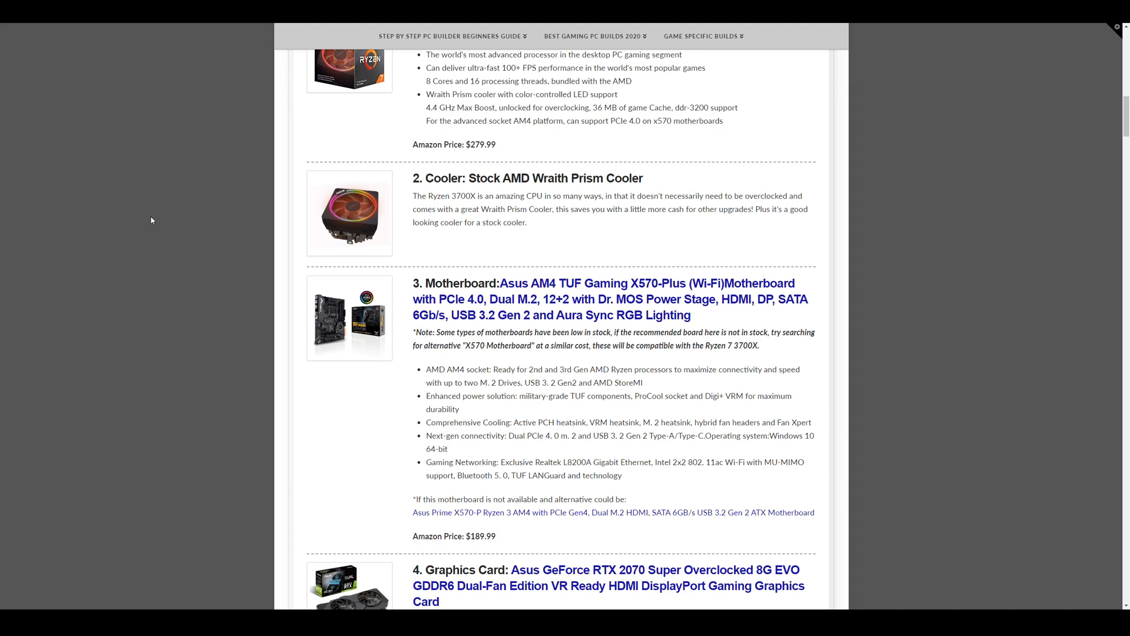
{"action": "mouse_move", "coordinate": [233, 234]}
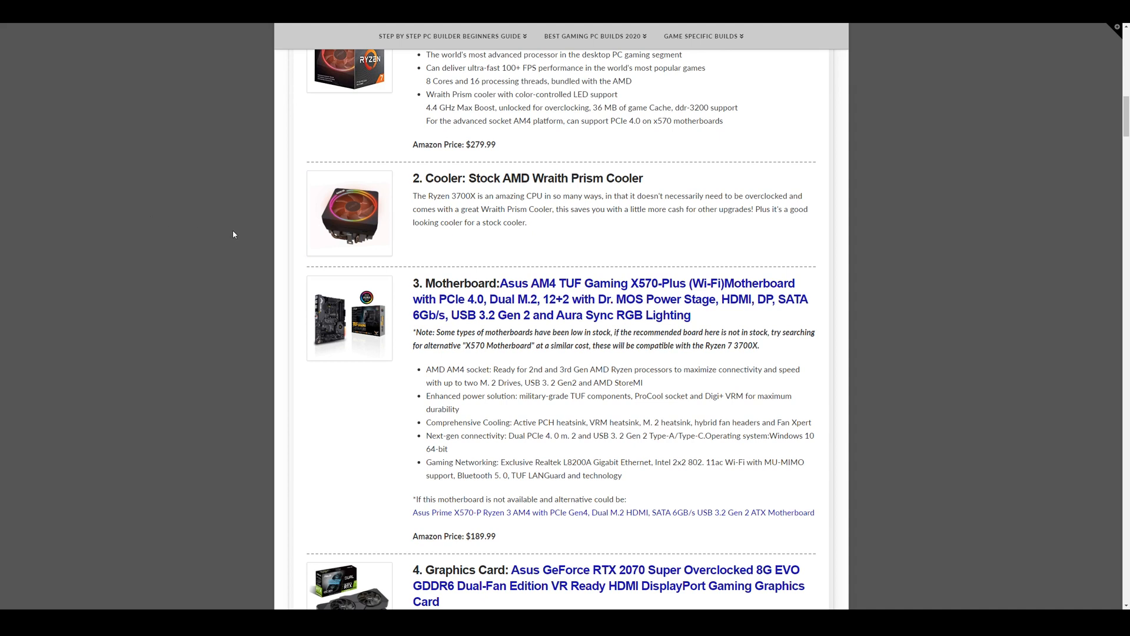
{"action": "mouse_move", "coordinate": [225, 228]}
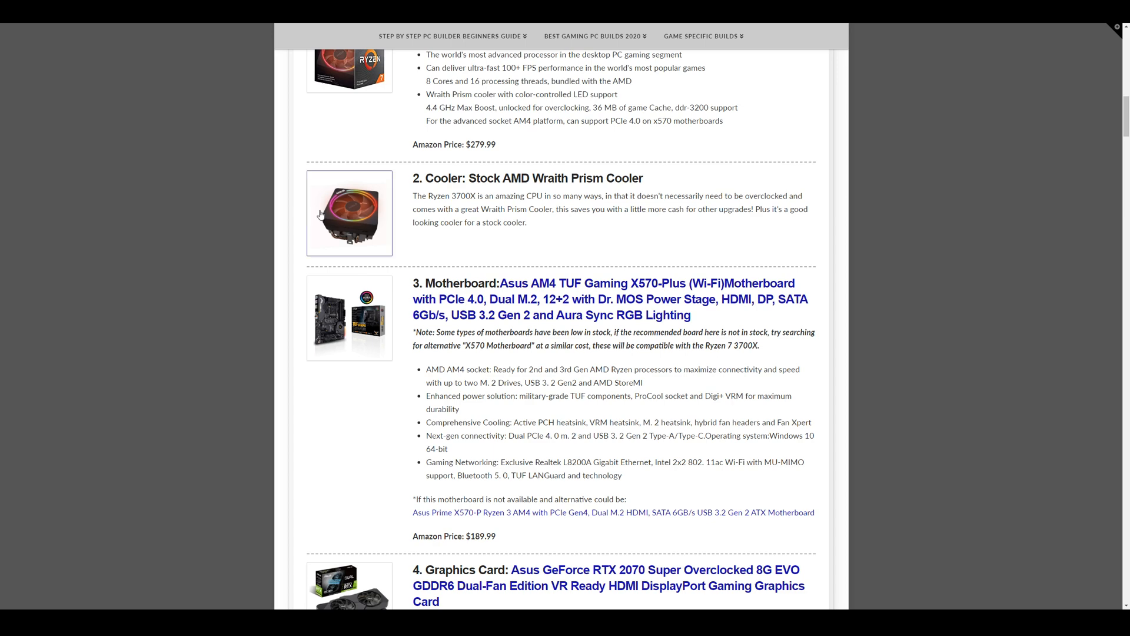
{"action": "mouse_move", "coordinate": [334, 215]}
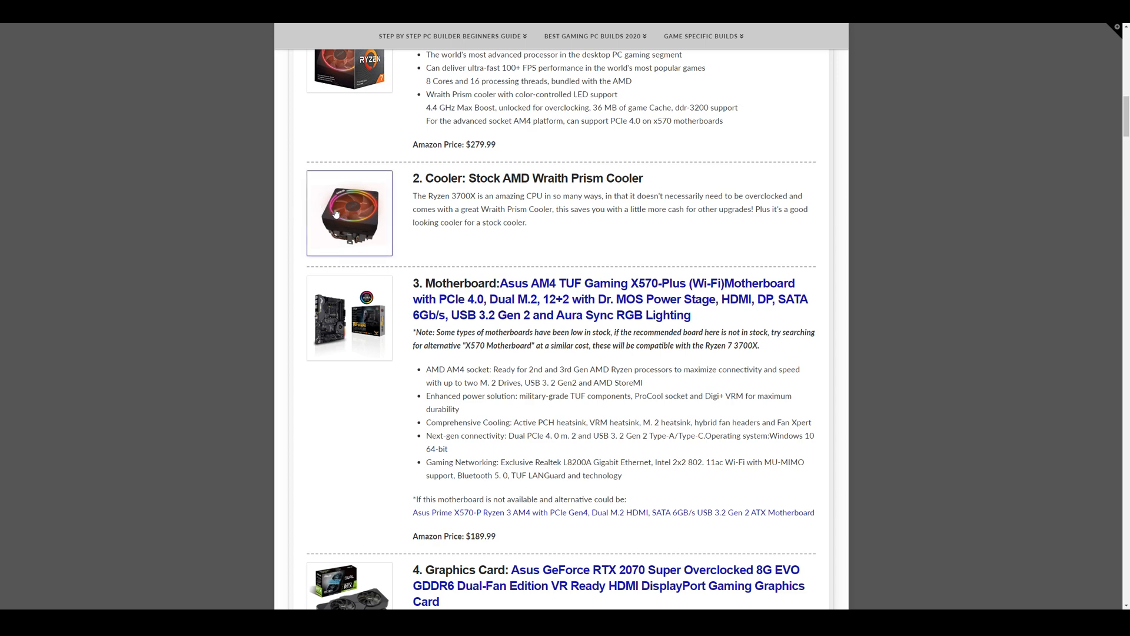
Scroll past the $1500 build's RAM and SSD to the power supply, case and $1465 estimate.
{"action": "scroll", "scroll_direction": "down", "scroll_amount": 3}
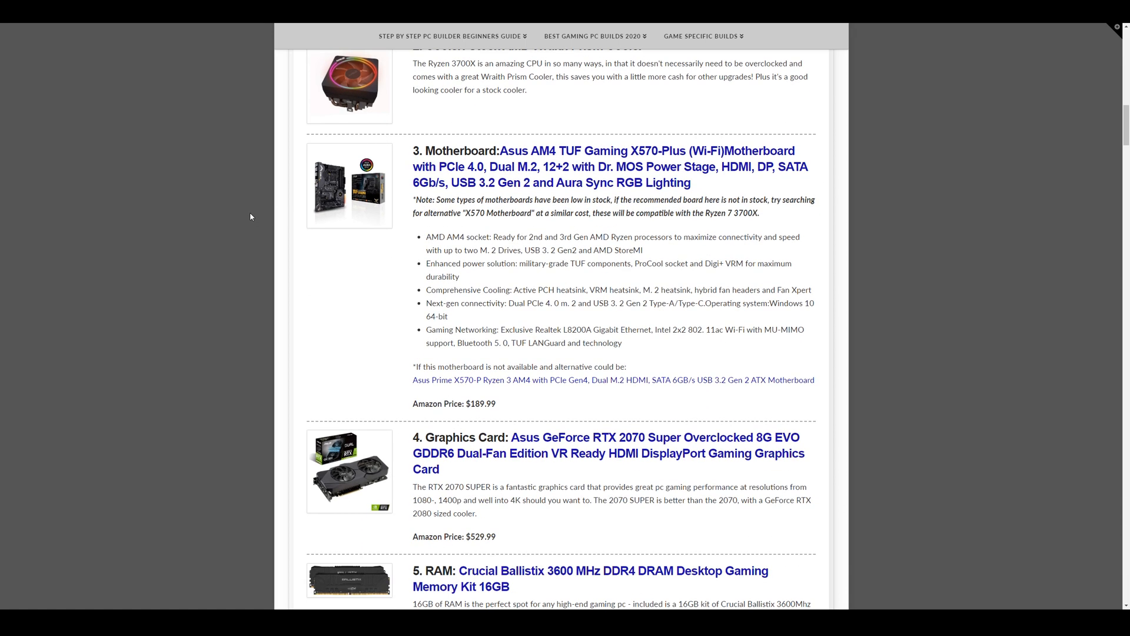
{"action": "scroll", "scroll_direction": "up", "scroll_amount": 3}
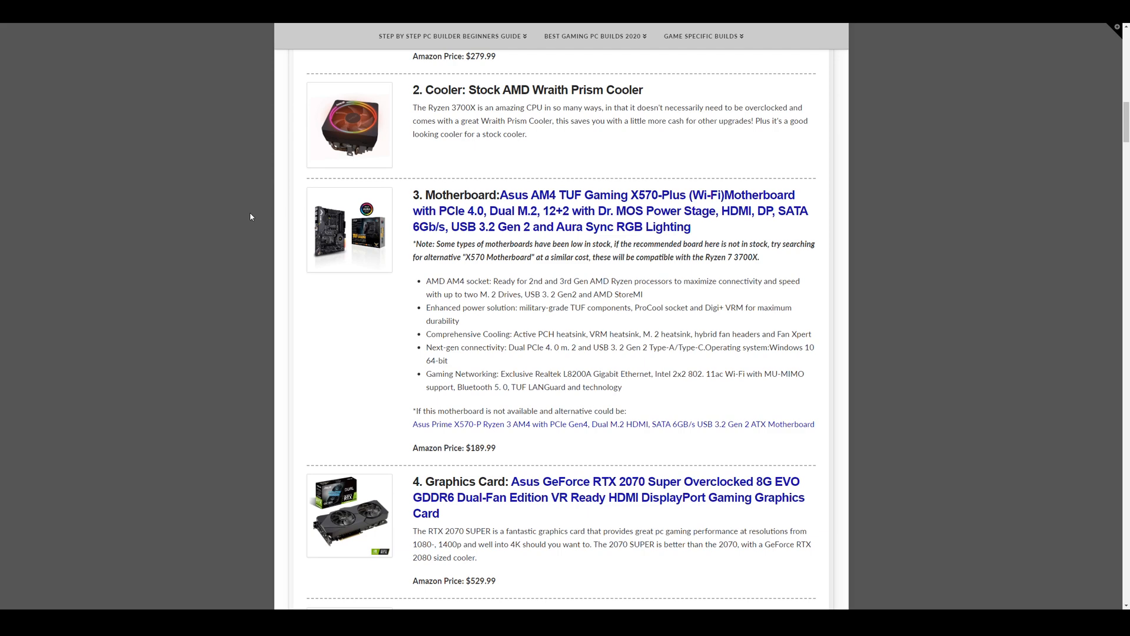
{"action": "mouse_move", "coordinate": [234, 196]}
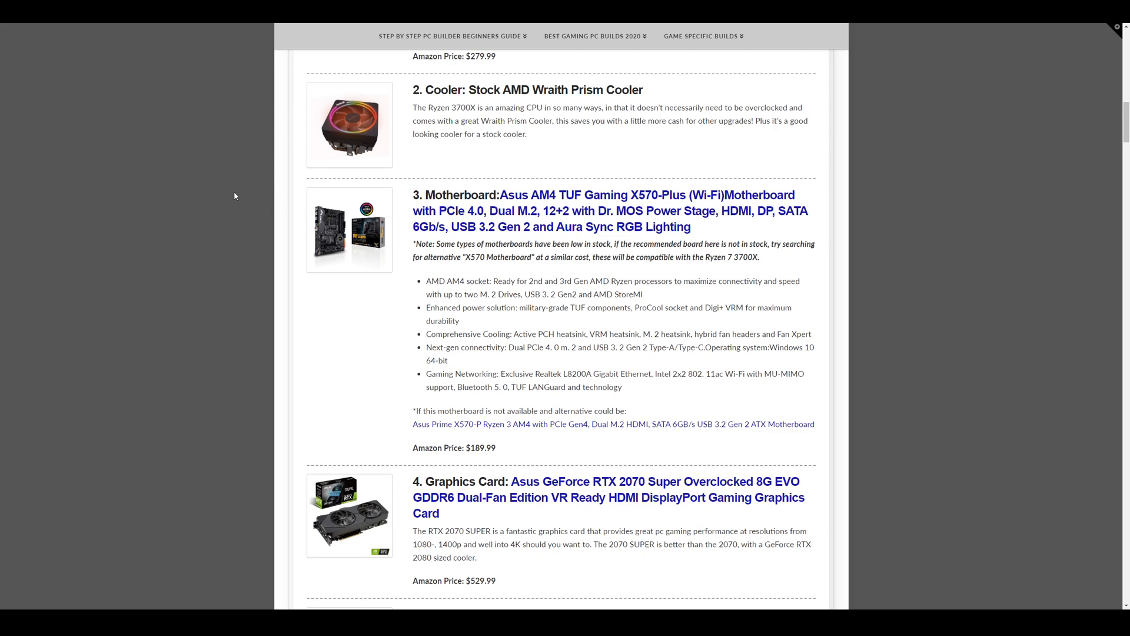
{"action": "scroll", "scroll_direction": "down", "scroll_amount": 3}
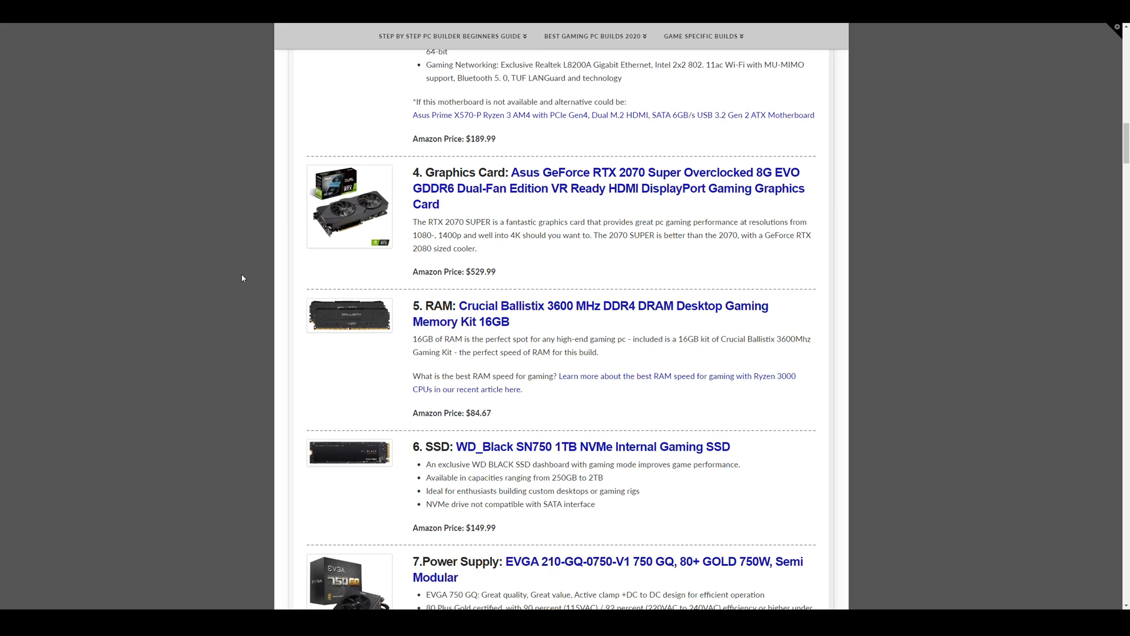
{"action": "mouse_move", "coordinate": [461, 279]}
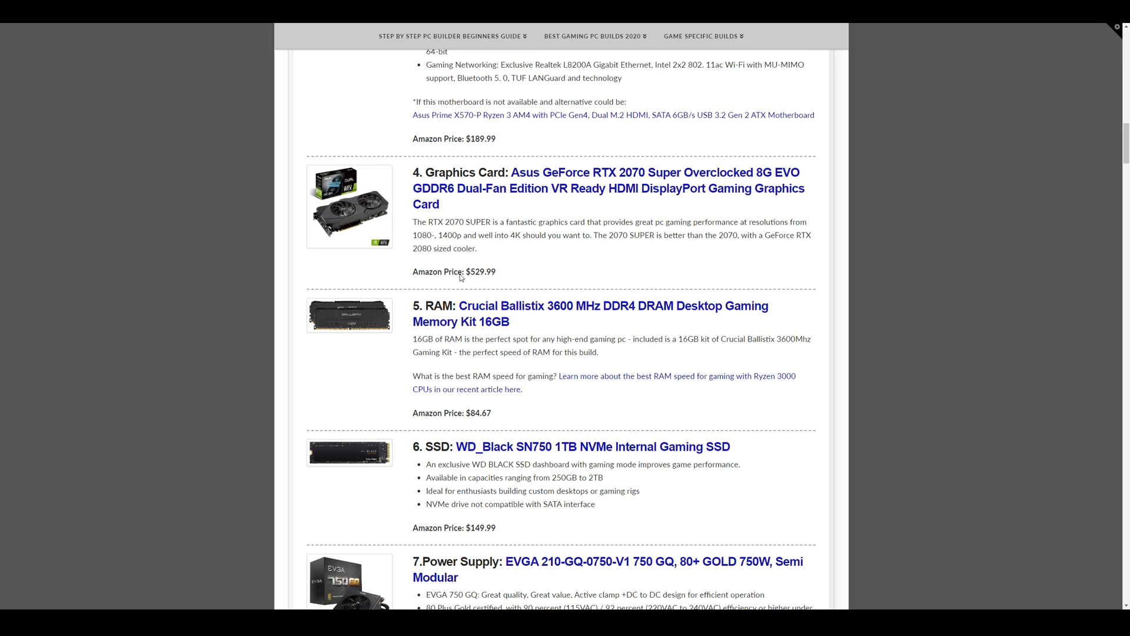
{"action": "mouse_move", "coordinate": [560, 250]}
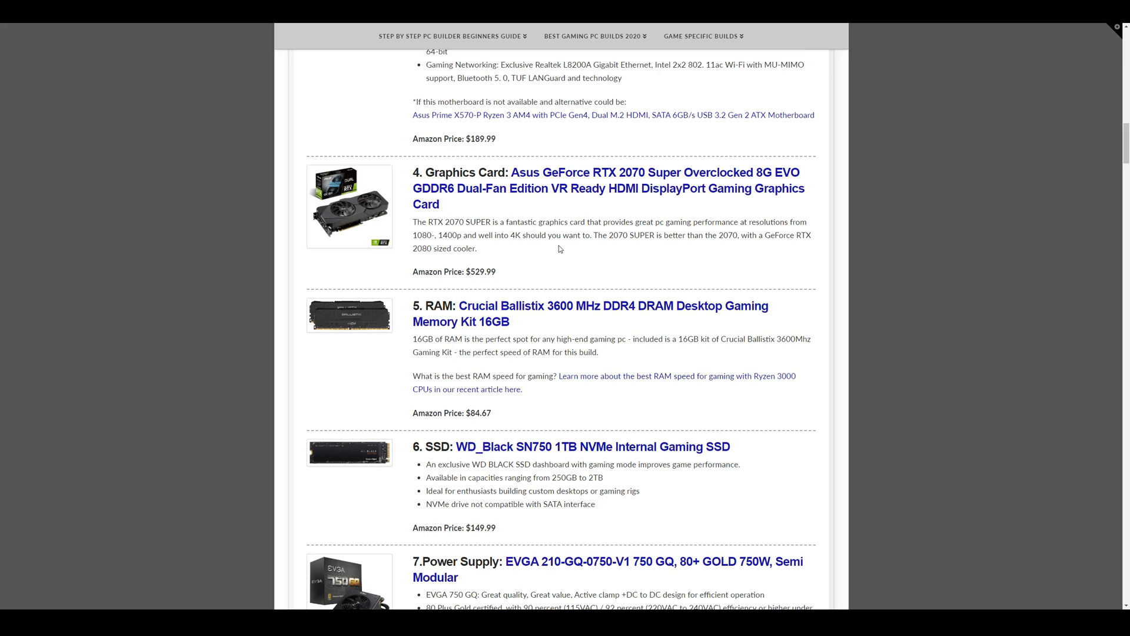
{"action": "mouse_move", "coordinate": [826, 192]}
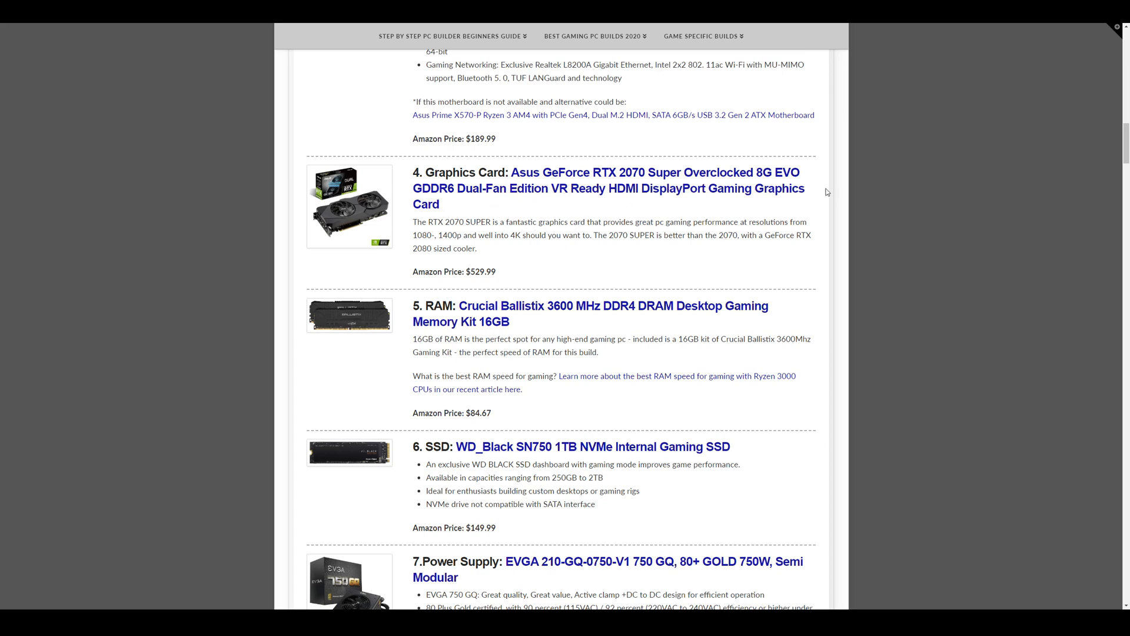
{"action": "mouse_move", "coordinate": [568, 218]}
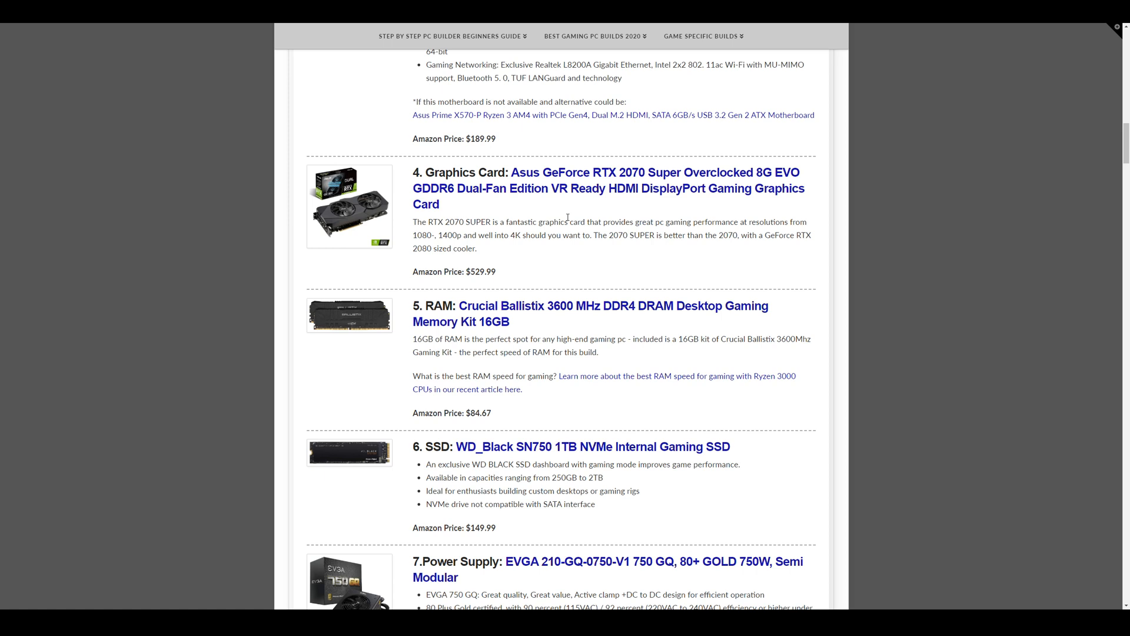
{"action": "mouse_move", "coordinate": [623, 218]}
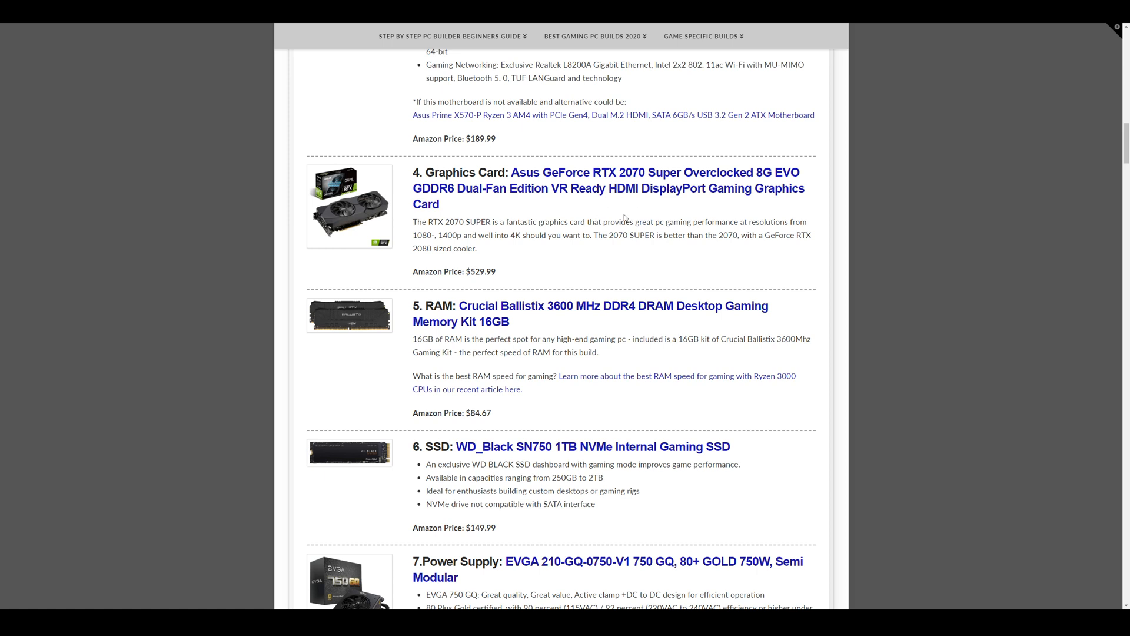
{"action": "mouse_move", "coordinate": [606, 217]}
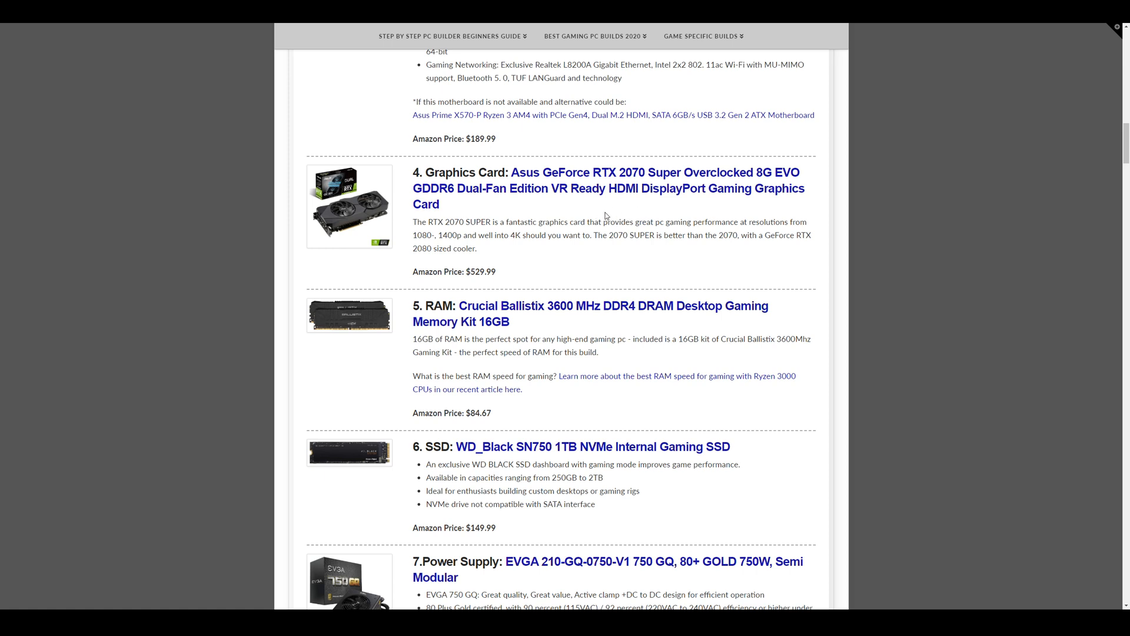
{"action": "mouse_move", "coordinate": [530, 260]}
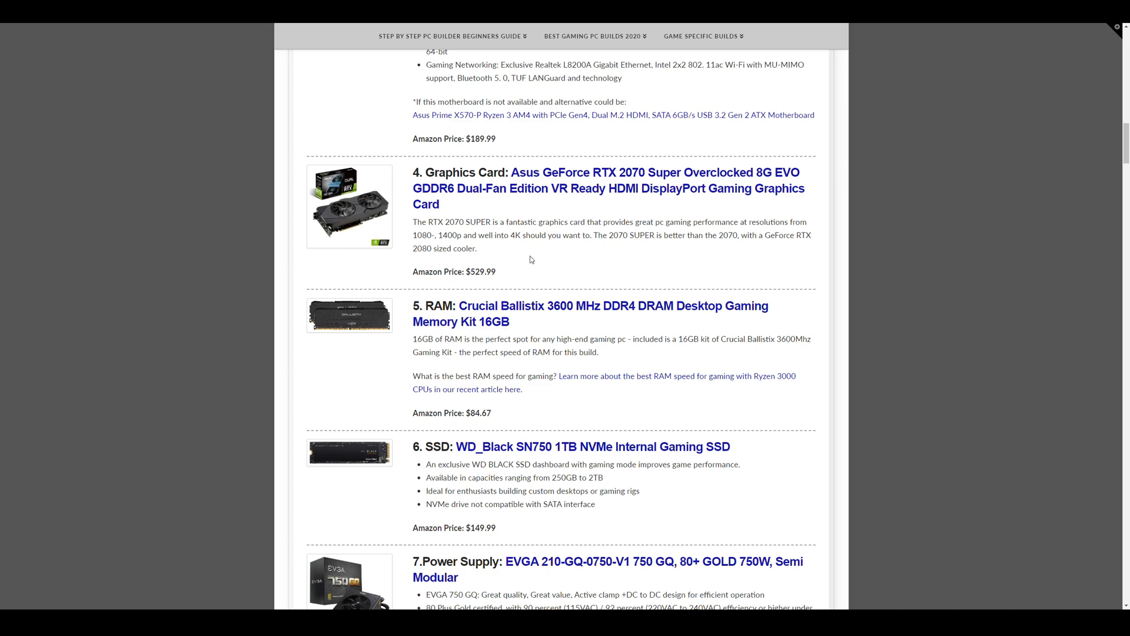
{"action": "mouse_move", "coordinate": [299, 214]}
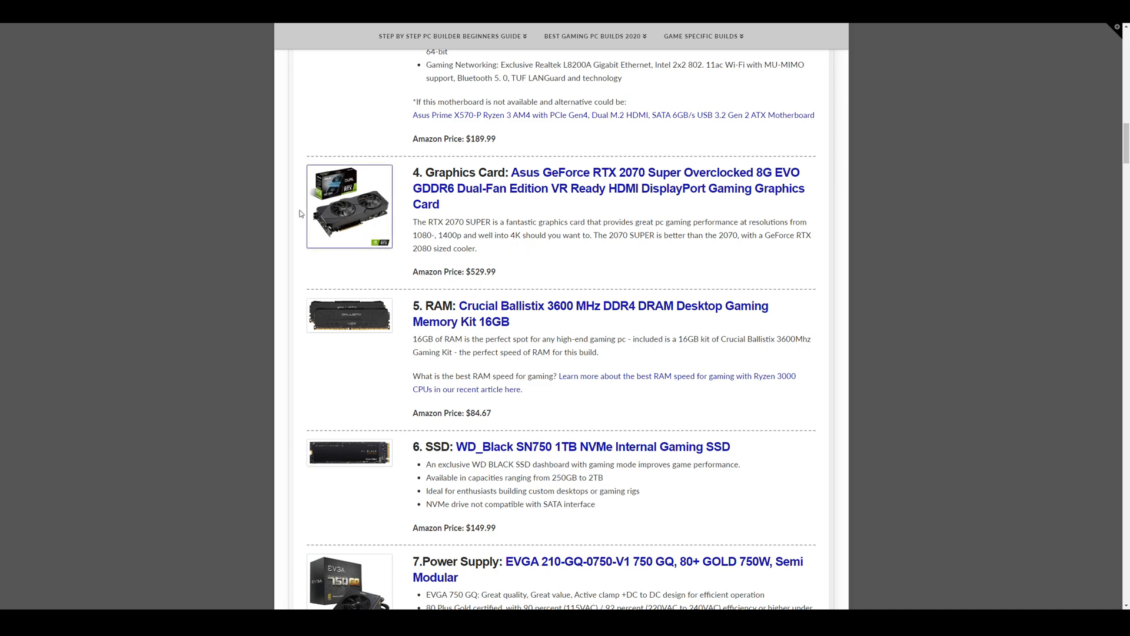
{"action": "scroll", "scroll_direction": "down", "scroll_amount": 3}
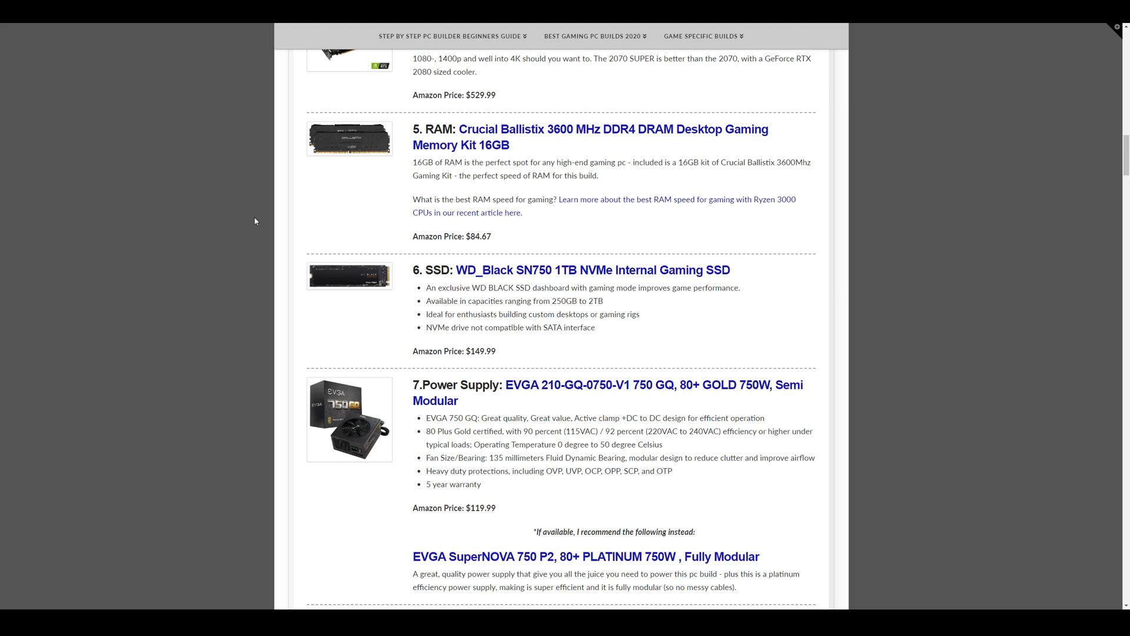
{"action": "mouse_move", "coordinate": [426, 200]}
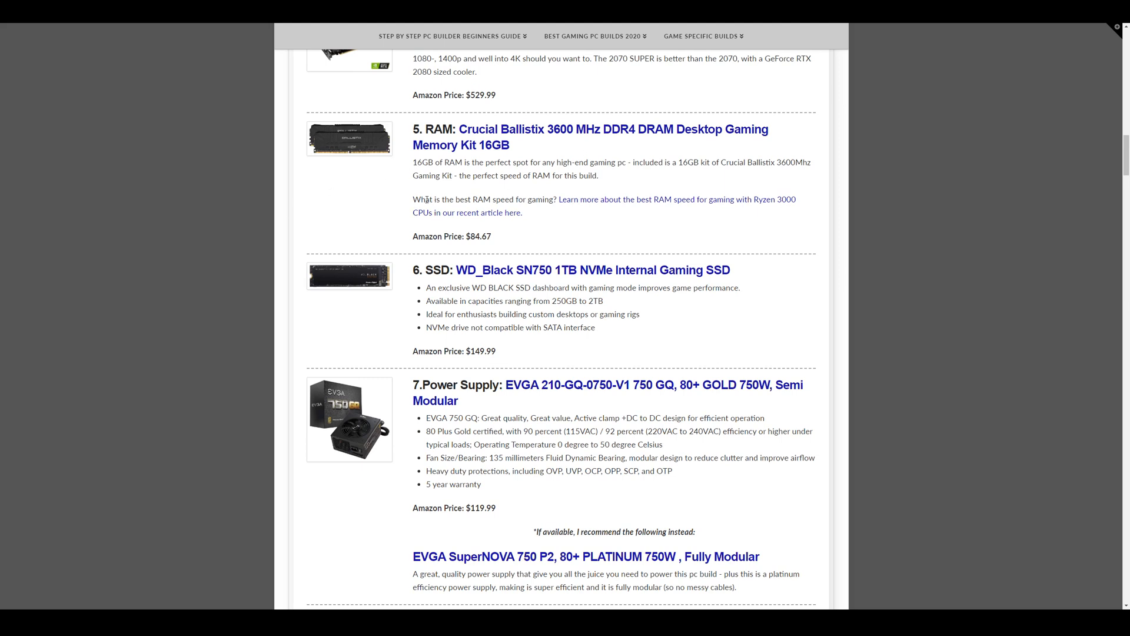
{"action": "scroll", "scroll_direction": "down", "scroll_amount": 3}
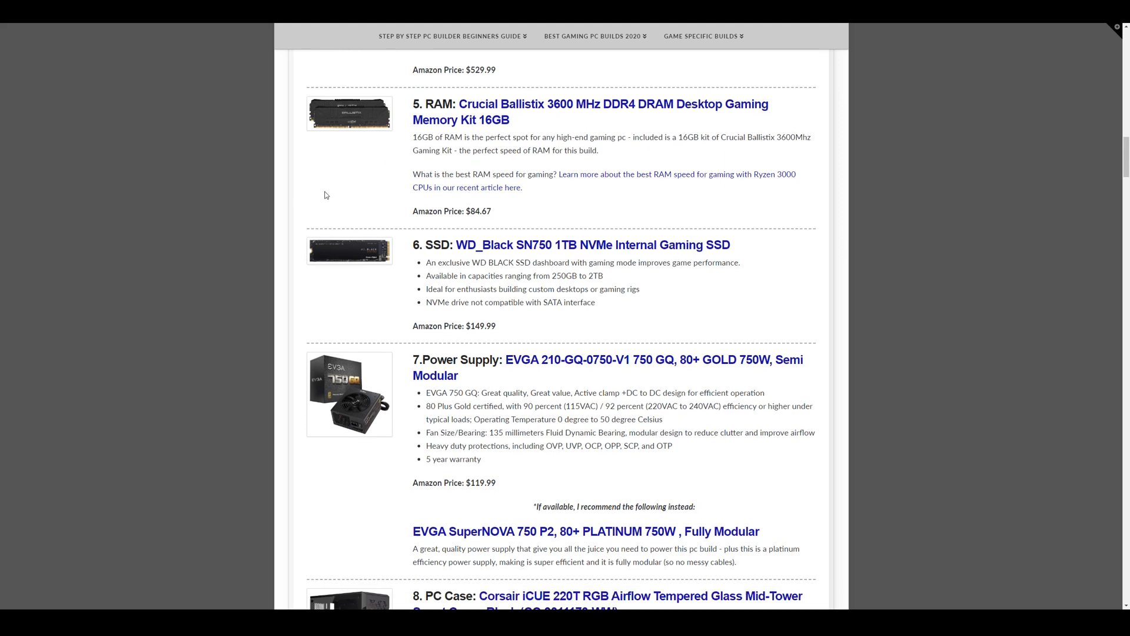
{"action": "scroll", "scroll_direction": "down", "scroll_amount": 3}
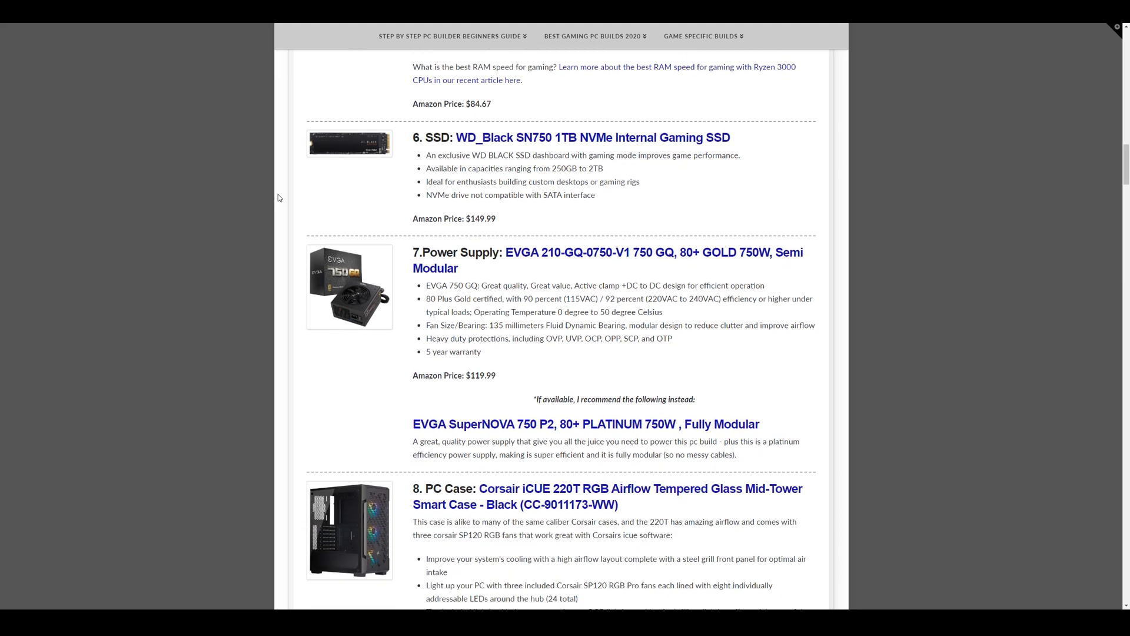
{"action": "mouse_move", "coordinate": [280, 190]}
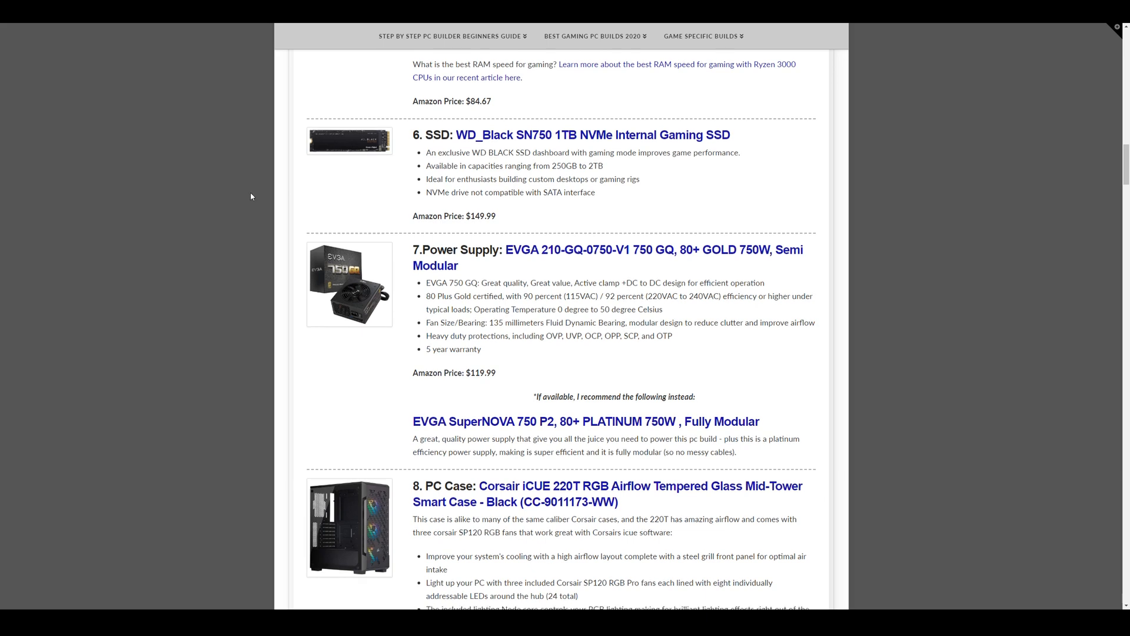
{"action": "scroll", "scroll_direction": "down", "scroll_amount": 3}
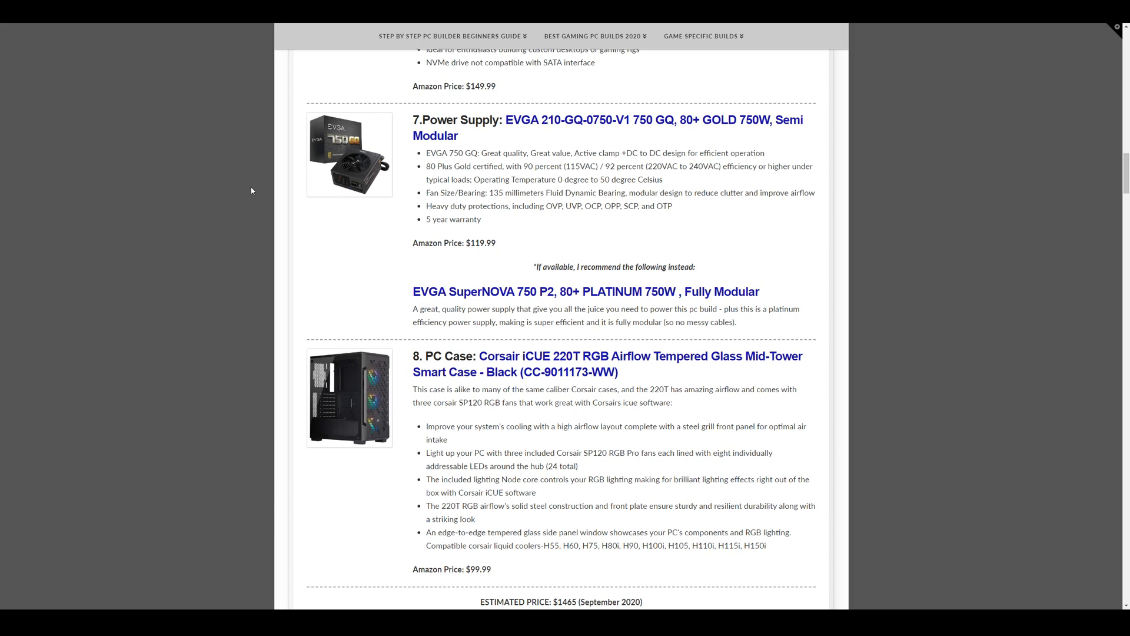
{"action": "mouse_move", "coordinate": [314, 145]}
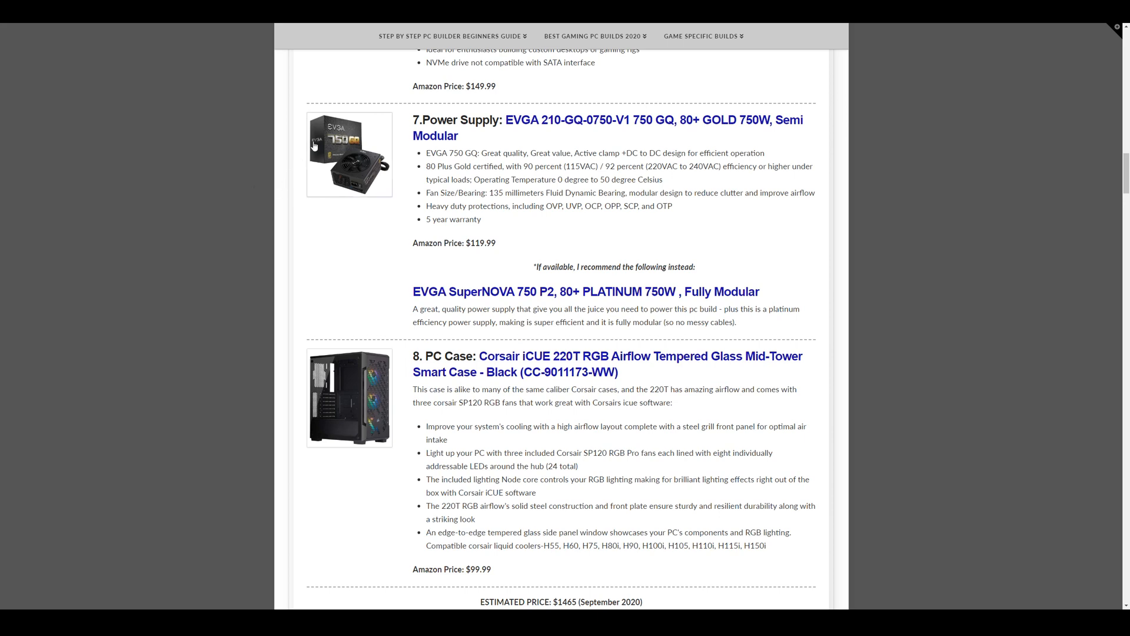
{"action": "mouse_move", "coordinate": [271, 160]}
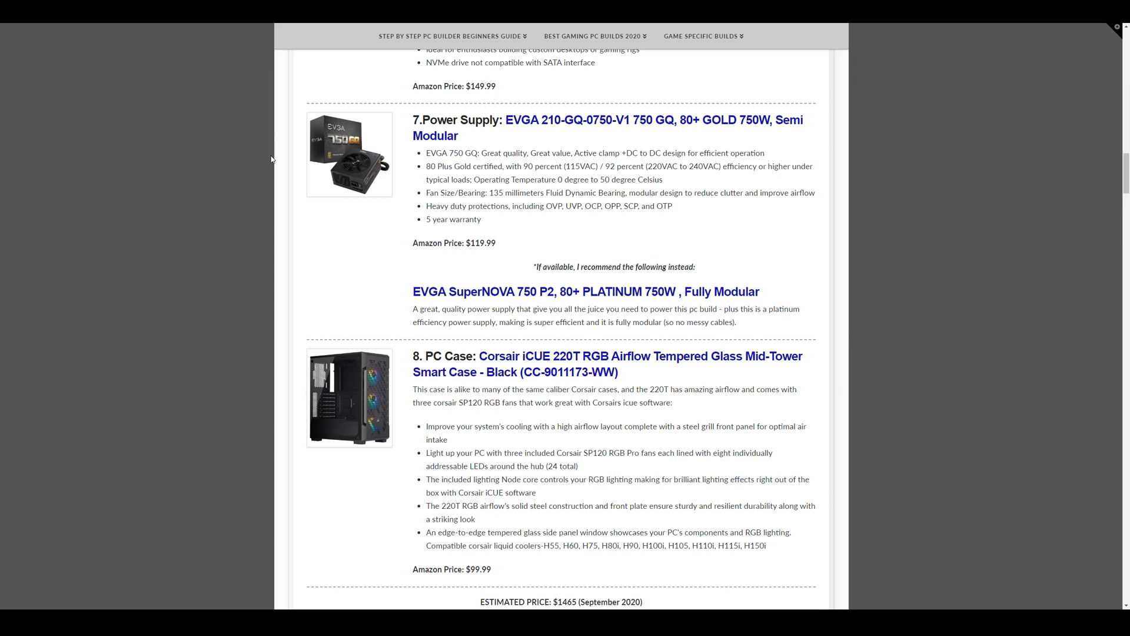
{"action": "mouse_move", "coordinate": [340, 228]}
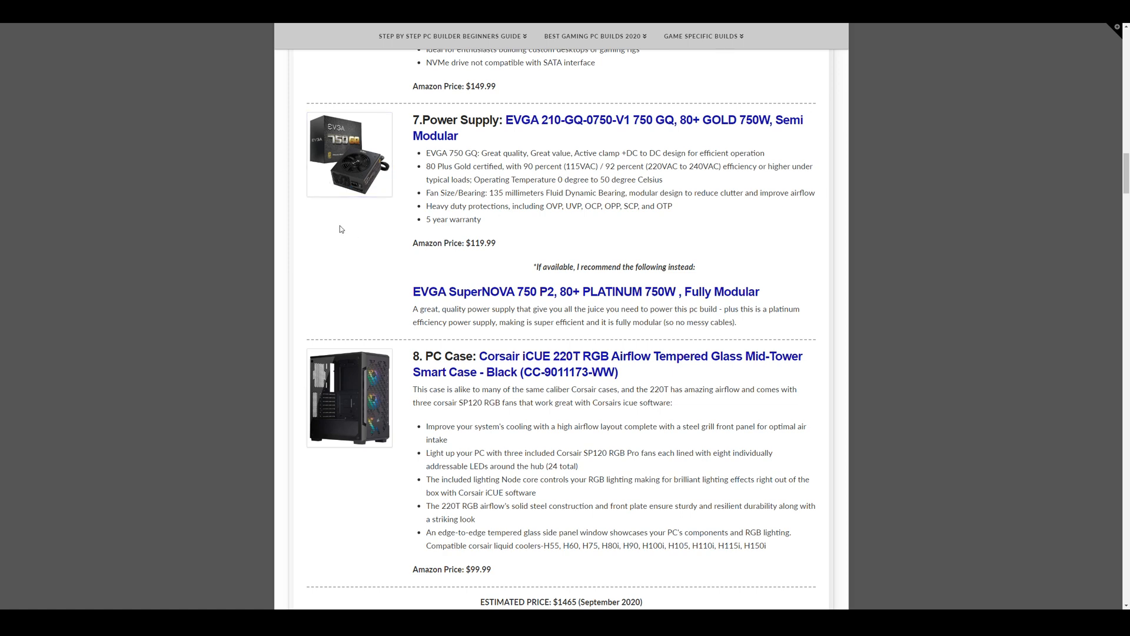
{"action": "mouse_move", "coordinate": [275, 205]}
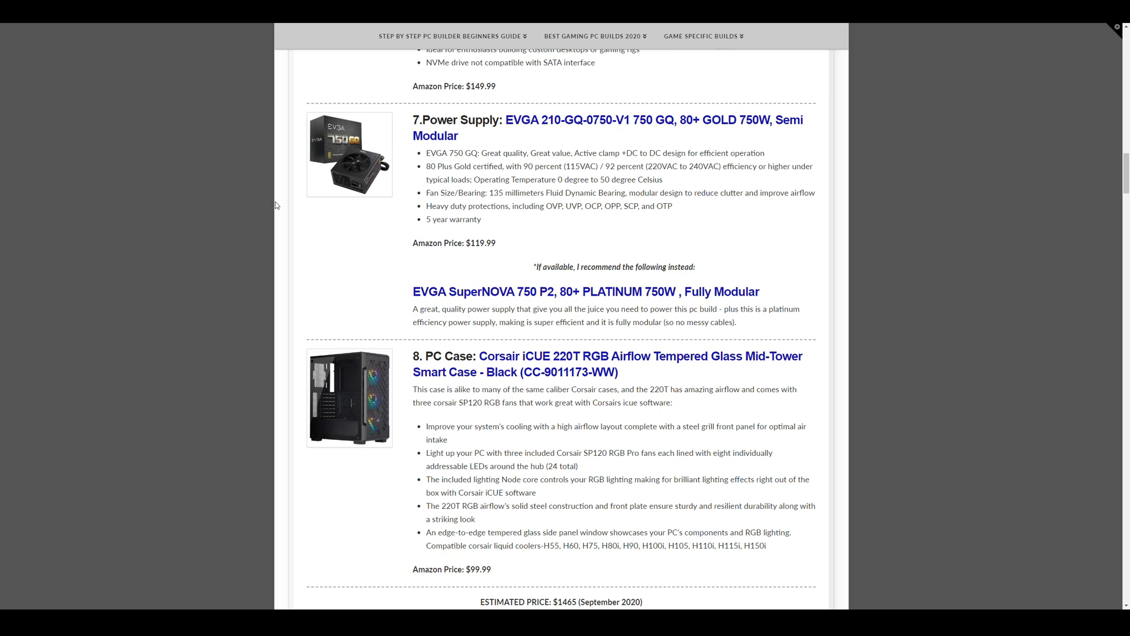
Scroll past the Corsair iCUE 220T case to the Ryzen 3700X / RTX 2070 SUPER overview.
{"action": "scroll", "scroll_direction": "down", "scroll_amount": 3}
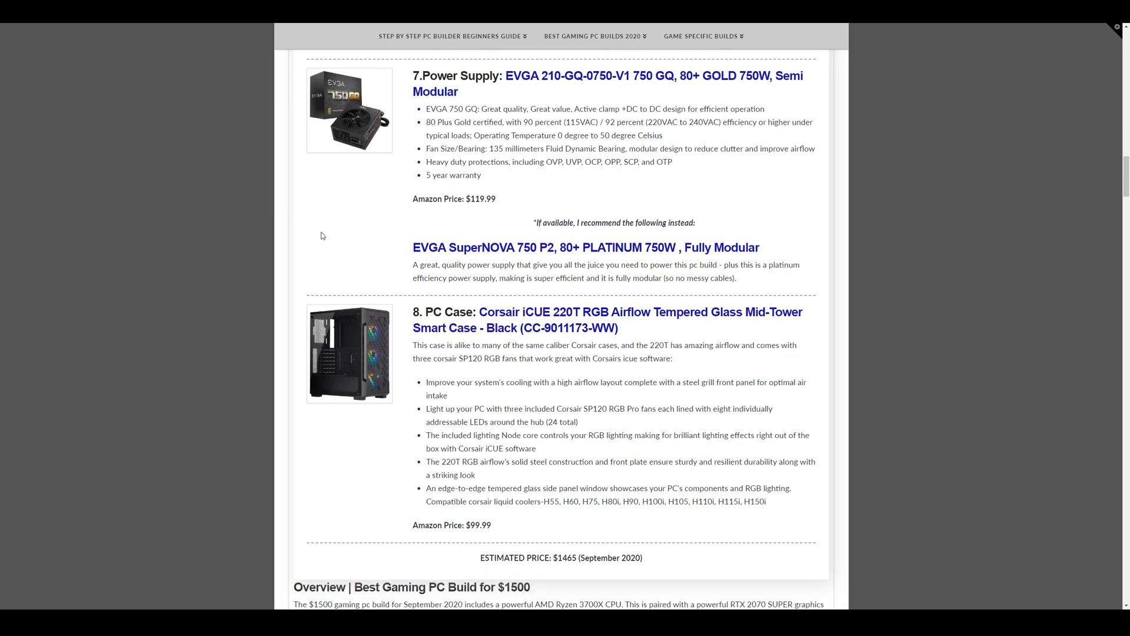
{"action": "mouse_move", "coordinate": [361, 240]}
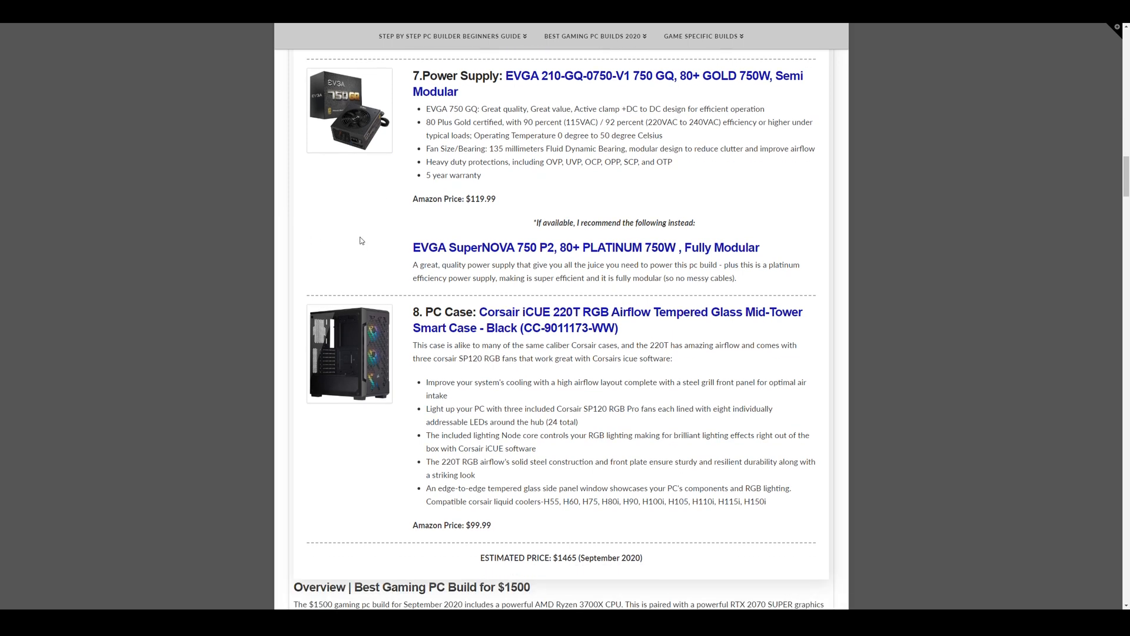
{"action": "mouse_move", "coordinate": [344, 237]}
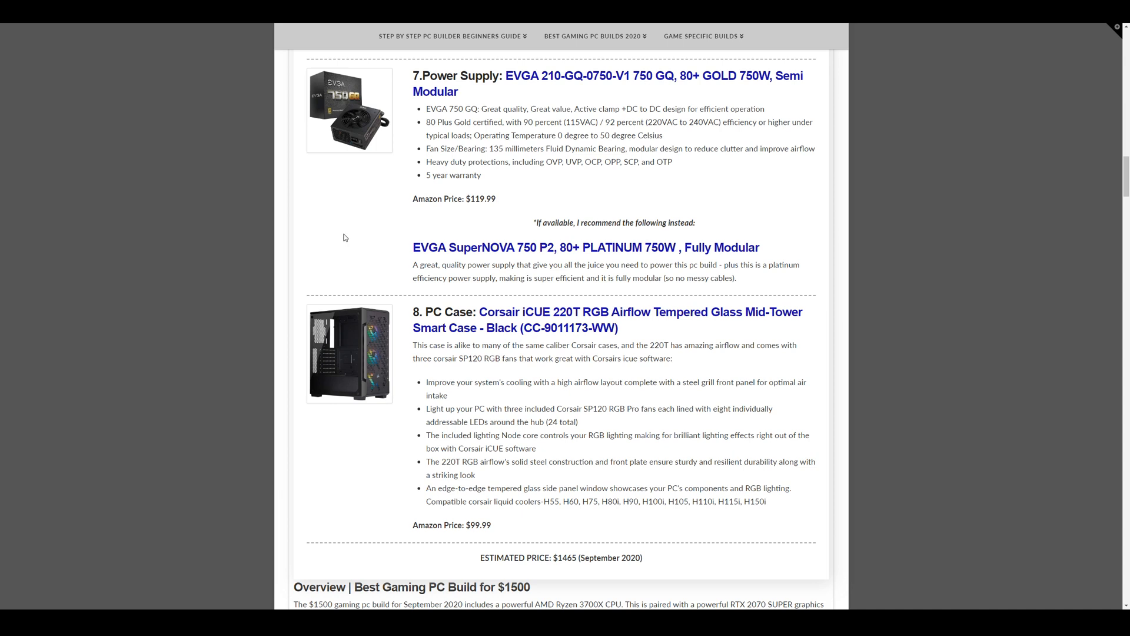
{"action": "mouse_move", "coordinate": [333, 240]}
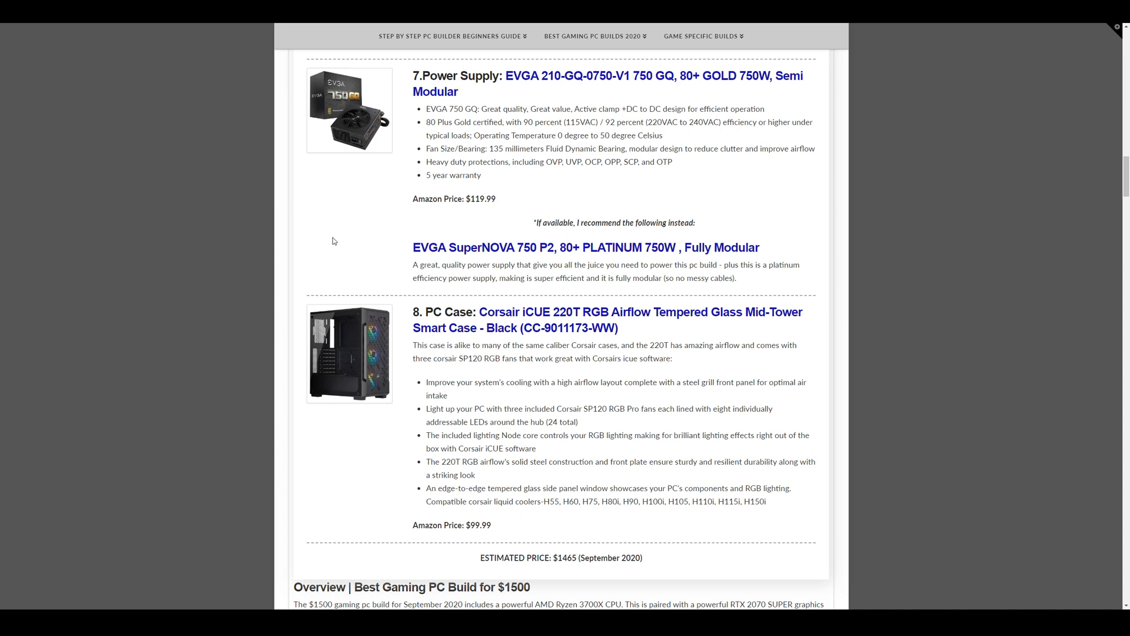
{"action": "mouse_move", "coordinate": [305, 229]}
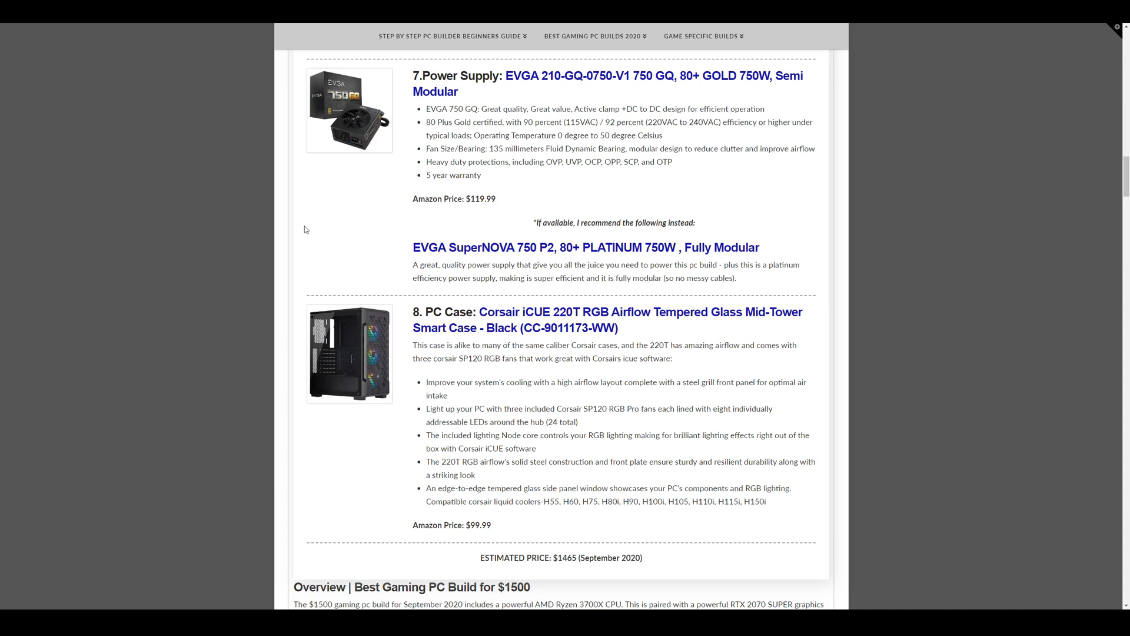
{"action": "scroll", "scroll_direction": "down", "scroll_amount": 3}
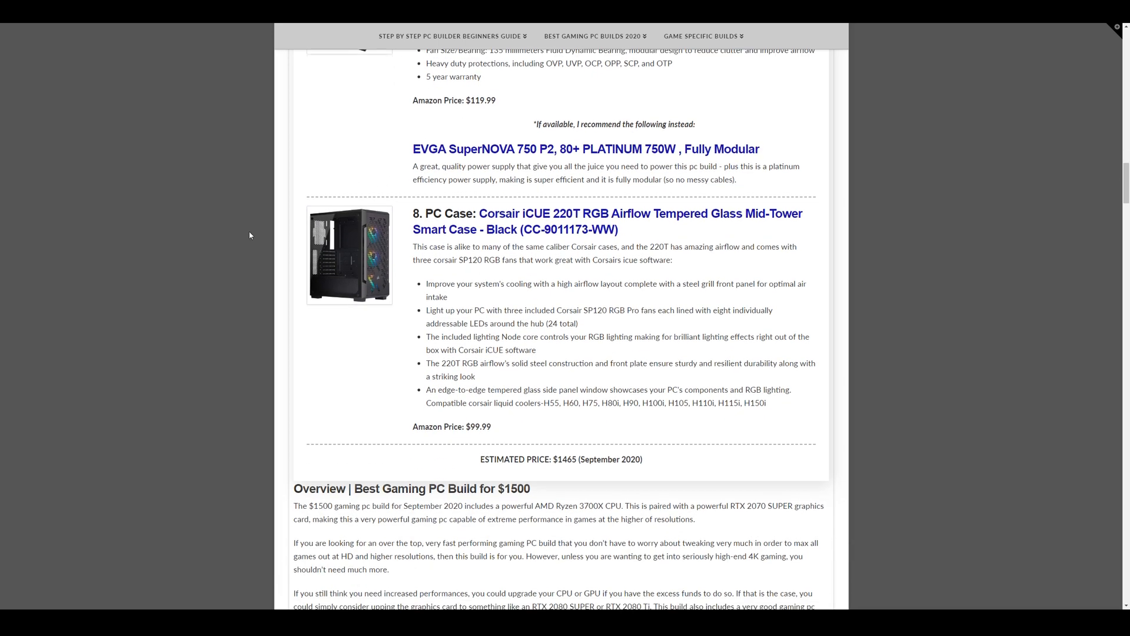
{"action": "scroll", "scroll_direction": "down", "scroll_amount": 3}
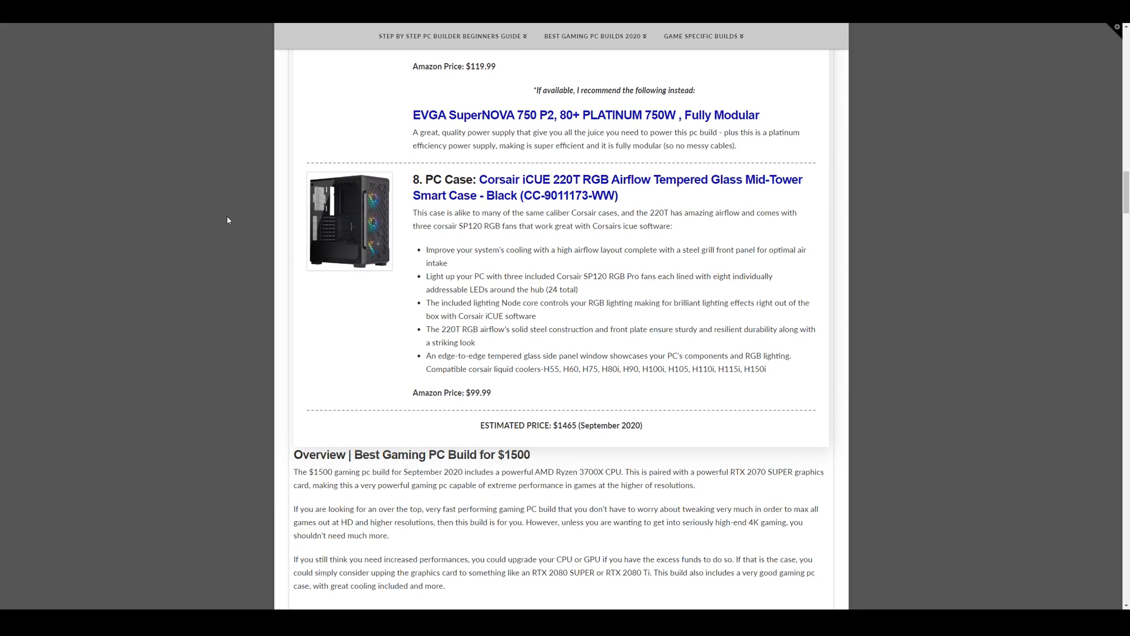
{"action": "scroll", "scroll_direction": "down", "scroll_amount": 3}
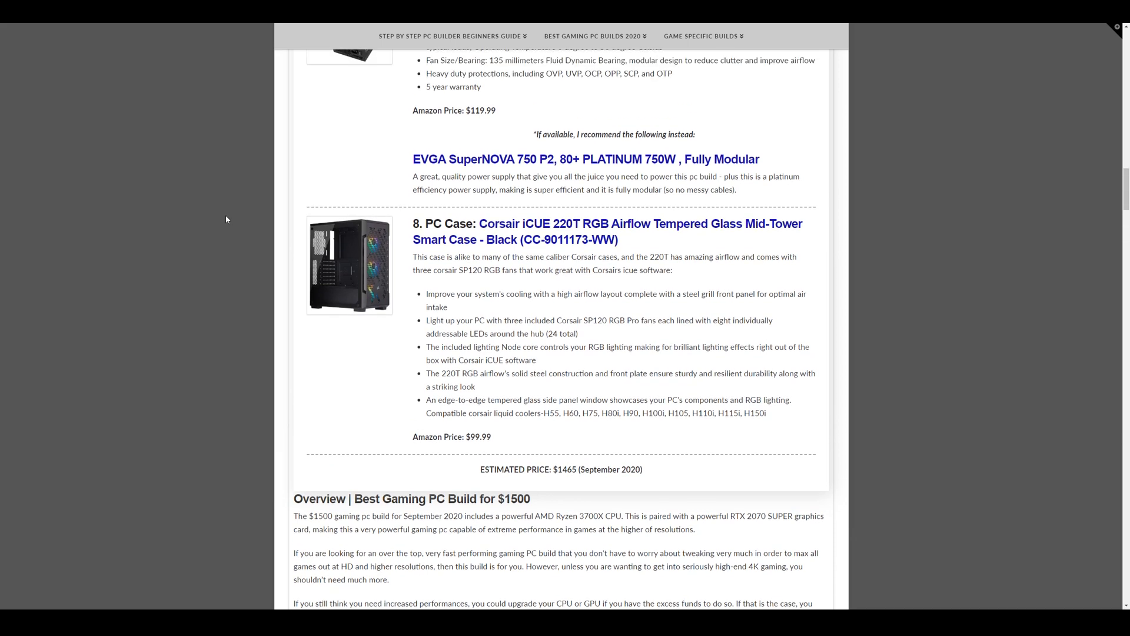
{"action": "mouse_move", "coordinate": [193, 334]}
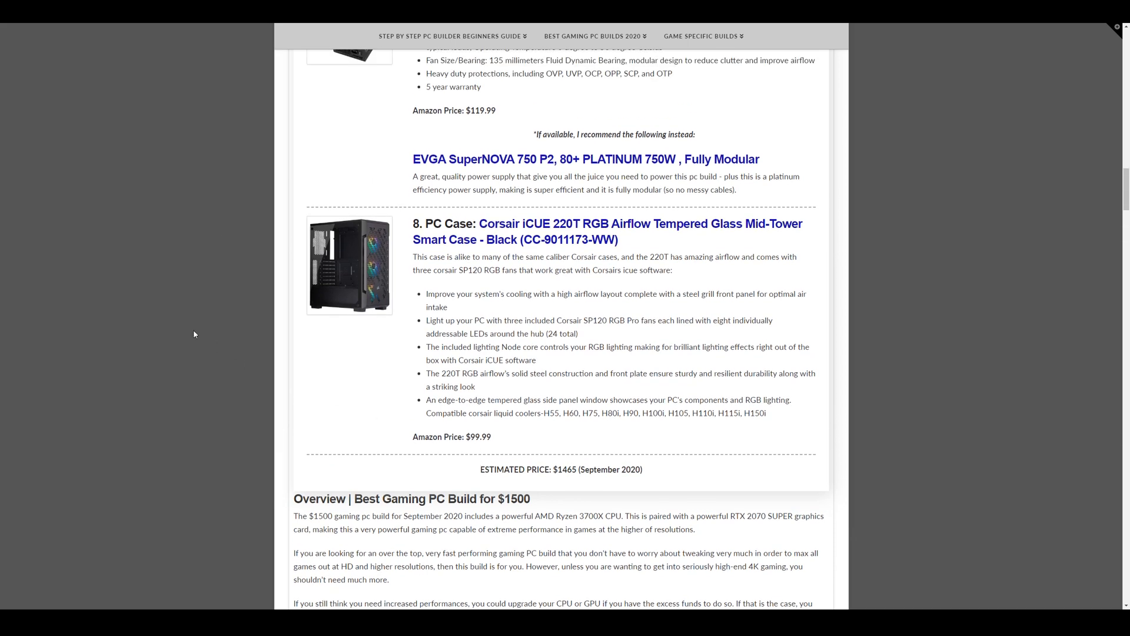
{"action": "mouse_move", "coordinate": [273, 288]}
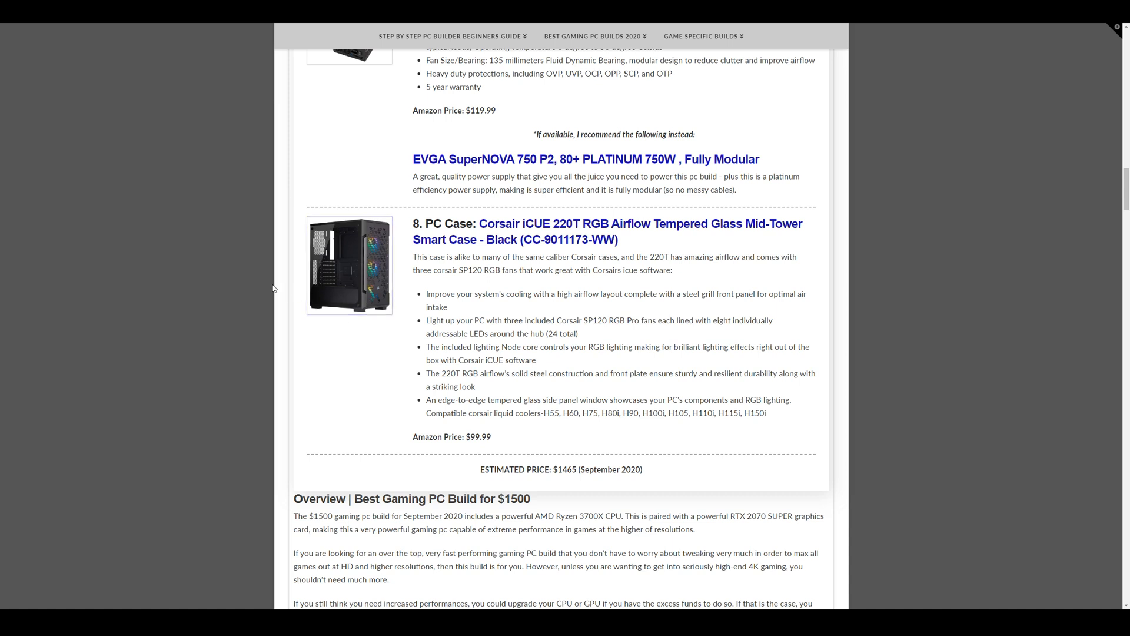
{"action": "mouse_move", "coordinate": [280, 302]}
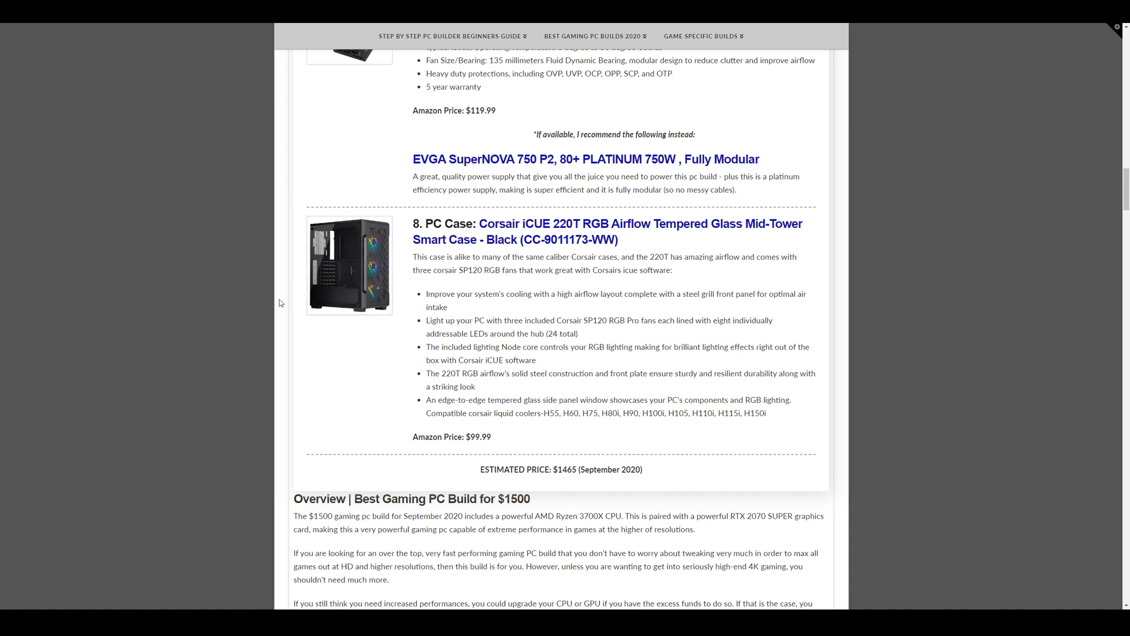
{"action": "mouse_move", "coordinate": [240, 264]}
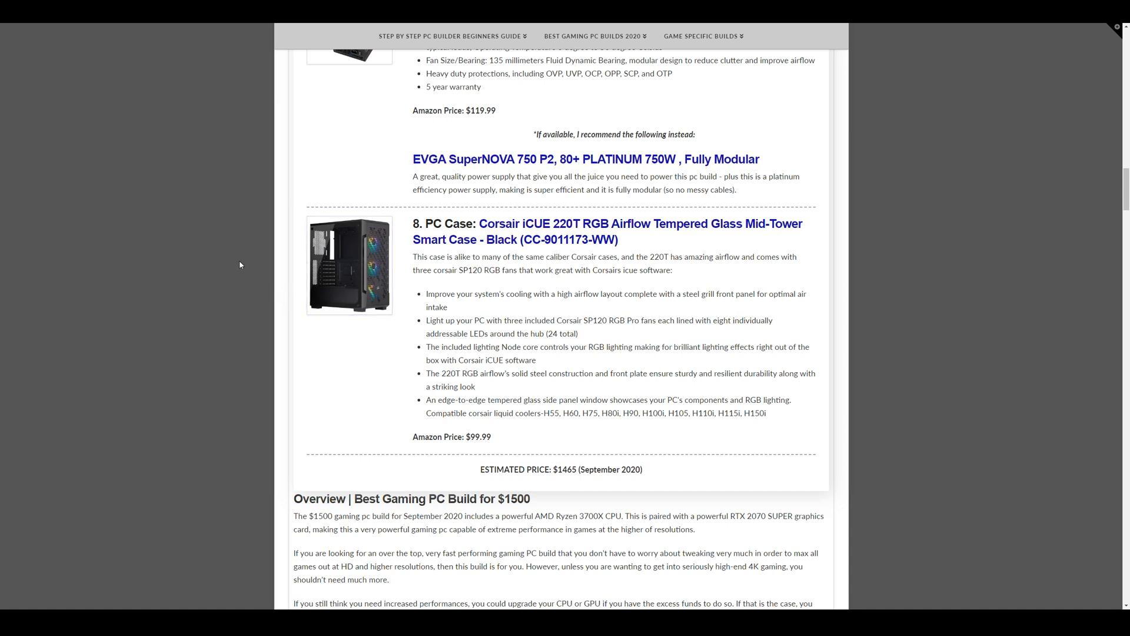
{"action": "mouse_move", "coordinate": [221, 259]}
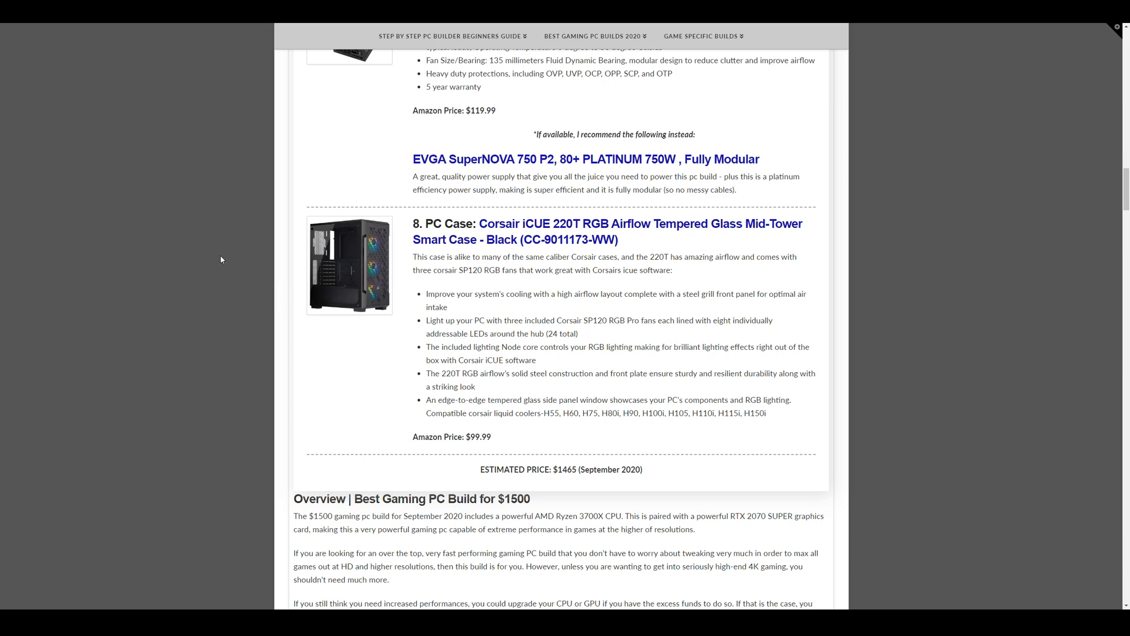
{"action": "mouse_move", "coordinate": [292, 272]}
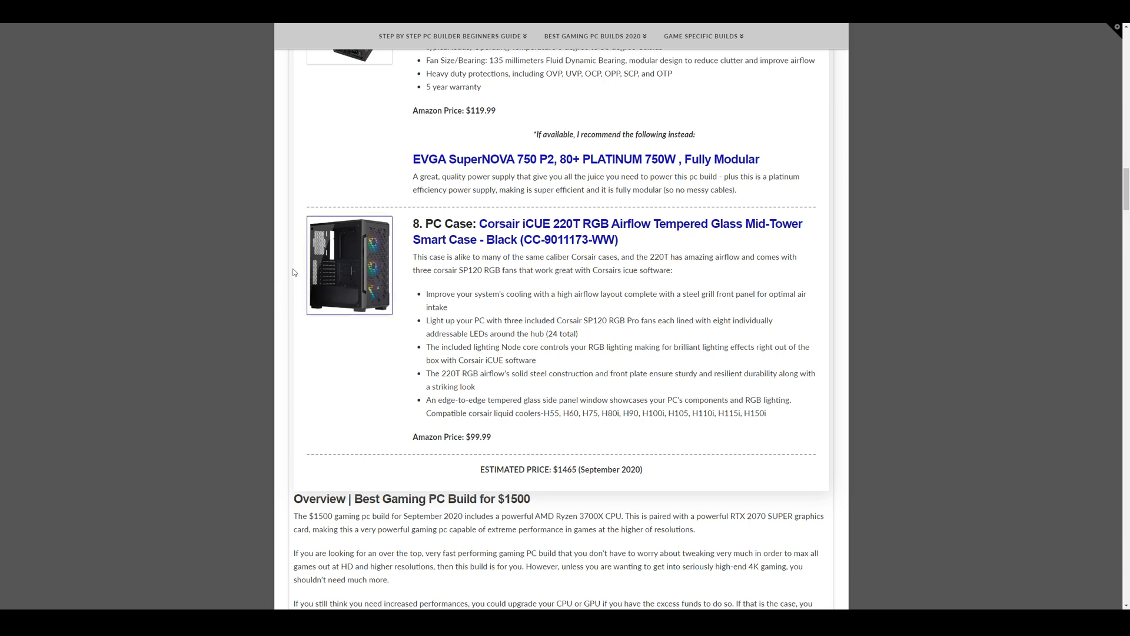
Scroll to the $1000 build's Ryzen 5 3600X, Wraith Spire, ASRock B550 and RX 5700 XT.
{"action": "scroll", "scroll_direction": "down", "scroll_amount": 3}
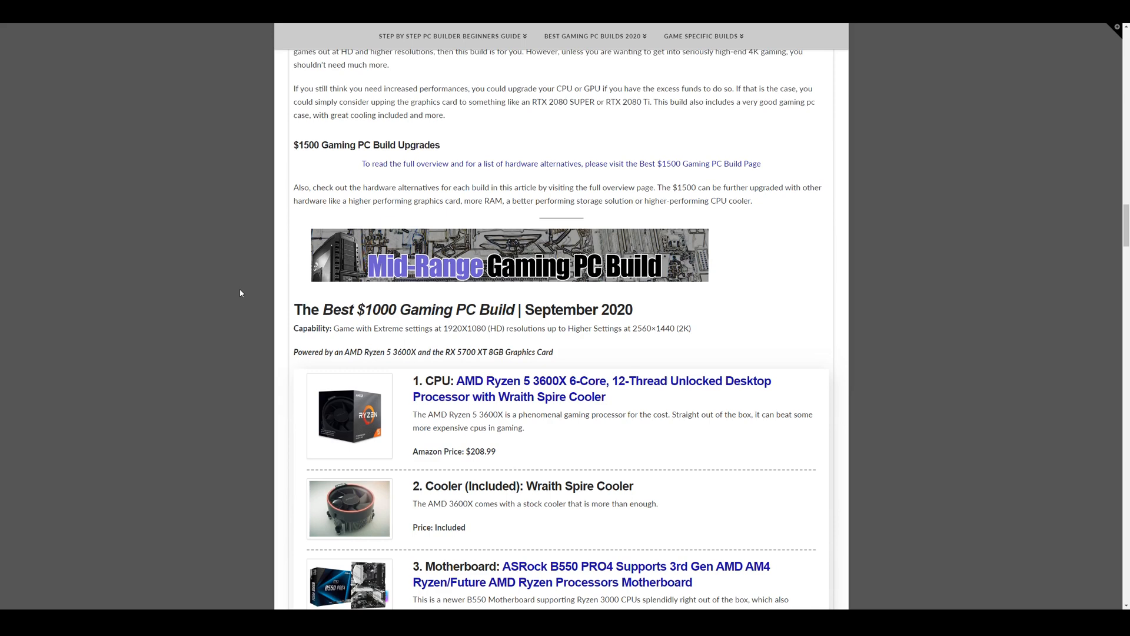
{"action": "scroll", "scroll_direction": "down", "scroll_amount": 3}
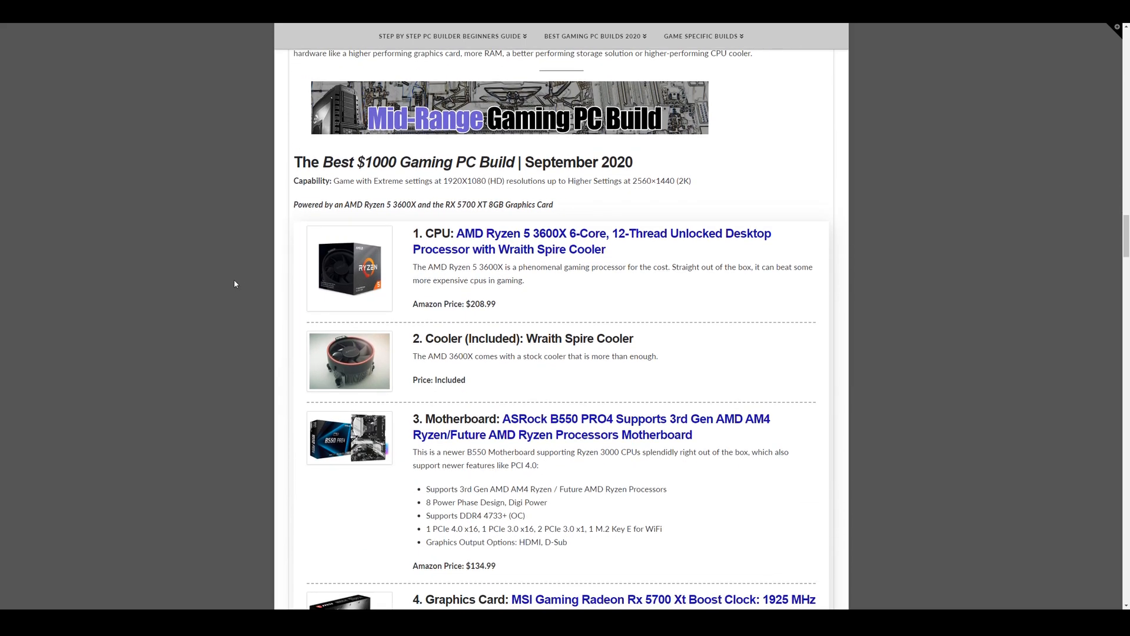
{"action": "scroll", "scroll_direction": "down", "scroll_amount": 3}
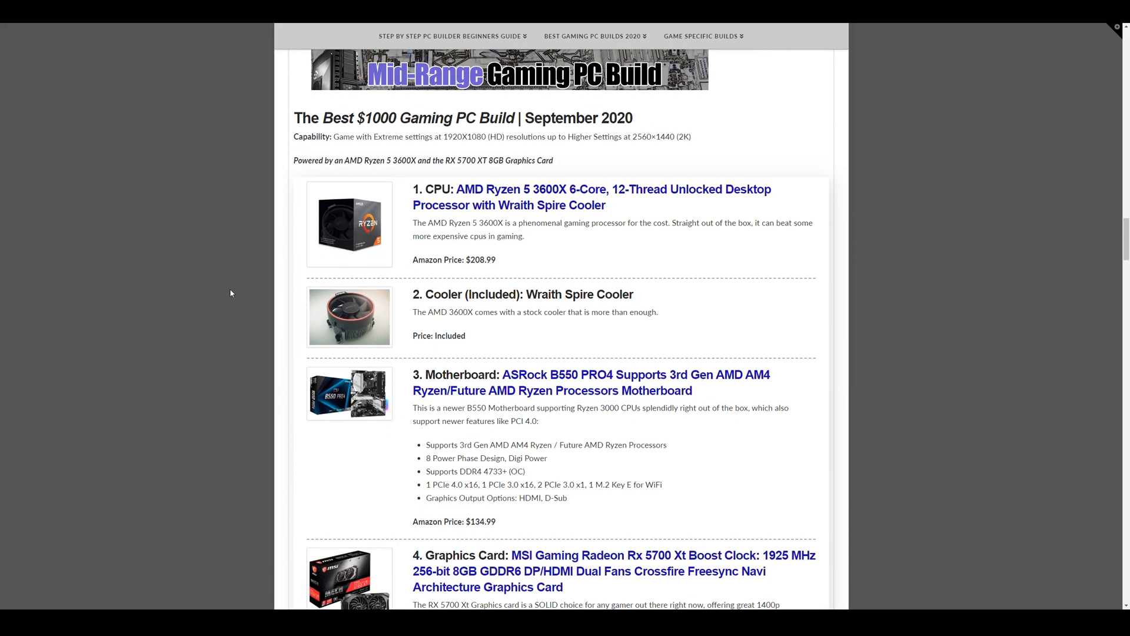
{"action": "mouse_move", "coordinate": [447, 148]}
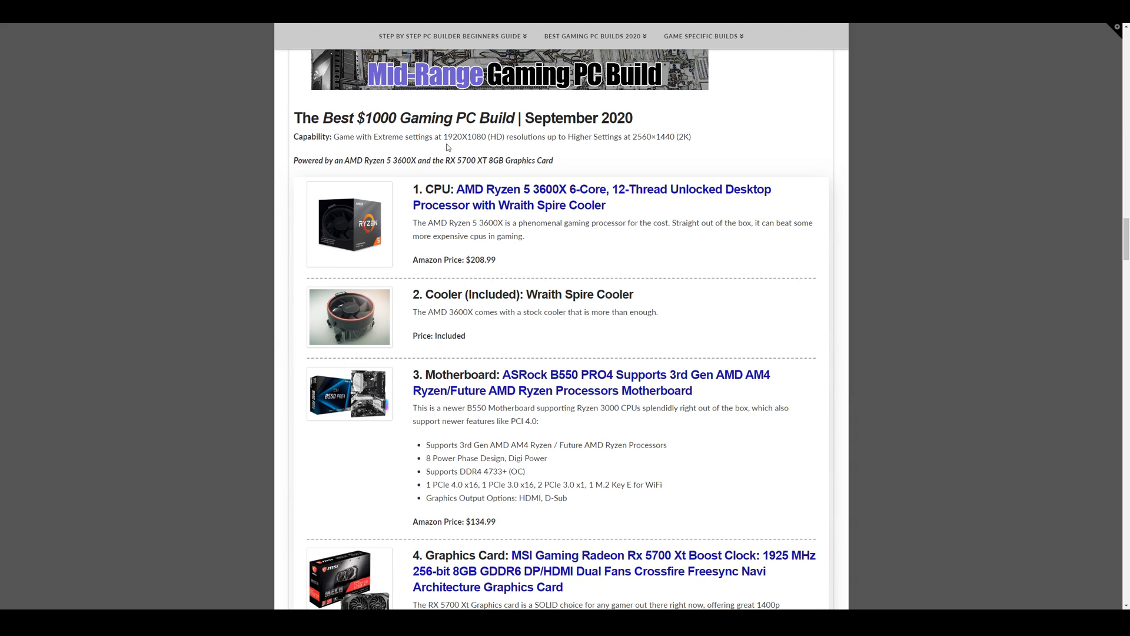
{"action": "mouse_move", "coordinate": [639, 150]}
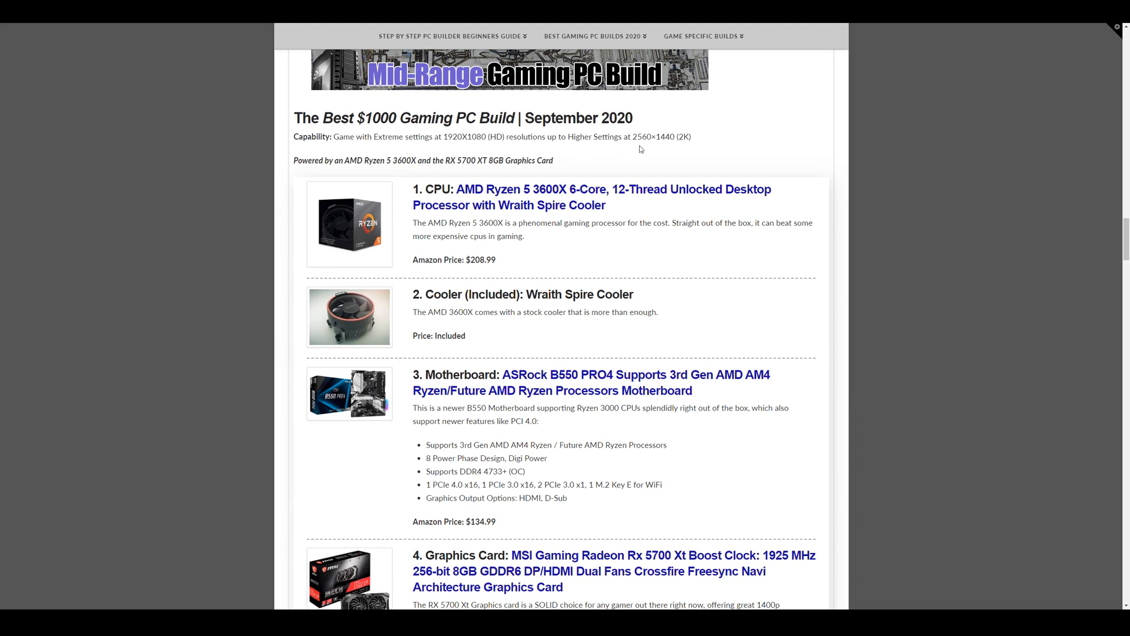
{"action": "mouse_move", "coordinate": [526, 160]}
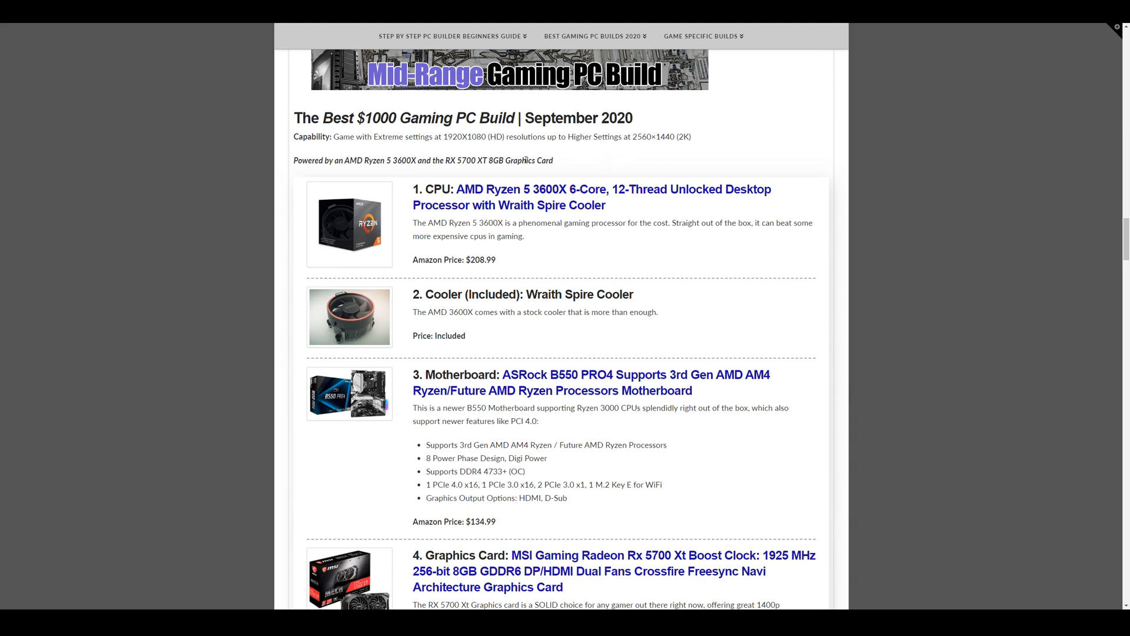
{"action": "mouse_move", "coordinate": [266, 219]}
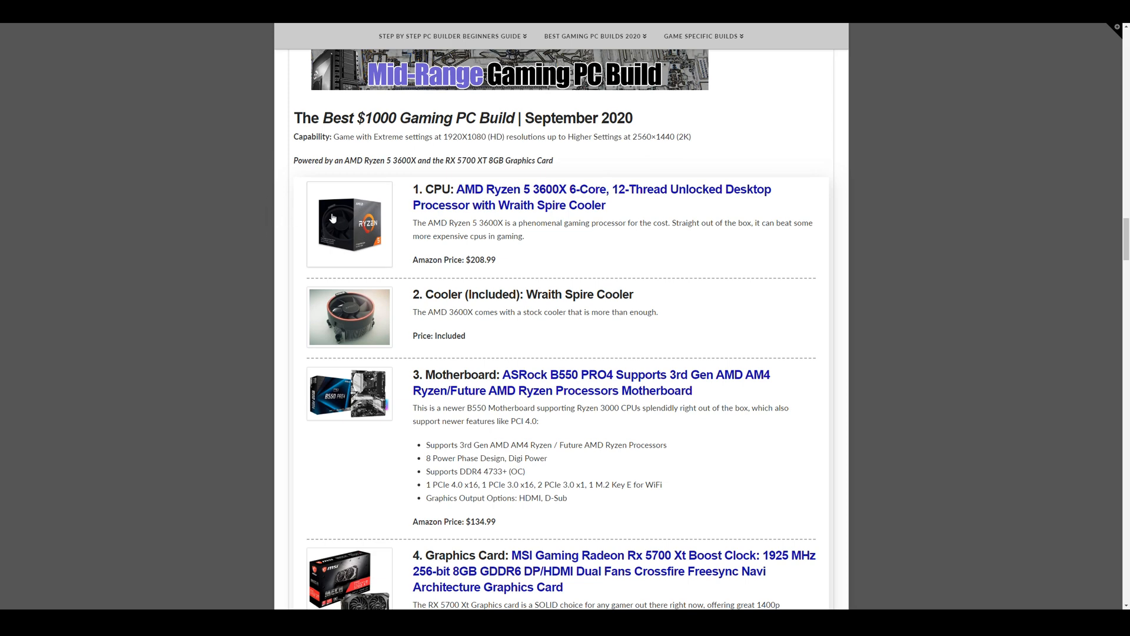
{"action": "scroll", "scroll_direction": "down", "scroll_amount": 3}
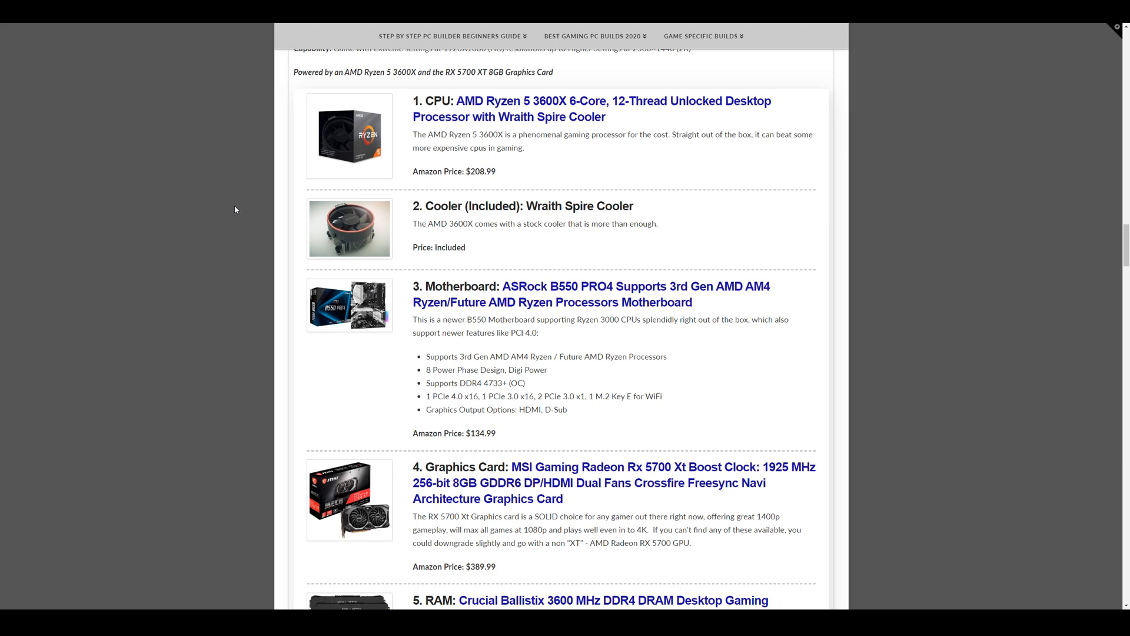
Scroll into the $1000 build's remaining parts, double-clicking a word to highlight it.
{"action": "scroll", "scroll_direction": "down", "scroll_amount": 3}
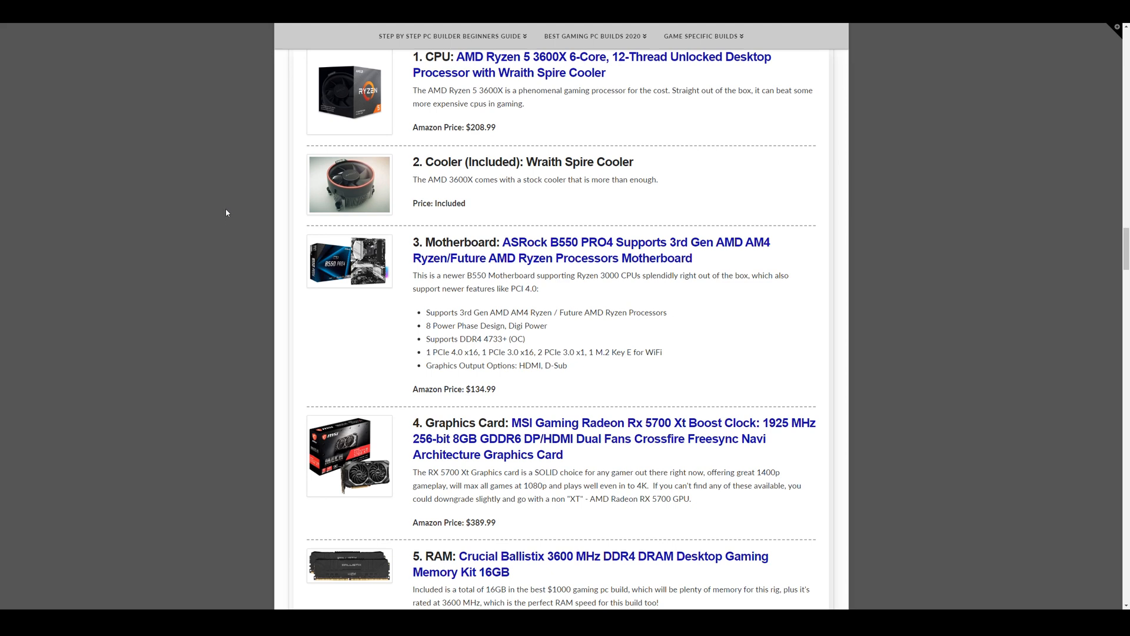
{"action": "scroll", "scroll_direction": "down", "scroll_amount": 3}
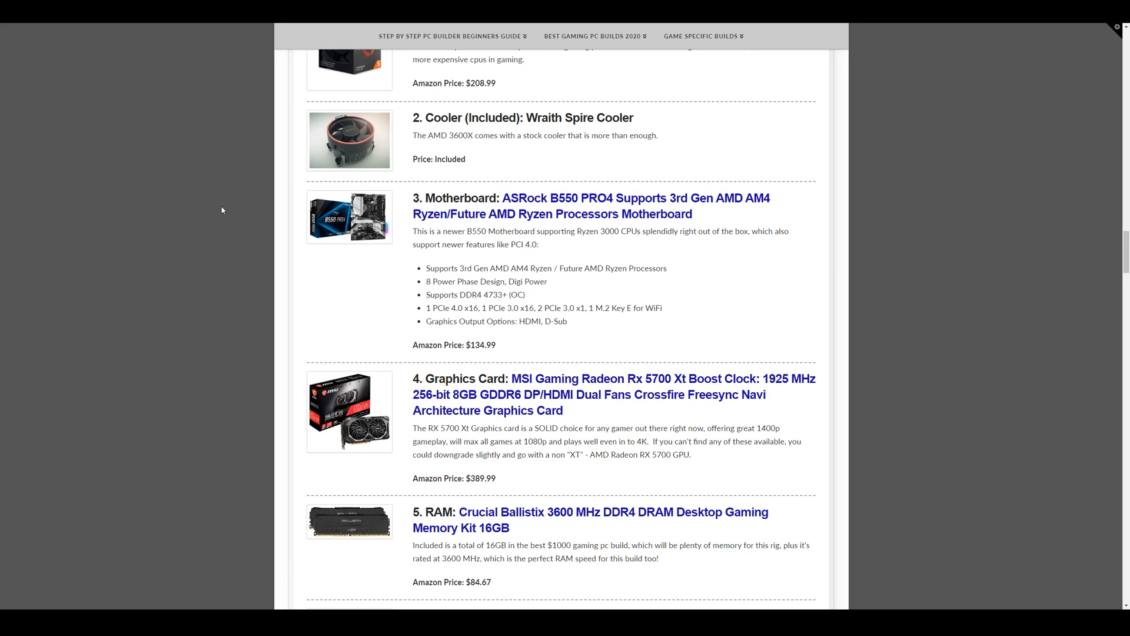
{"action": "scroll", "scroll_direction": "down", "scroll_amount": 3}
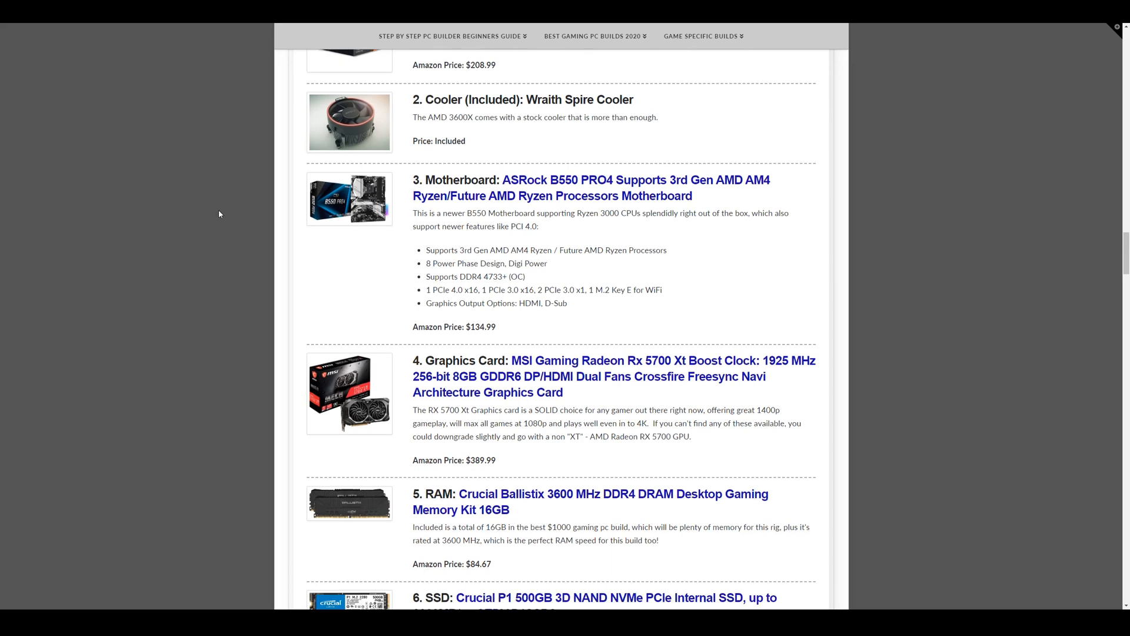
{"action": "scroll", "scroll_direction": "down", "scroll_amount": 3}
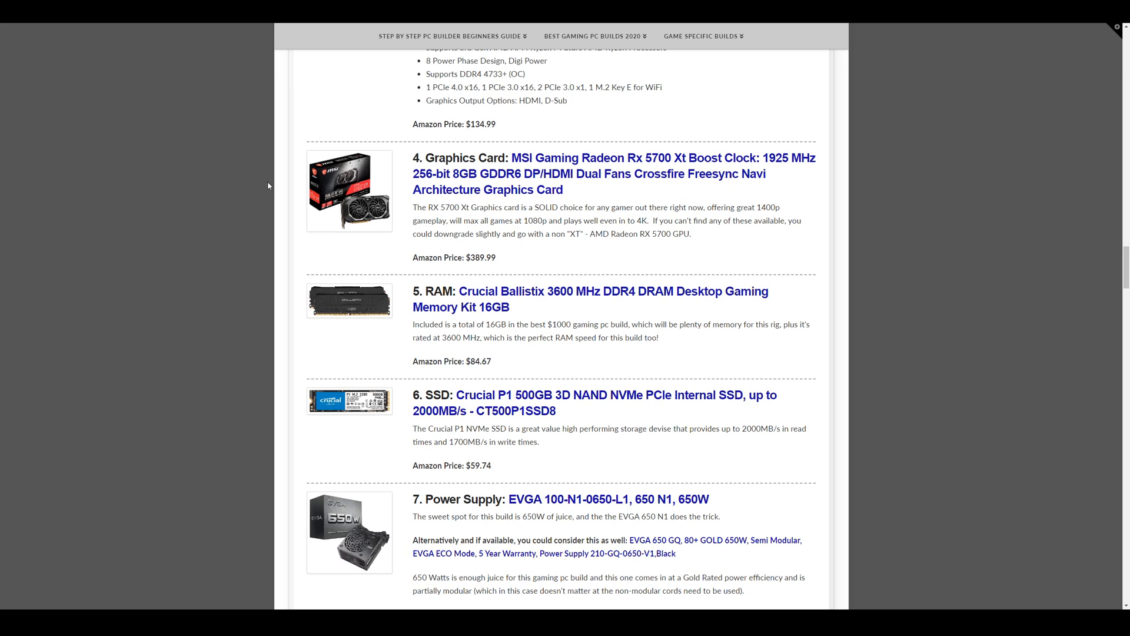
{"action": "mouse_move", "coordinate": [632, 253]}
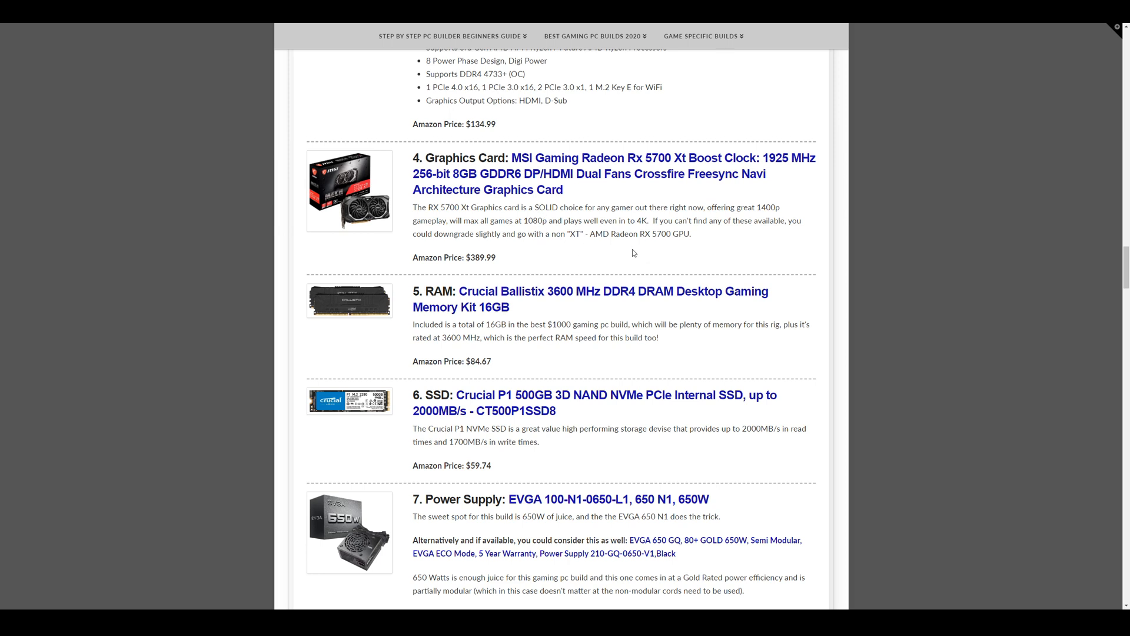
{"action": "double_click", "coordinate": [468, 257]}
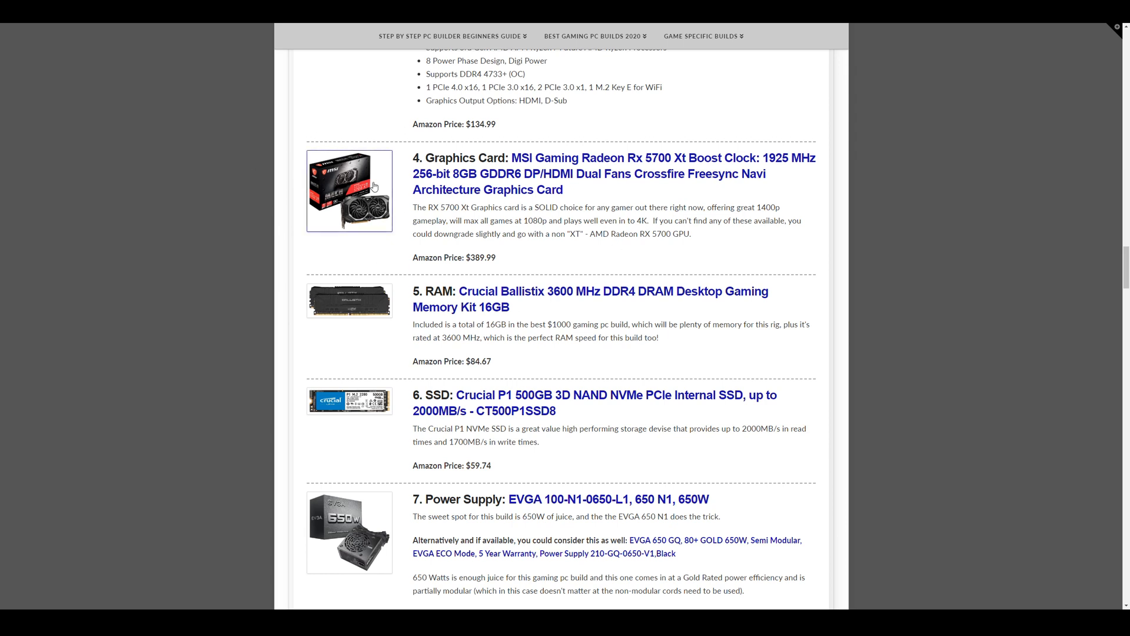
{"action": "scroll", "scroll_direction": "down", "scroll_amount": 3}
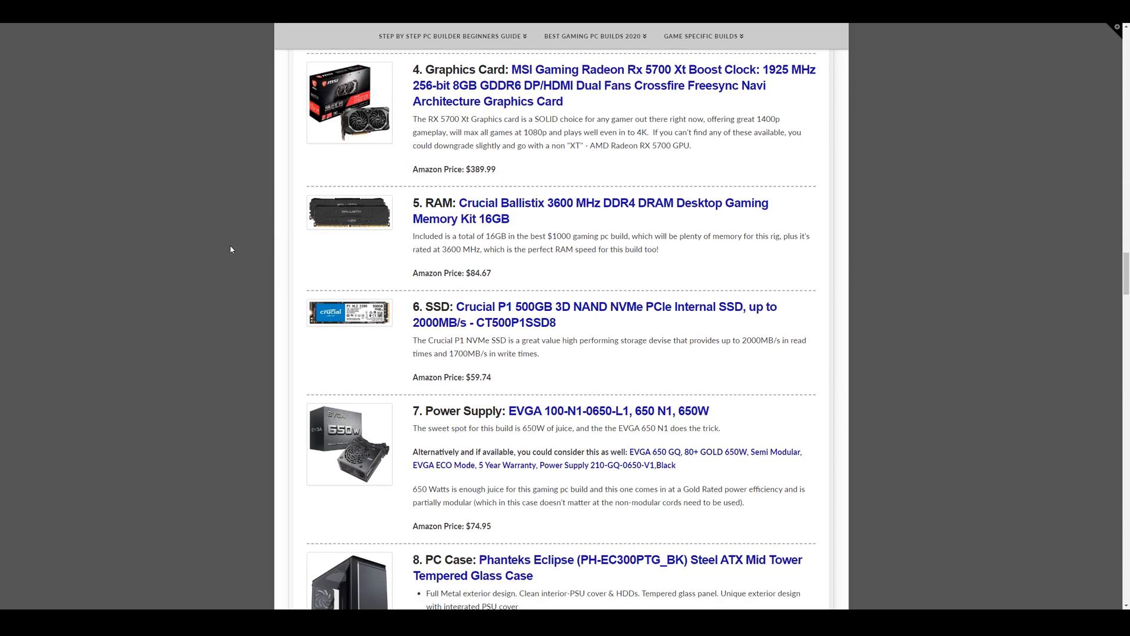
{"action": "mouse_move", "coordinate": [300, 249]}
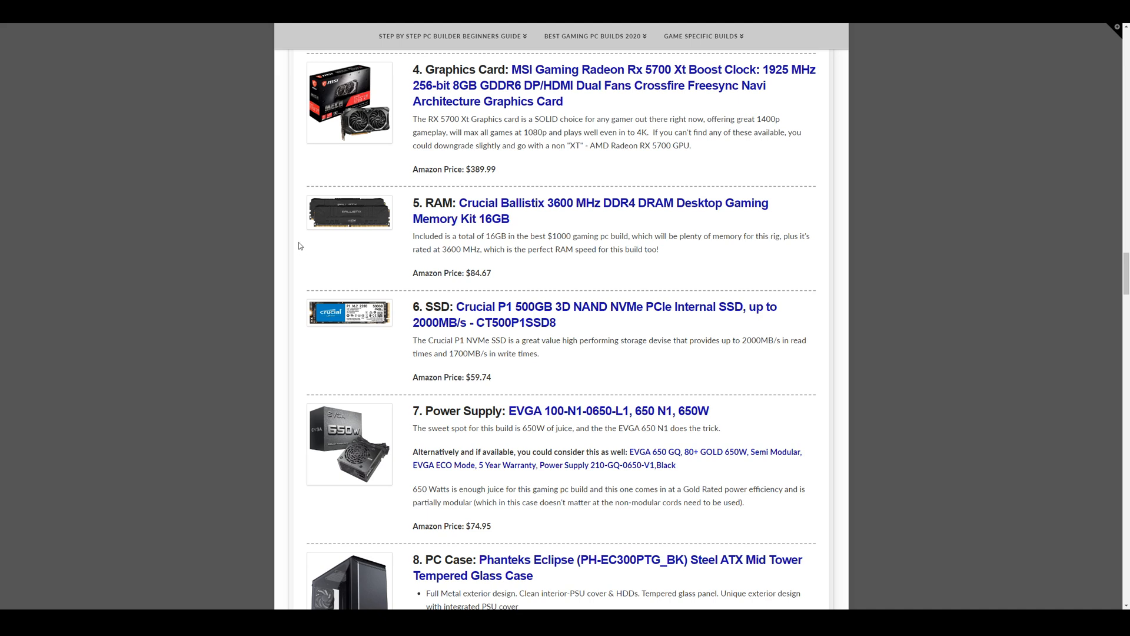
{"action": "mouse_move", "coordinate": [312, 253]}
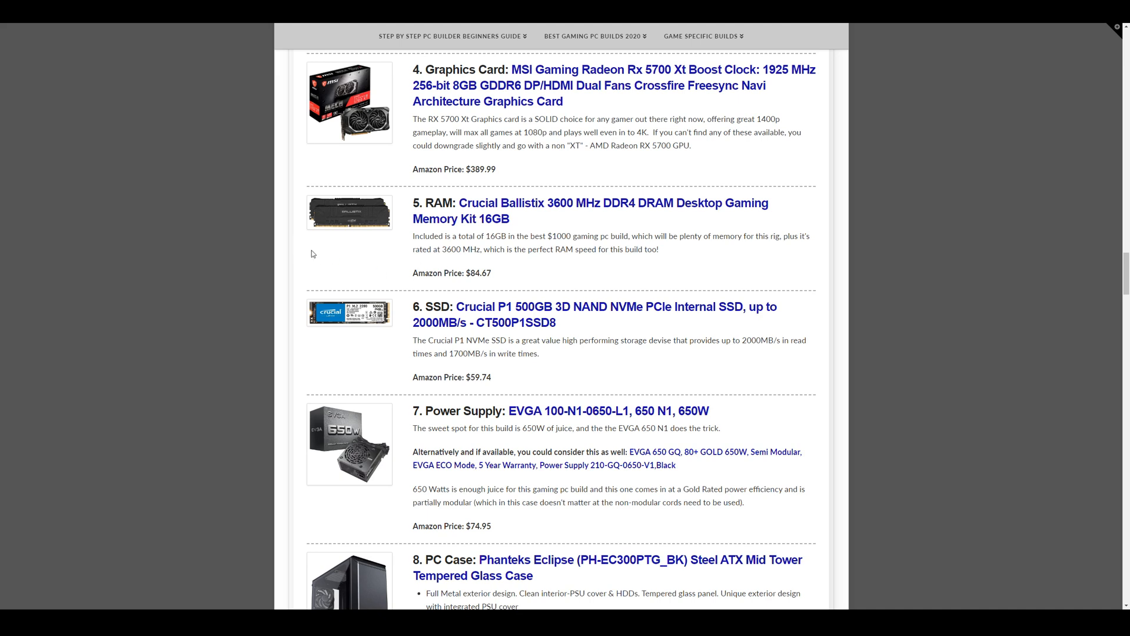
Continue to the Phanteks Eclipse case, the $1010 estimate and the overview.
{"action": "scroll", "scroll_direction": "down", "scroll_amount": 3}
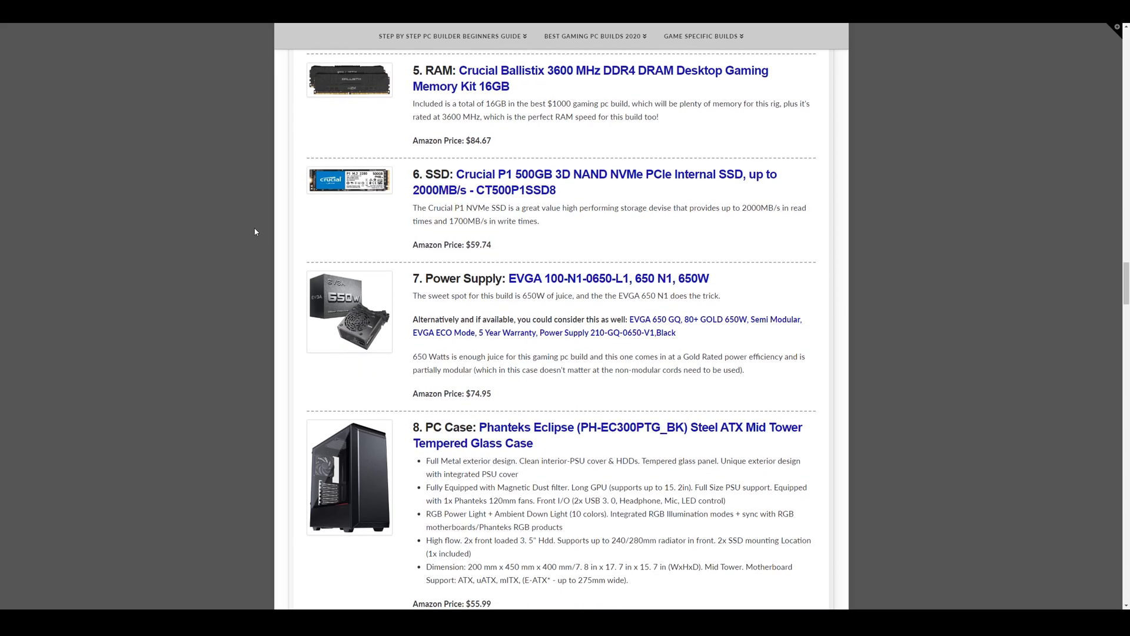
{"action": "scroll", "scroll_direction": "down", "scroll_amount": 3}
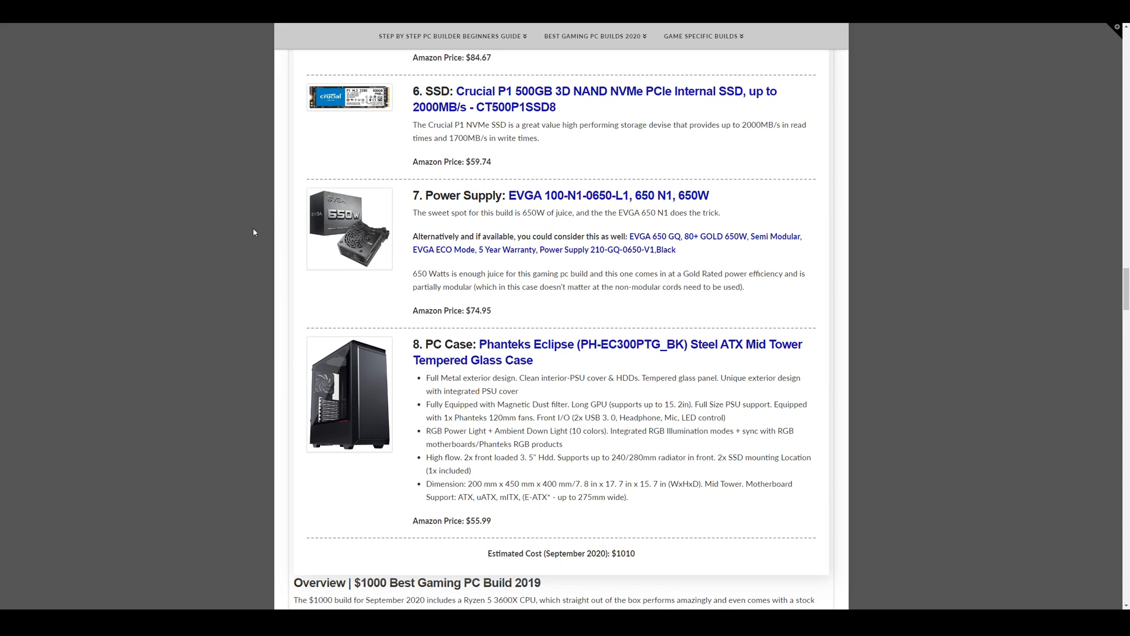
{"action": "scroll", "scroll_direction": "down", "scroll_amount": 3}
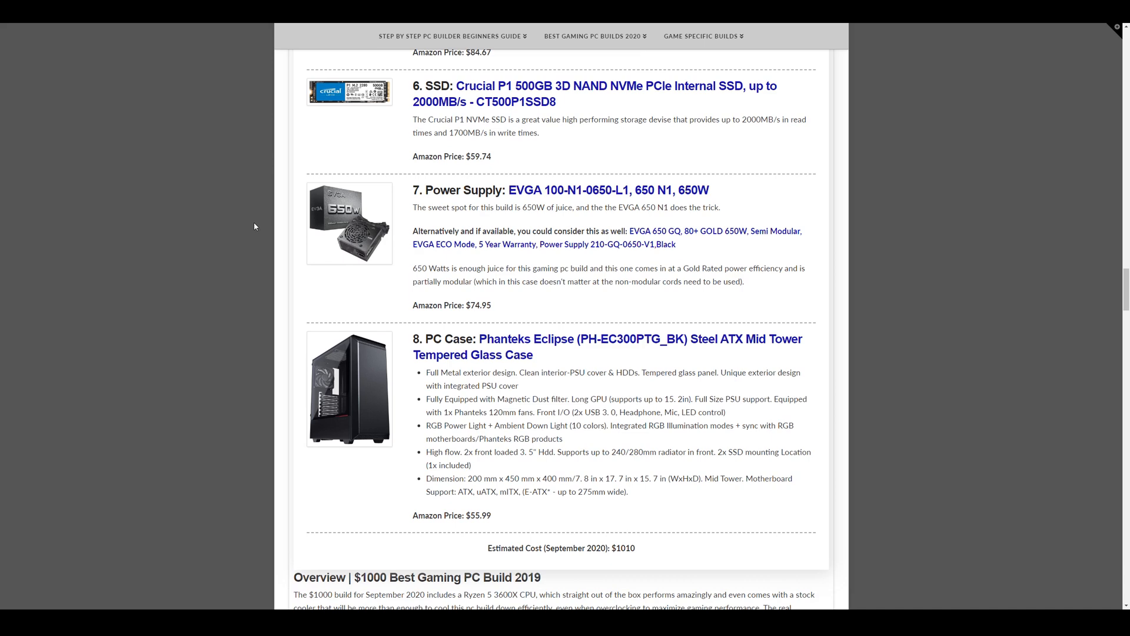
{"action": "scroll", "scroll_direction": "down", "scroll_amount": 3}
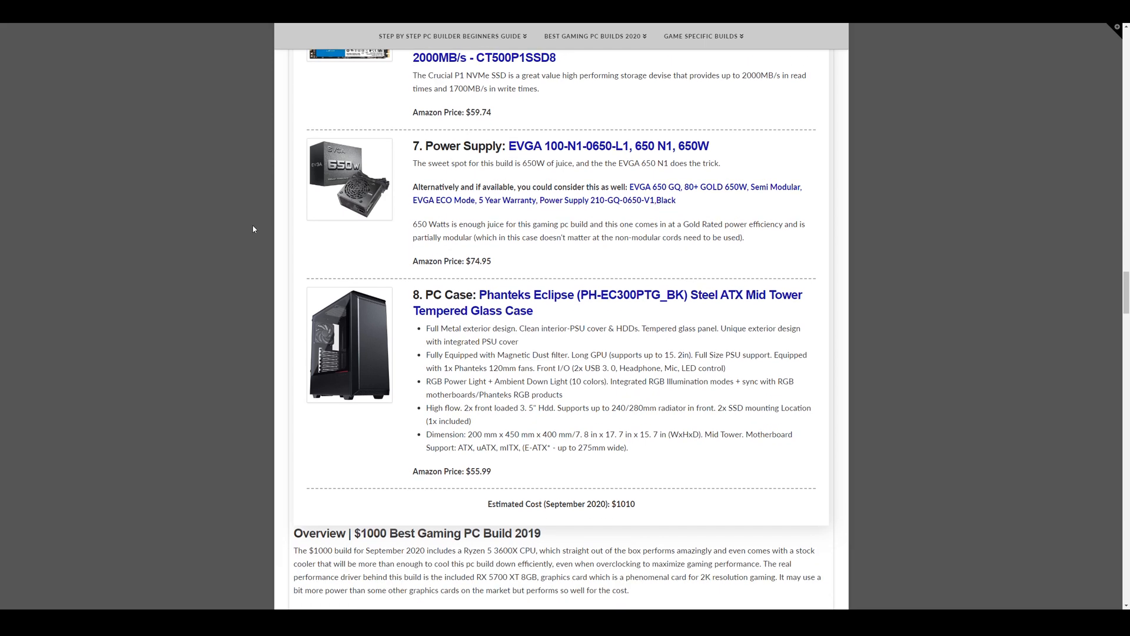
{"action": "scroll", "scroll_direction": "down", "scroll_amount": 3}
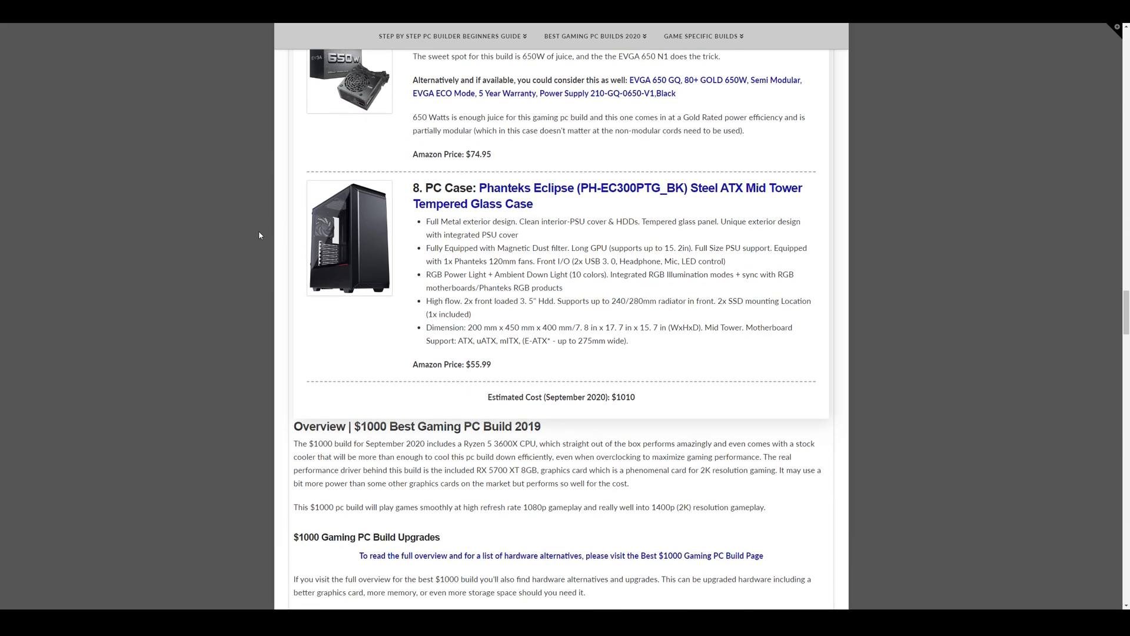
{"action": "scroll", "scroll_direction": "down", "scroll_amount": 3}
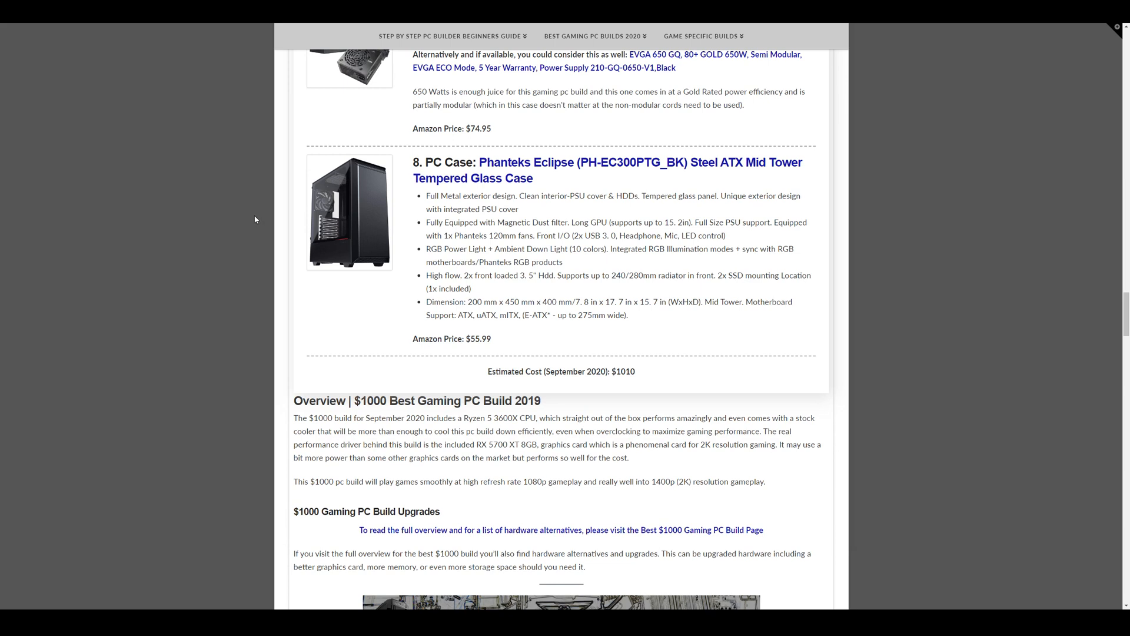
{"action": "mouse_move", "coordinate": [416, 266]}
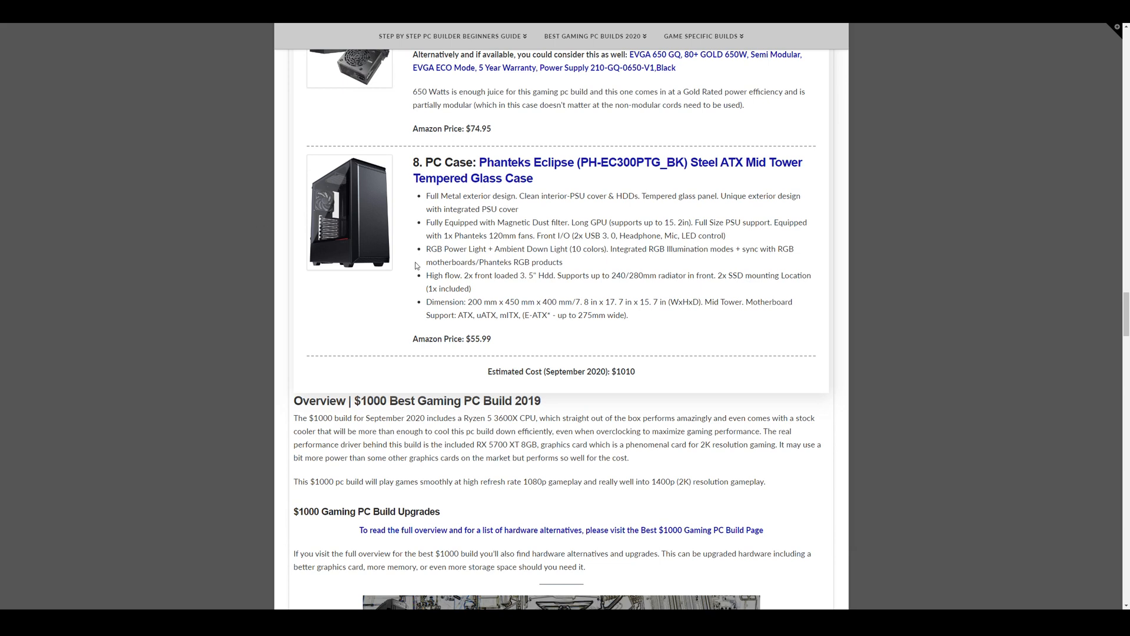
{"action": "double_click", "coordinate": [477, 339]}
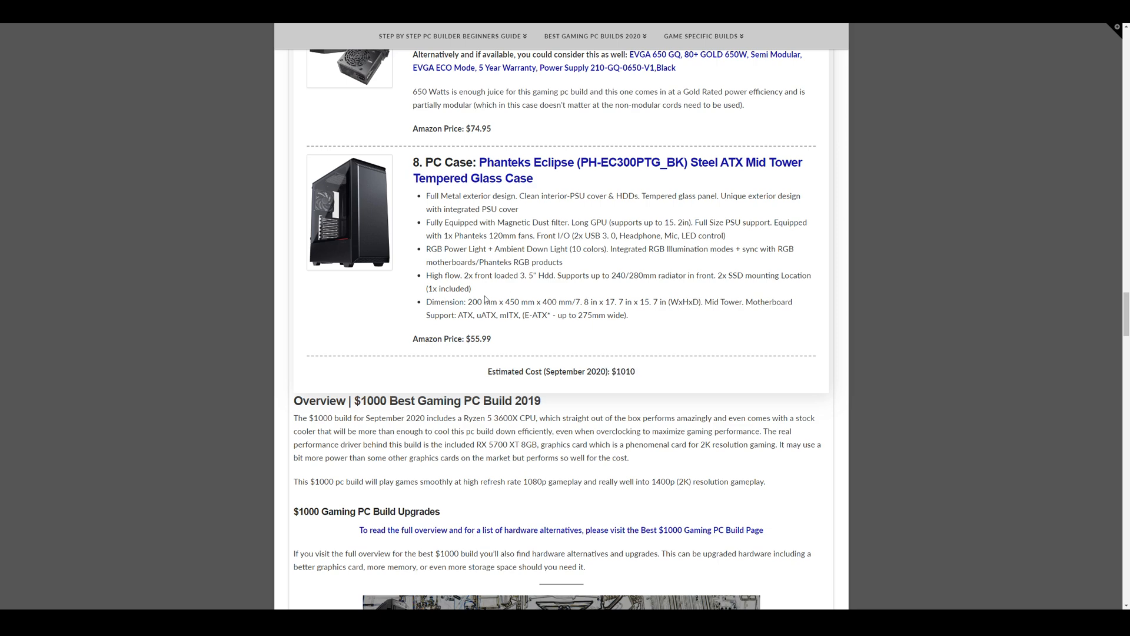
{"action": "scroll", "scroll_direction": "down", "scroll_amount": 3}
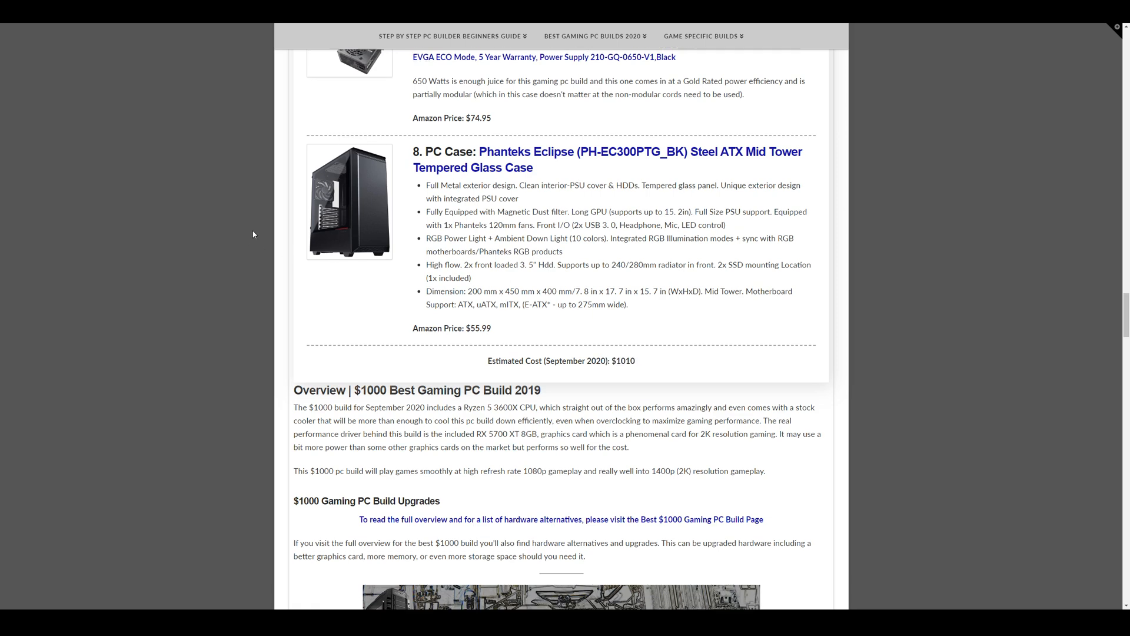
Scroll through the $700 build's Ryzen 5 3600 ($205.99), Wraith Stealth, B550M-HDV and GTX 1660 Super.
{"action": "scroll", "scroll_direction": "down", "scroll_amount": 3}
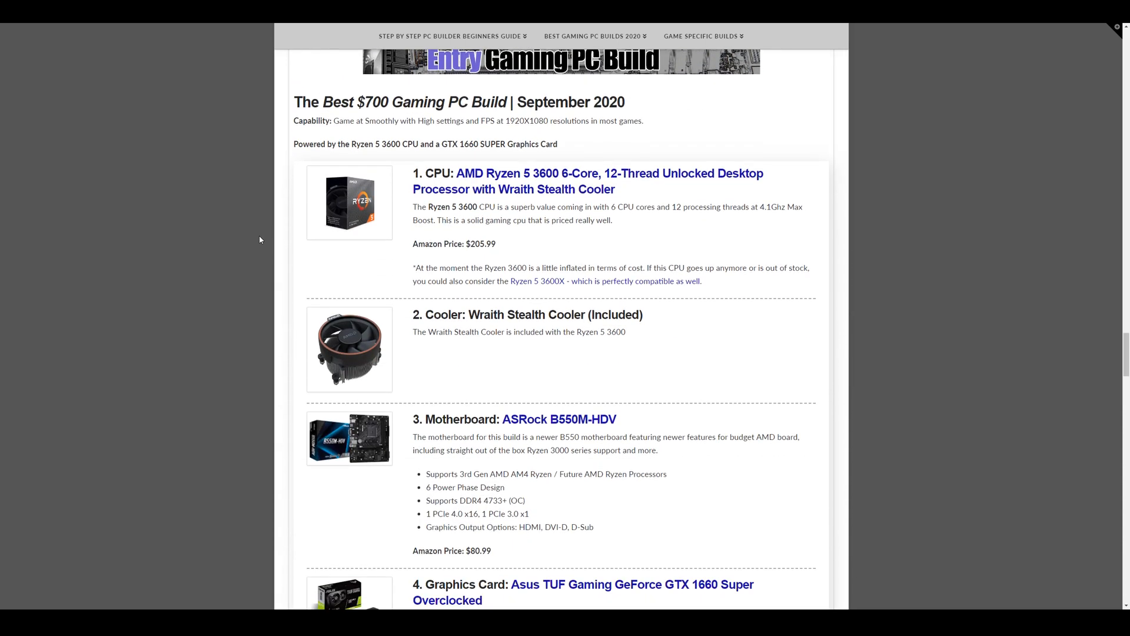
{"action": "mouse_move", "coordinate": [272, 224]}
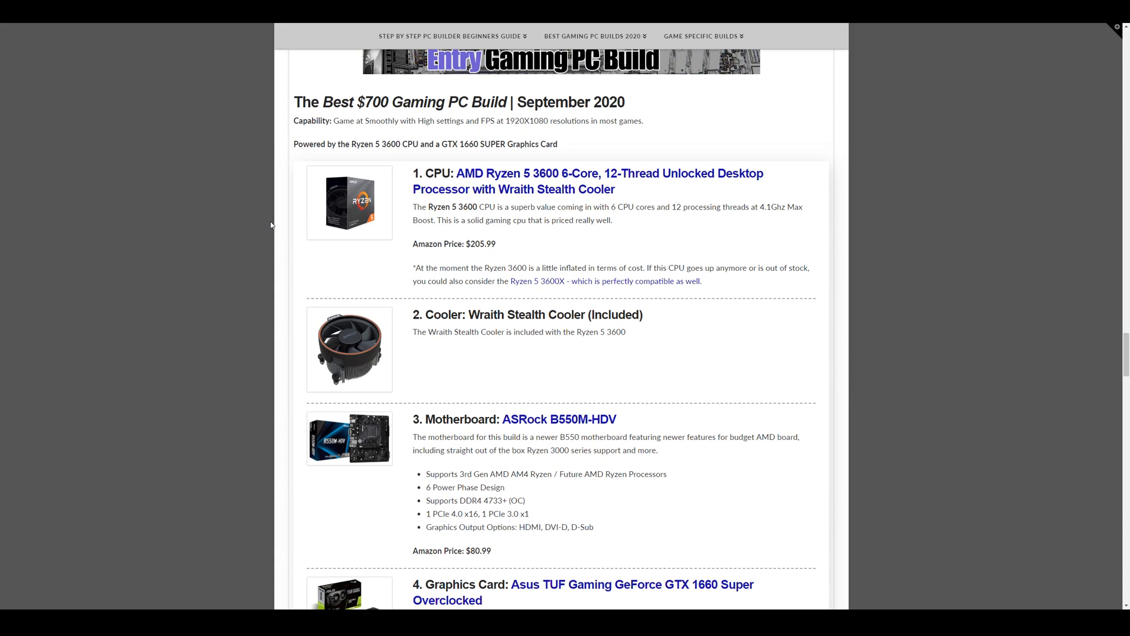
{"action": "mouse_move", "coordinate": [282, 219]}
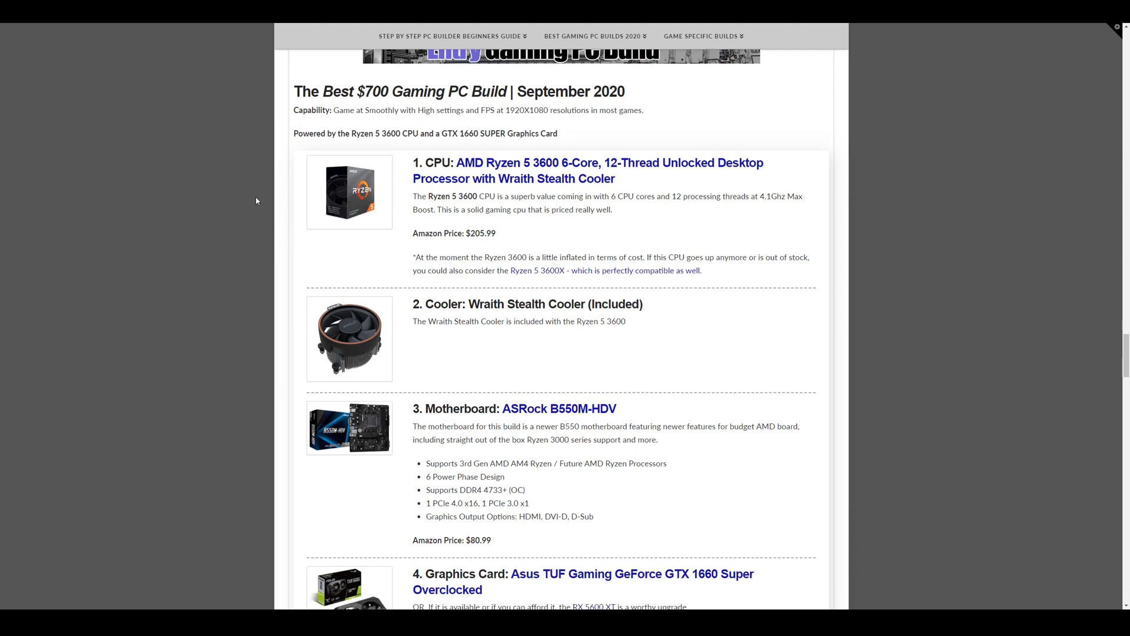
{"action": "scroll", "scroll_direction": "down", "scroll_amount": 3}
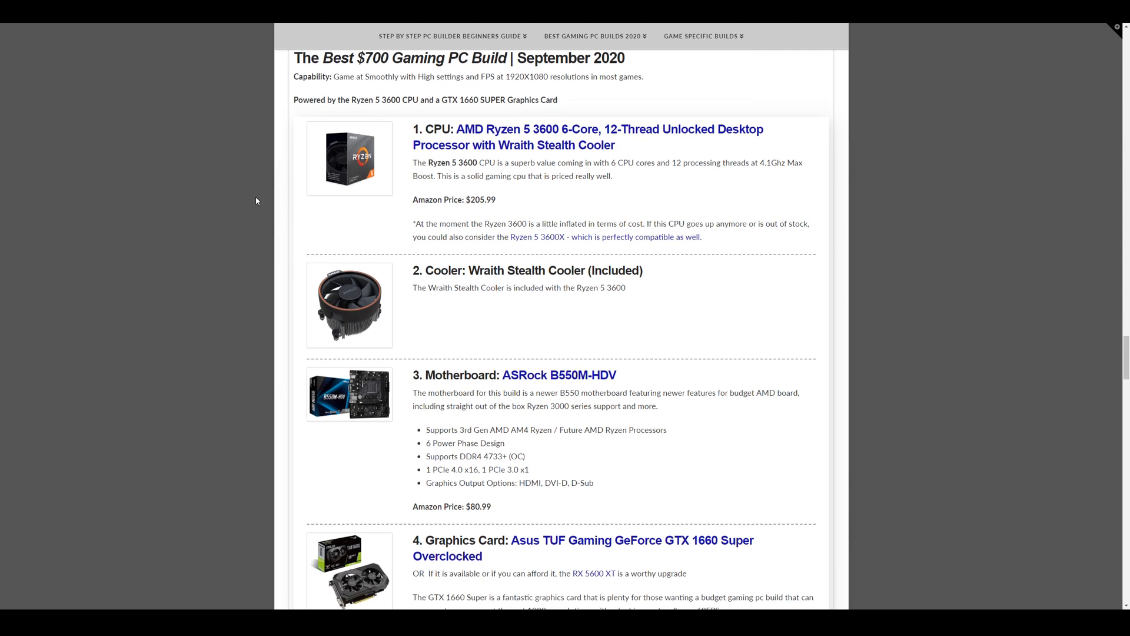
{"action": "mouse_move", "coordinate": [569, 196]}
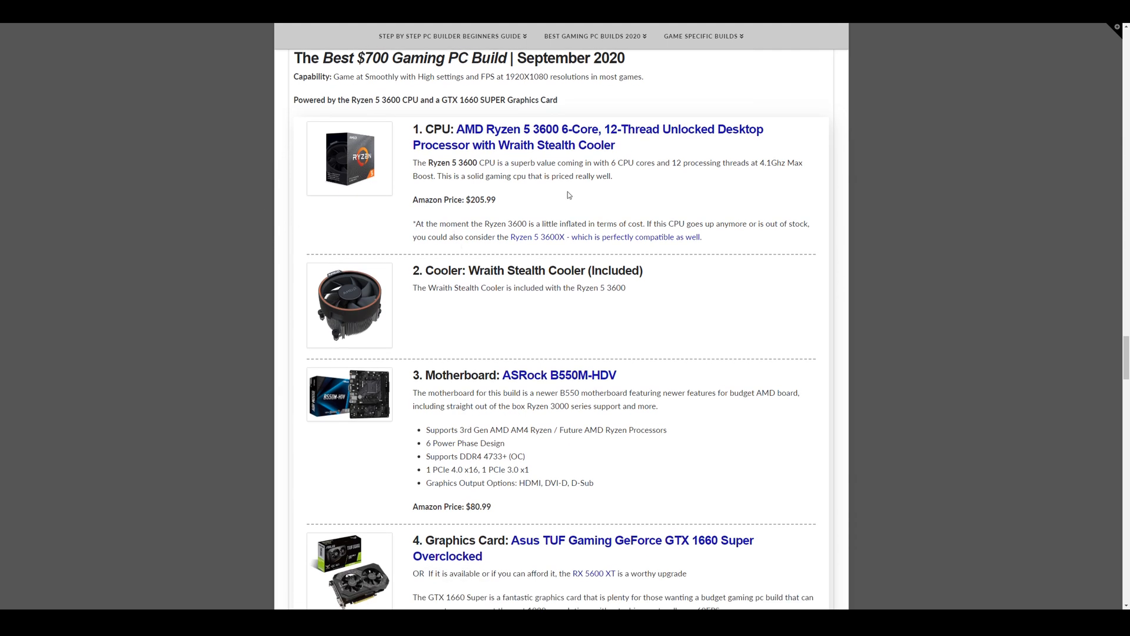
{"action": "mouse_move", "coordinate": [517, 145]}
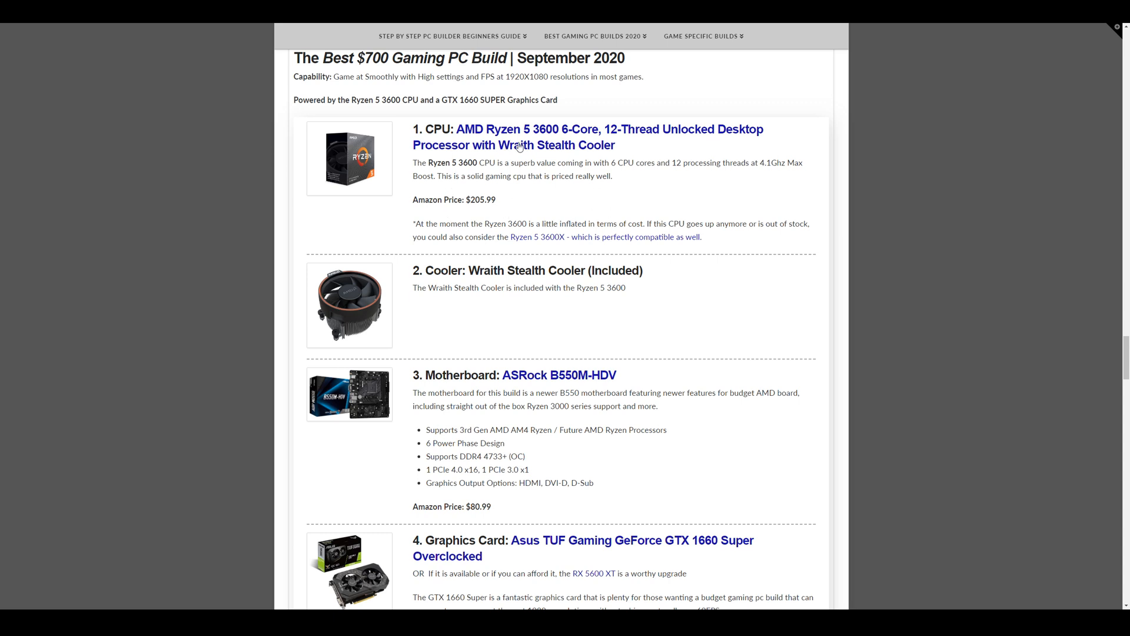
{"action": "mouse_move", "coordinate": [469, 176]}
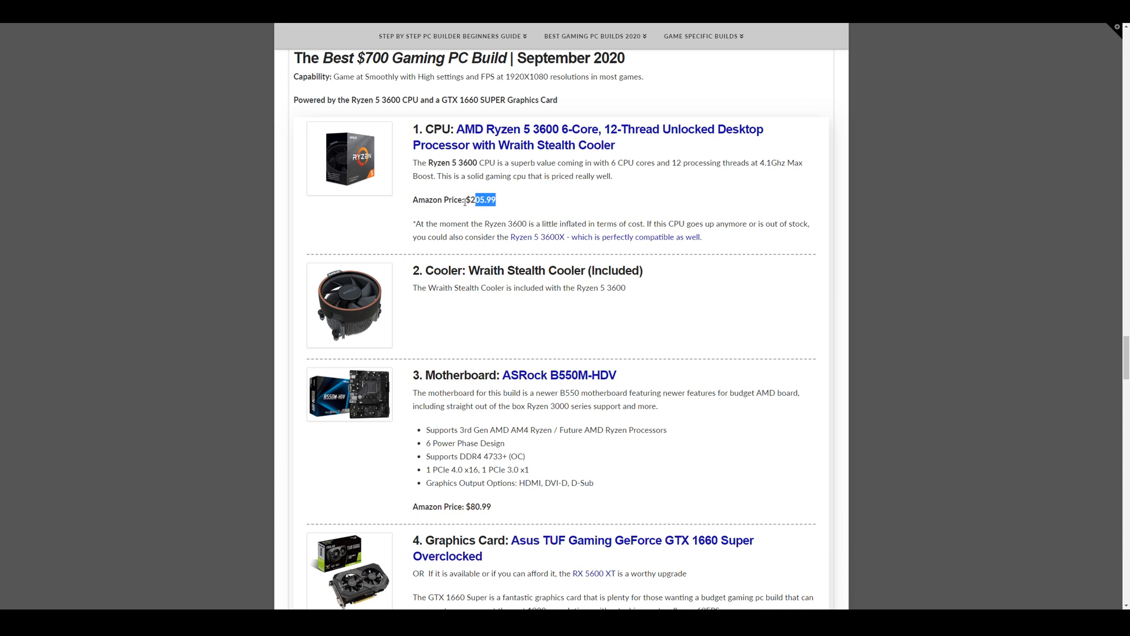
{"action": "mouse_move", "coordinate": [542, 246]}
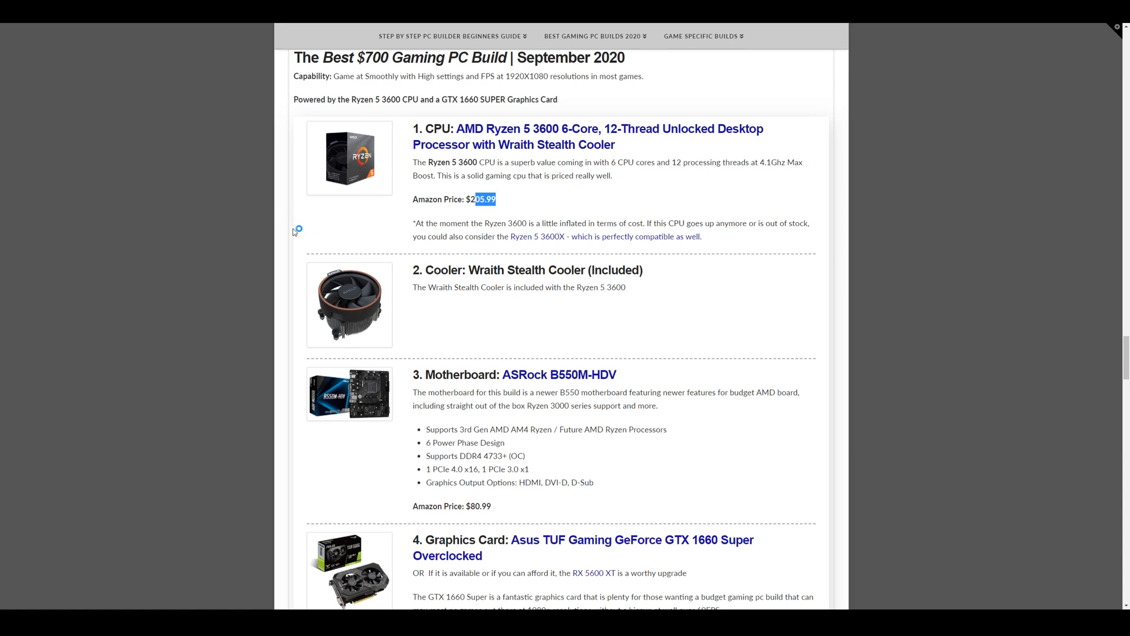
{"action": "scroll", "scroll_direction": "down", "scroll_amount": 3}
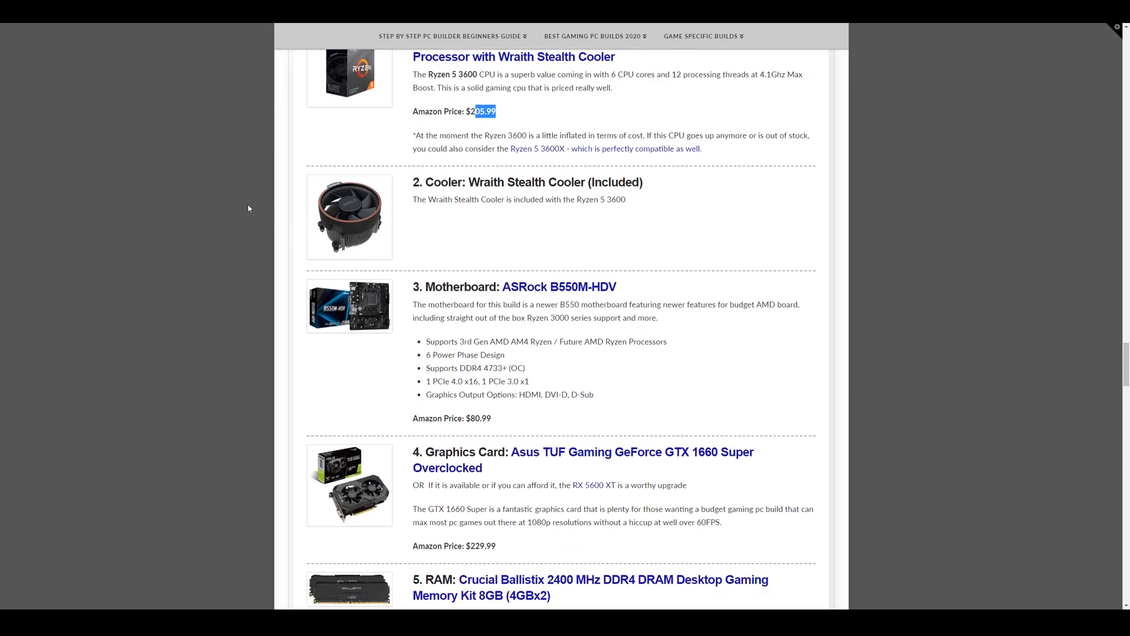
Scroll to the $700 build's Crucial P1 SSD, Thermaltake 500W PSU and Cooler Master Q300L case.
{"action": "scroll", "scroll_direction": "down", "scroll_amount": 3}
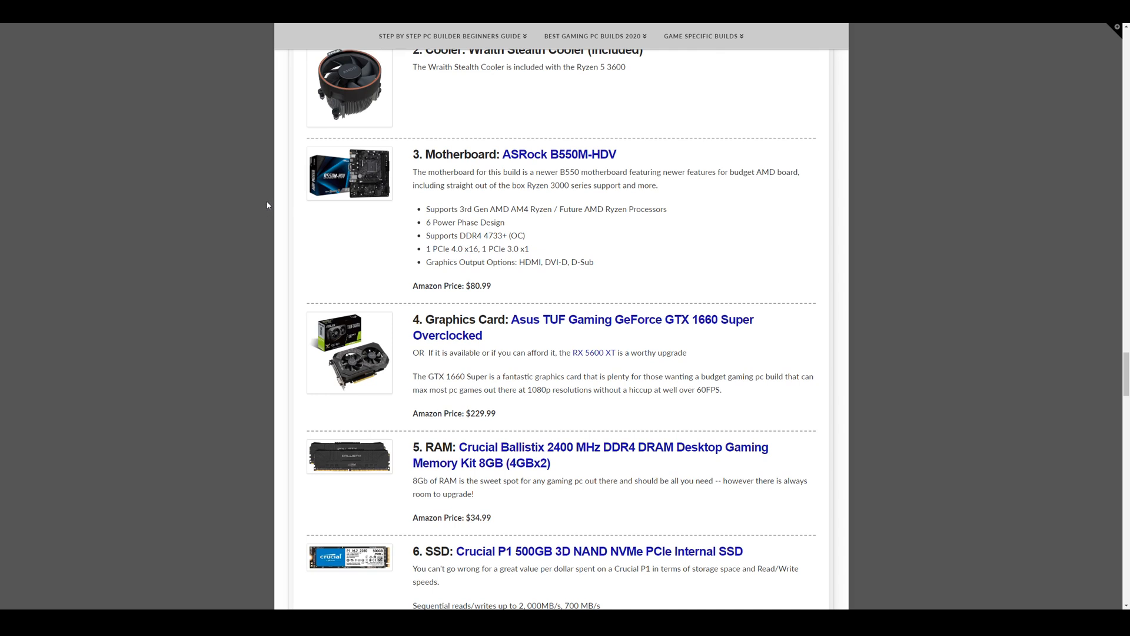
{"action": "mouse_move", "coordinate": [324, 219]}
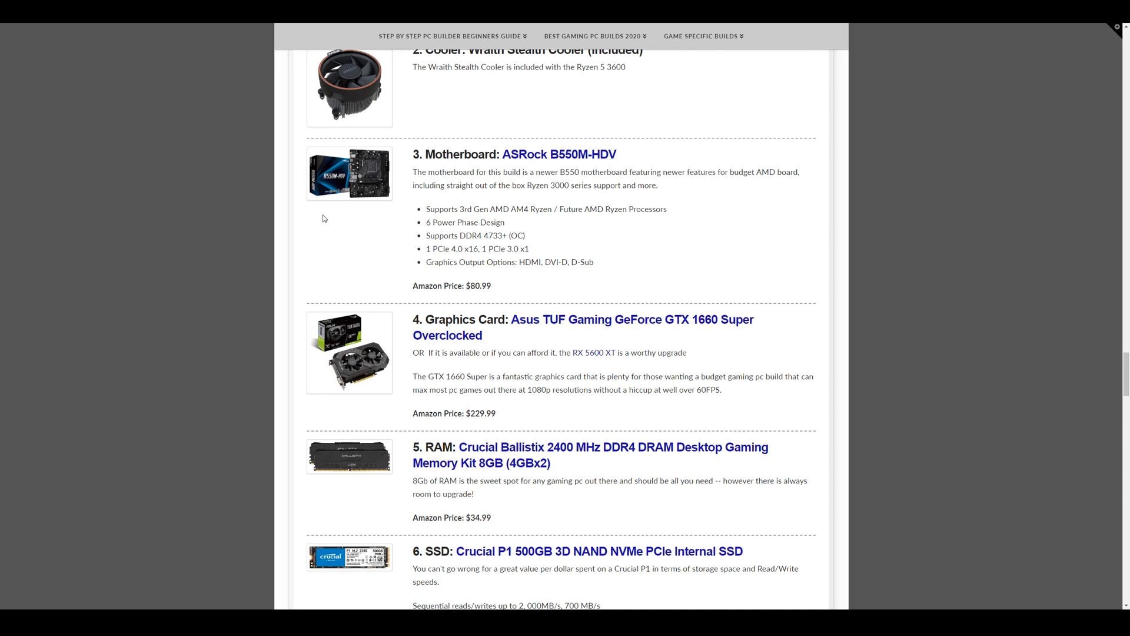
{"action": "scroll", "scroll_direction": "down", "scroll_amount": 3}
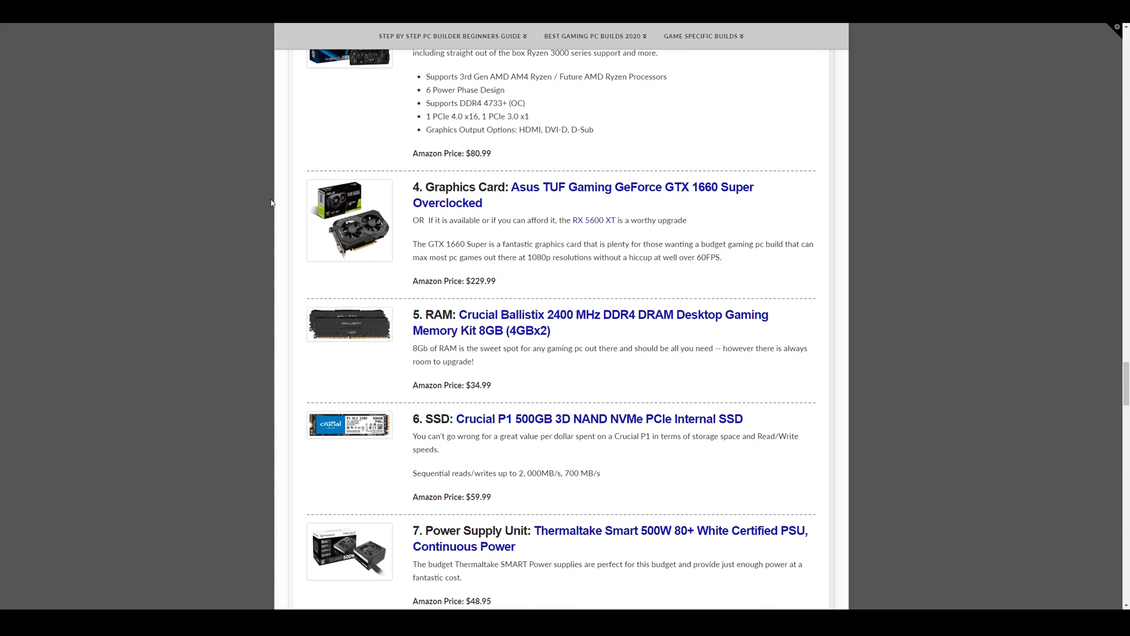
{"action": "mouse_move", "coordinate": [440, 230]}
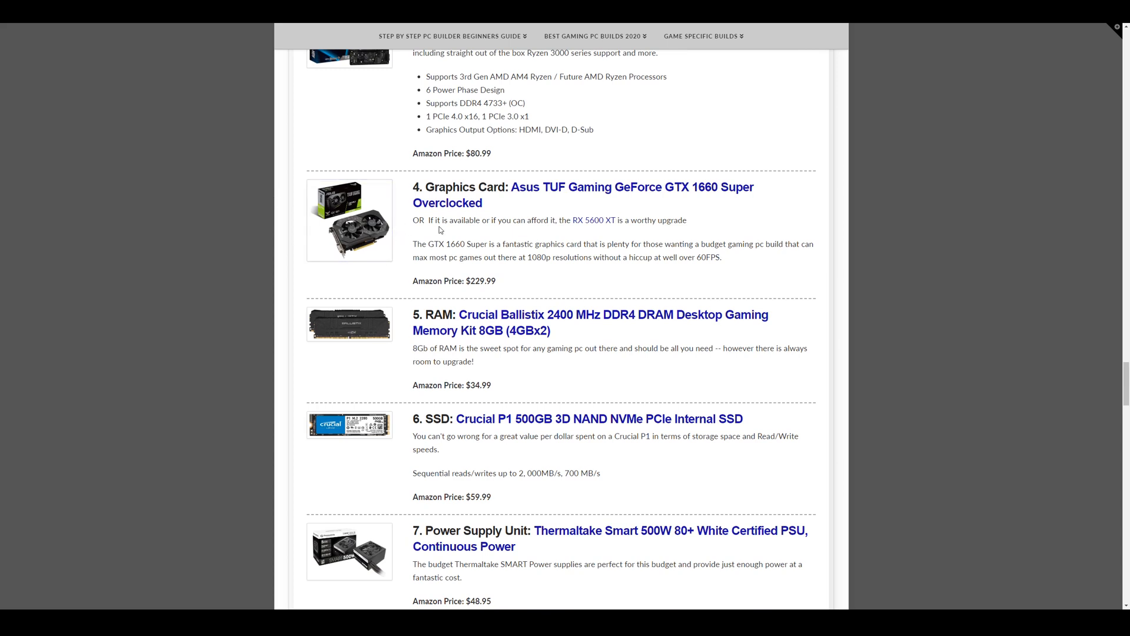
{"action": "mouse_move", "coordinate": [431, 250]}
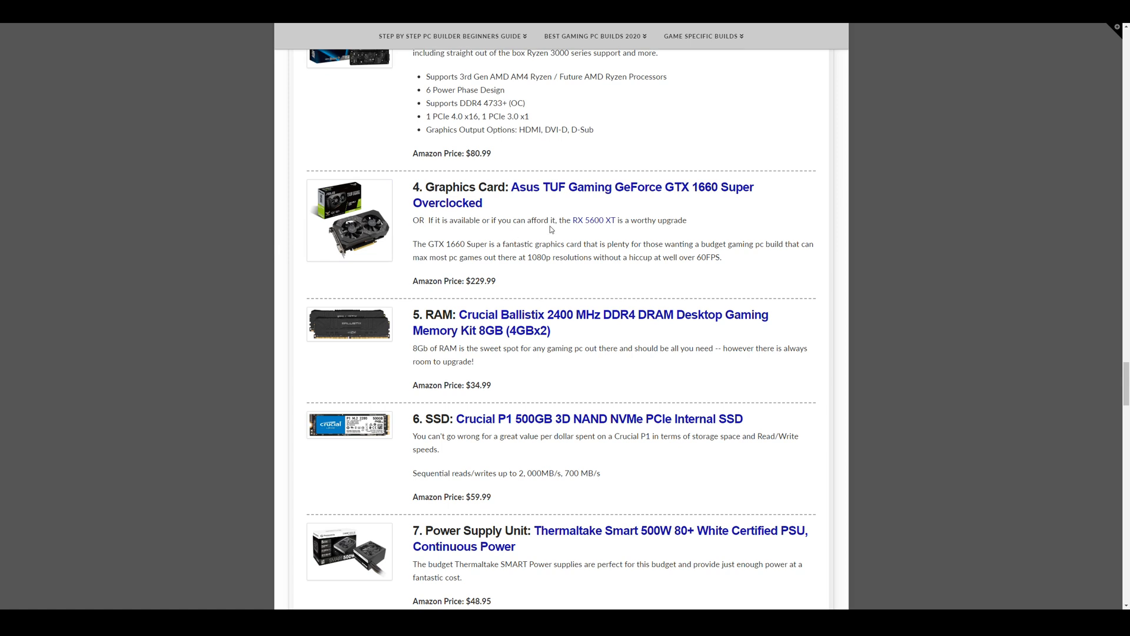
{"action": "mouse_move", "coordinate": [576, 232]}
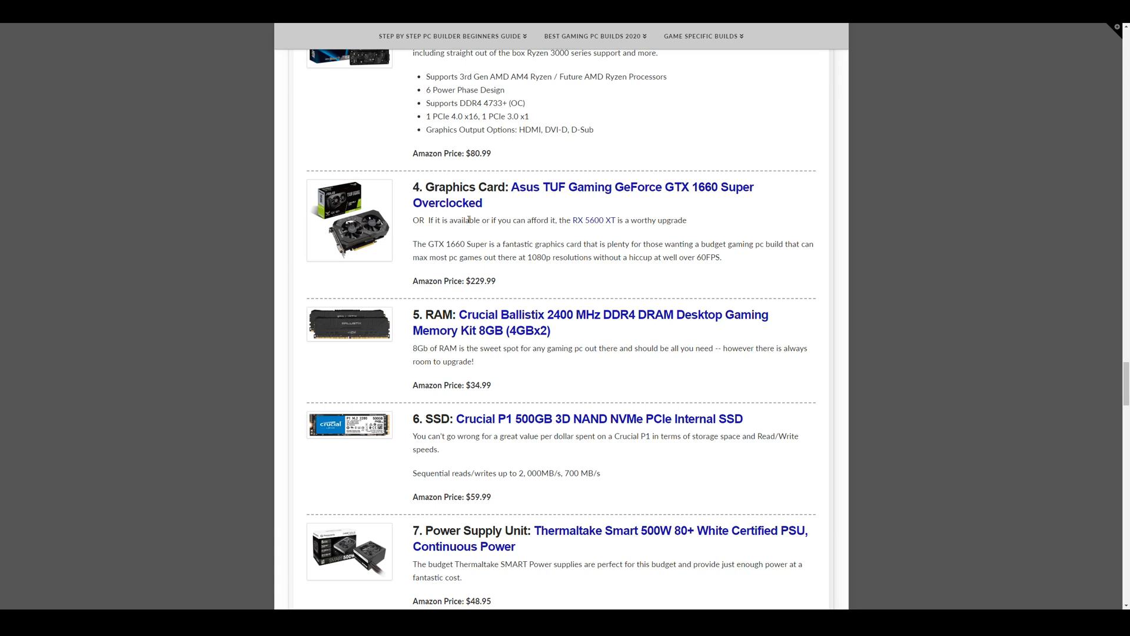
{"action": "mouse_move", "coordinate": [448, 213]}
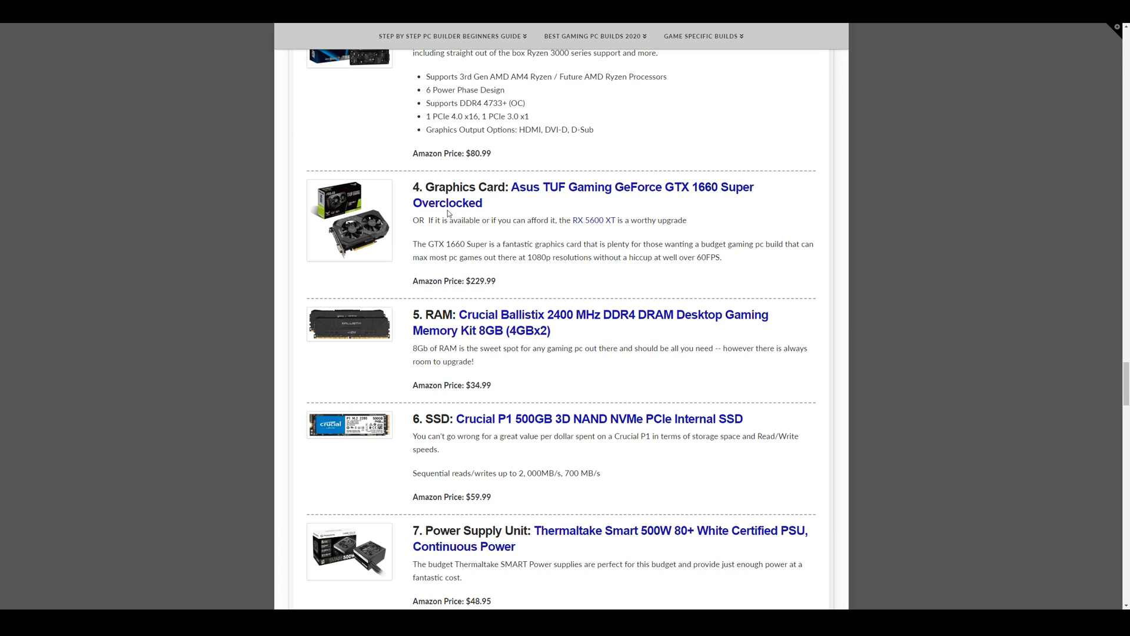
{"action": "mouse_move", "coordinate": [741, 198]}
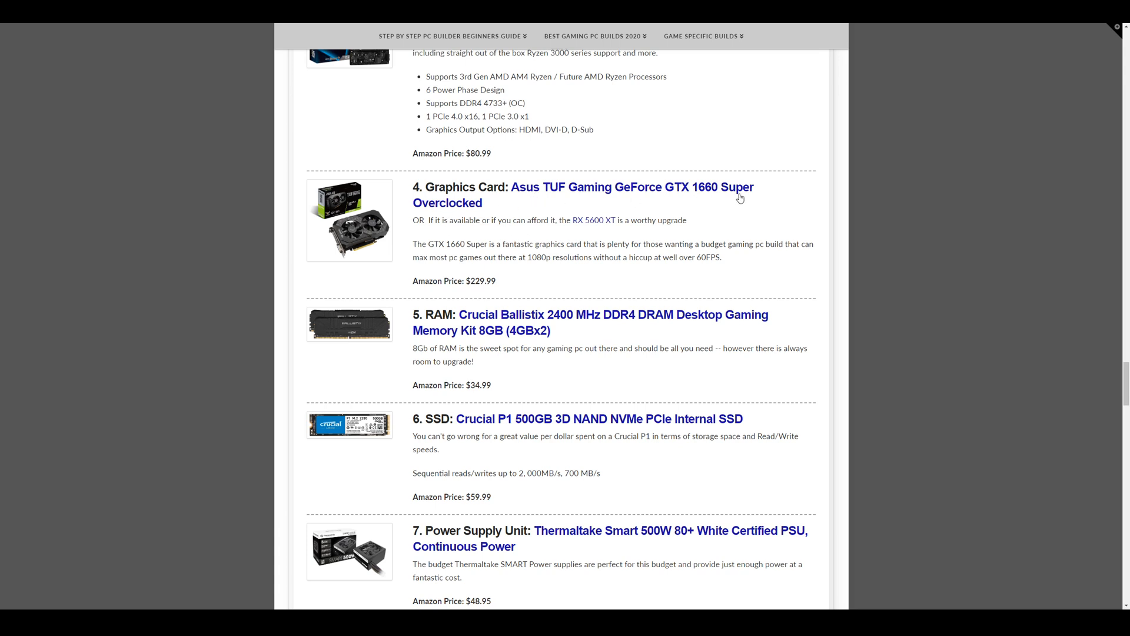
{"action": "mouse_move", "coordinate": [302, 228]}
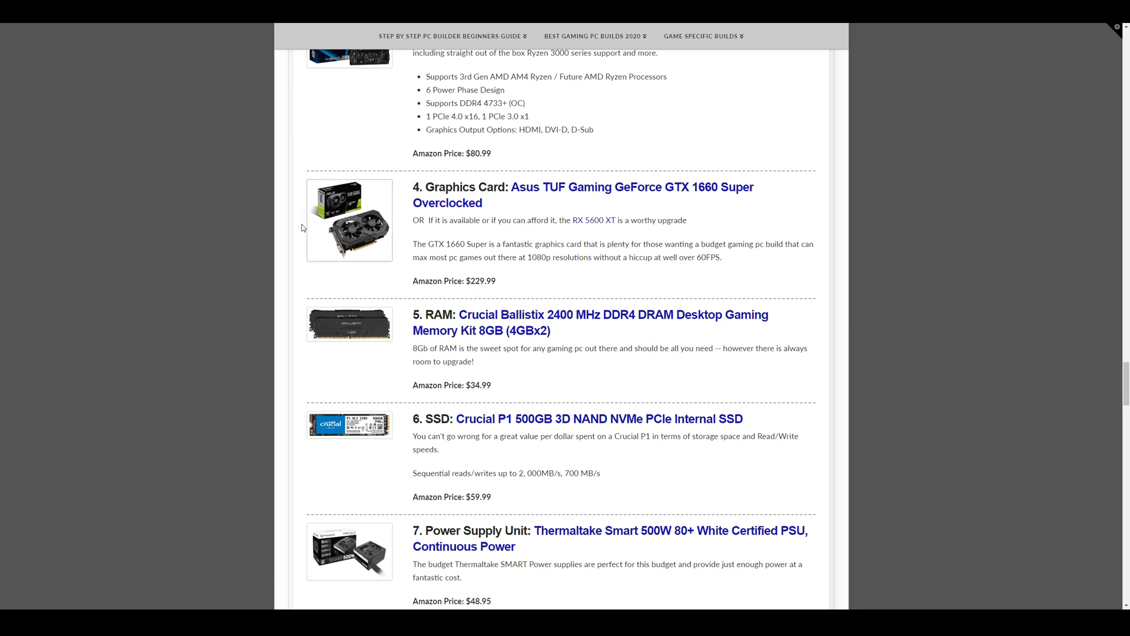
{"action": "scroll", "scroll_direction": "down", "scroll_amount": 3}
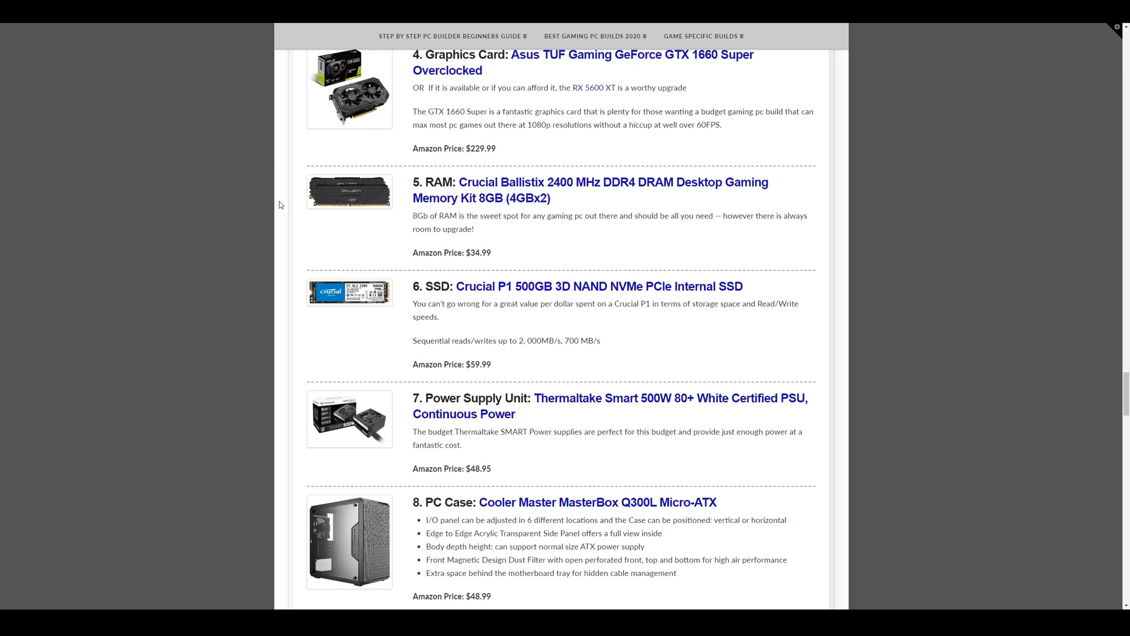
Scroll past the $710 estimate to the $500 build's Ryzen 5 2600, Wraith Stealth and Asus B450M.
{"action": "scroll", "scroll_direction": "down", "scroll_amount": 3}
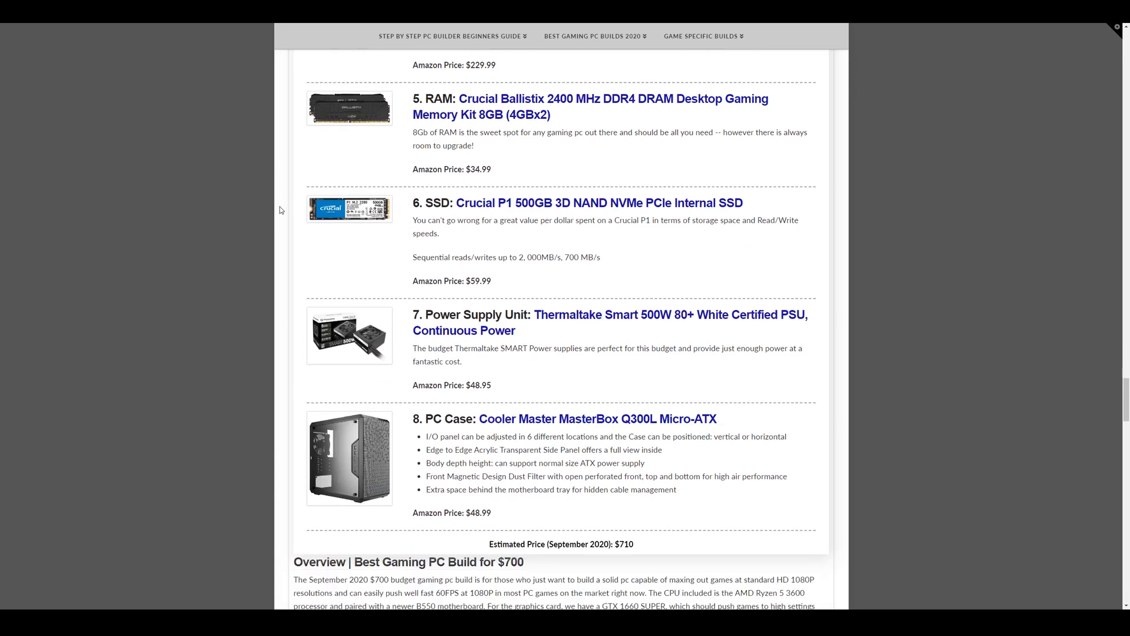
{"action": "scroll", "scroll_direction": "down", "scroll_amount": 3}
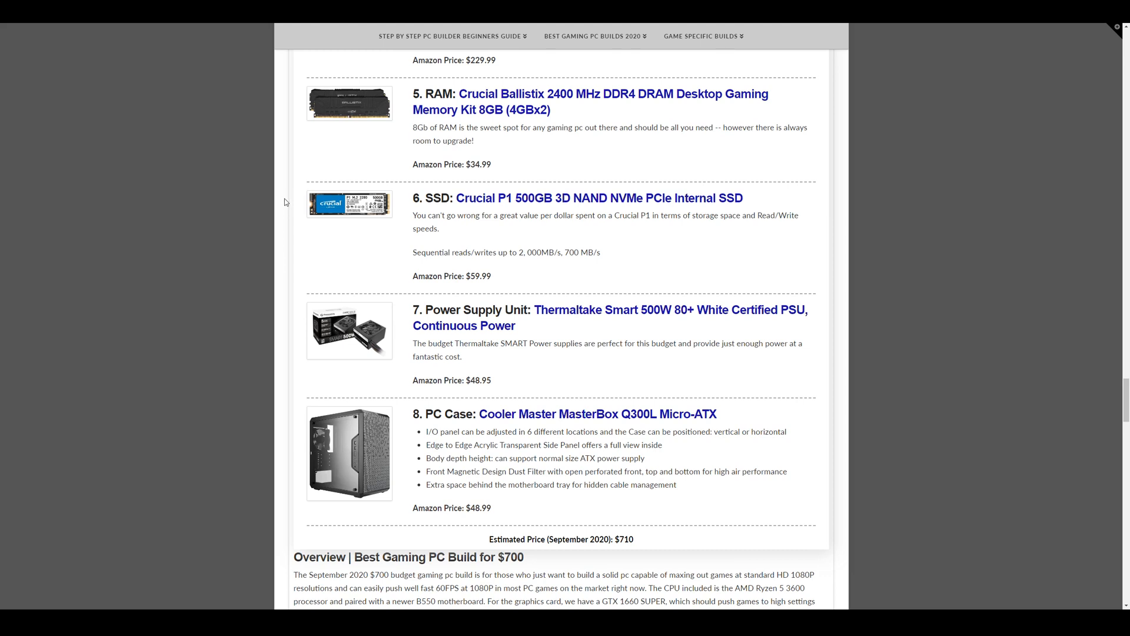
{"action": "scroll", "scroll_direction": "down", "scroll_amount": 3}
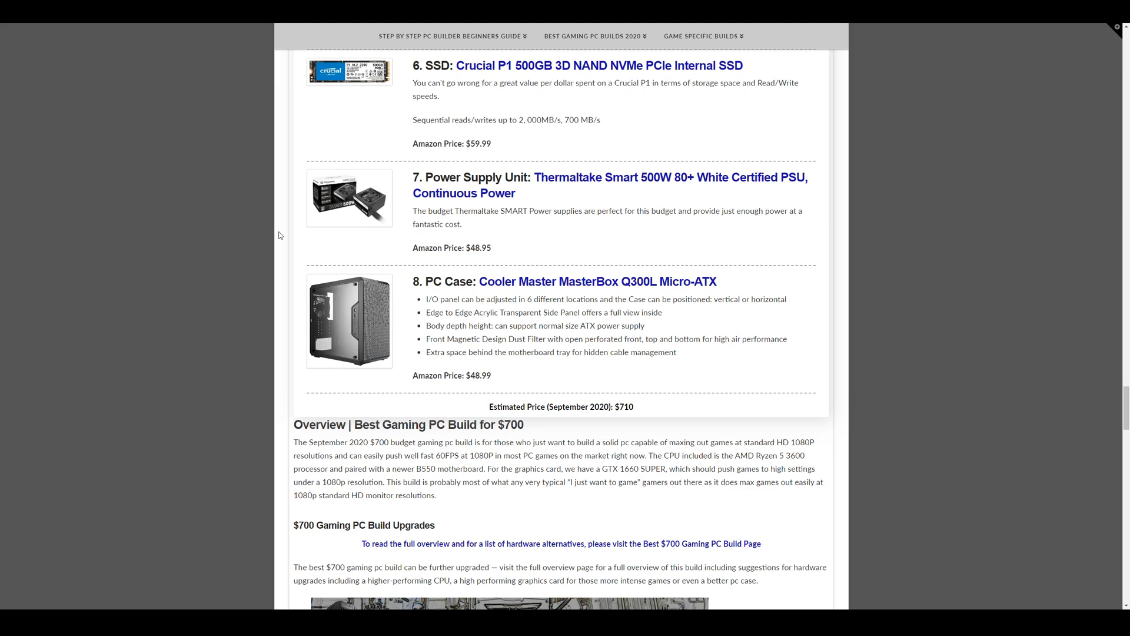
{"action": "mouse_move", "coordinate": [555, 208]}
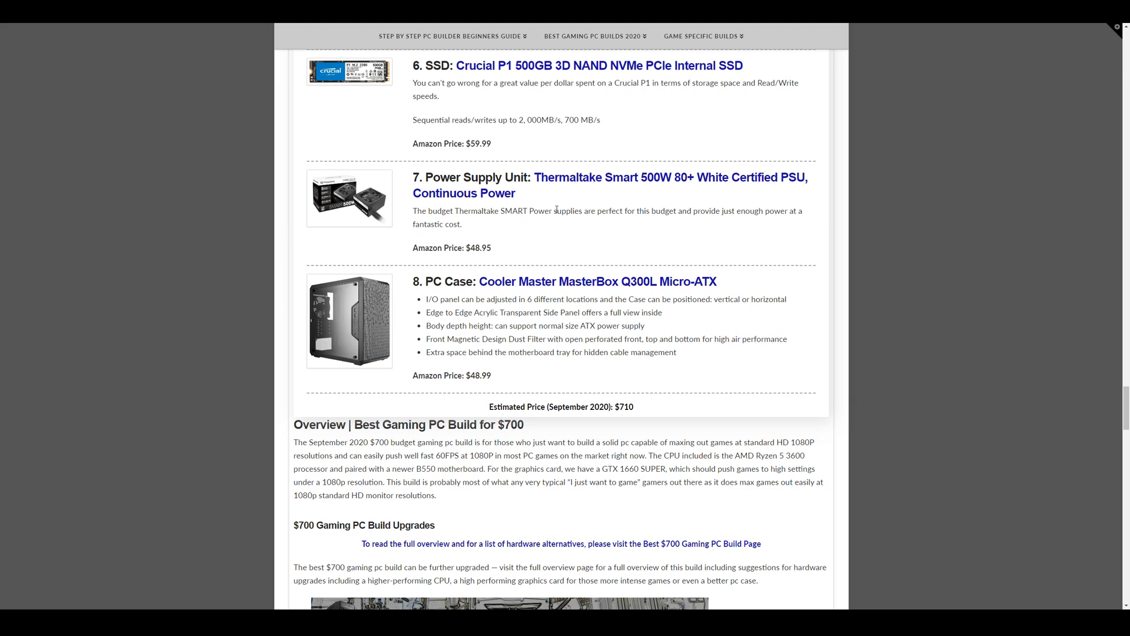
{"action": "mouse_move", "coordinate": [532, 196]}
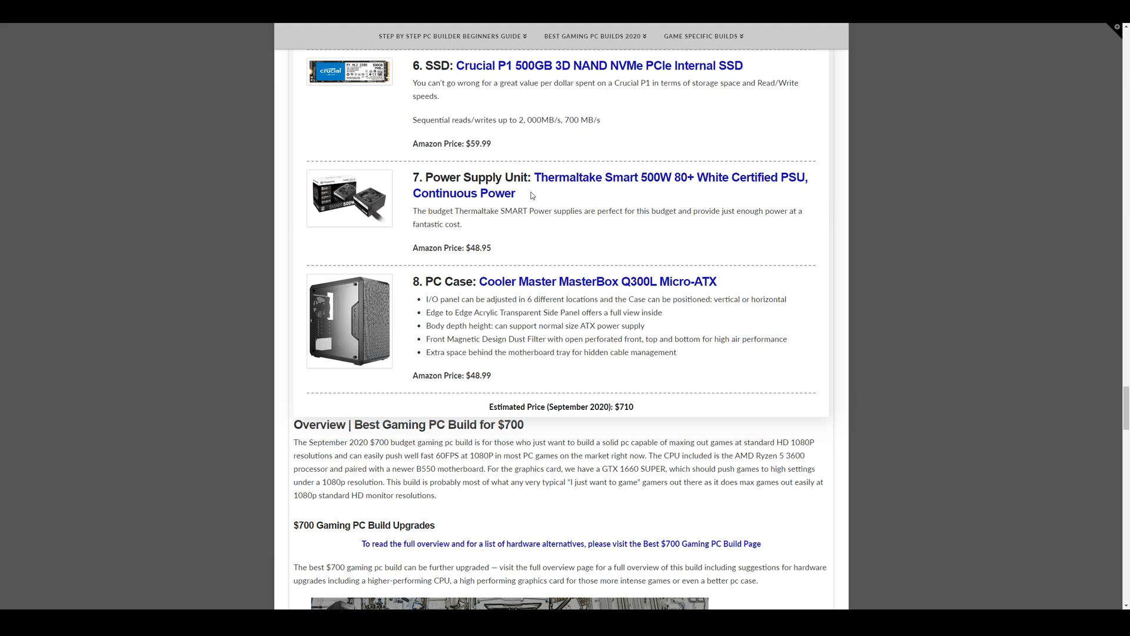
{"action": "scroll", "scroll_direction": "down", "scroll_amount": 3}
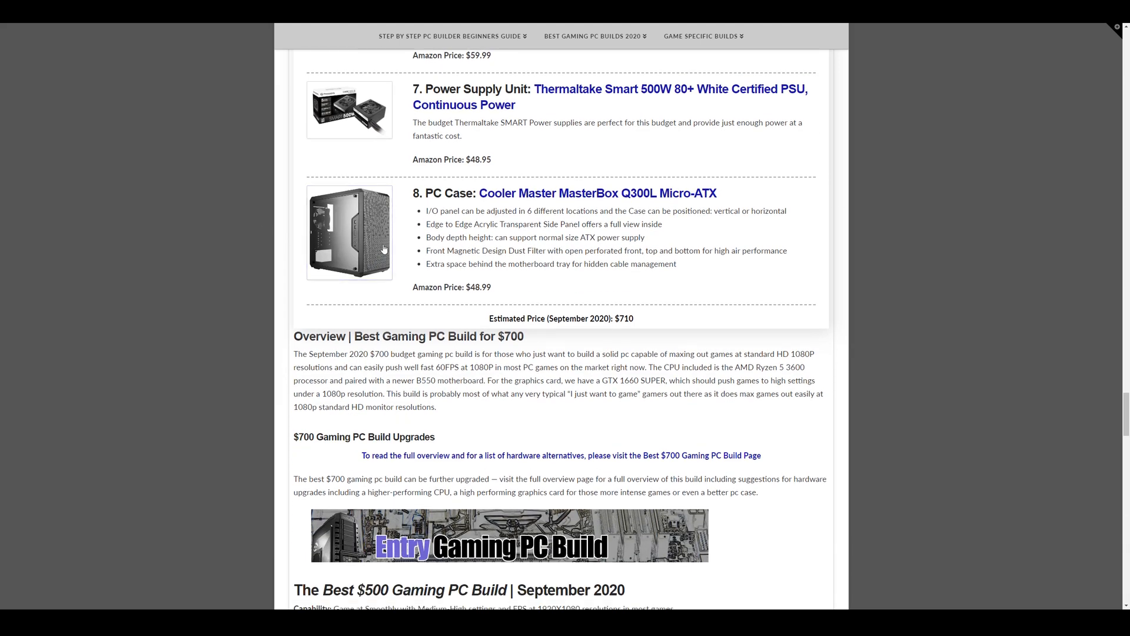
{"action": "mouse_move", "coordinate": [246, 203]}
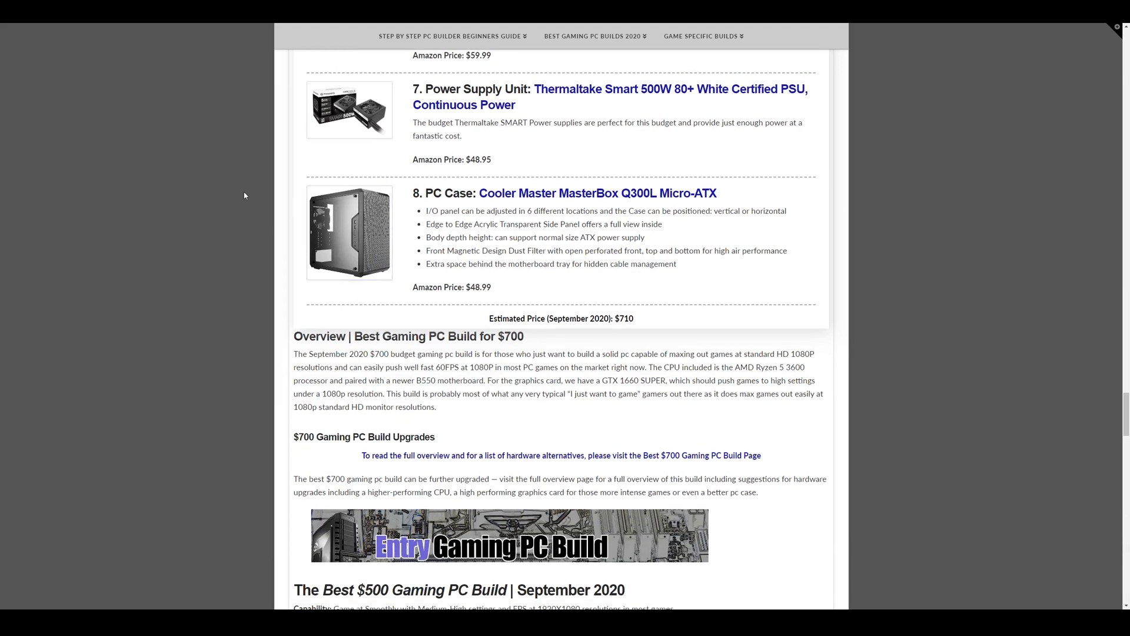
{"action": "mouse_move", "coordinate": [271, 186]}
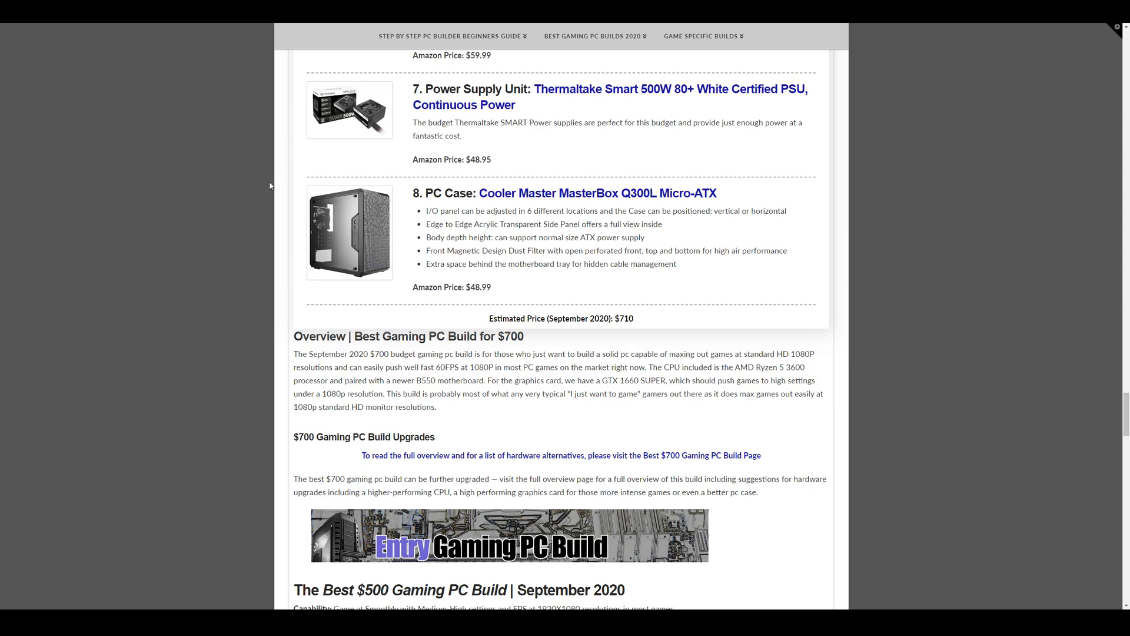
{"action": "scroll", "scroll_direction": "up", "scroll_amount": 3}
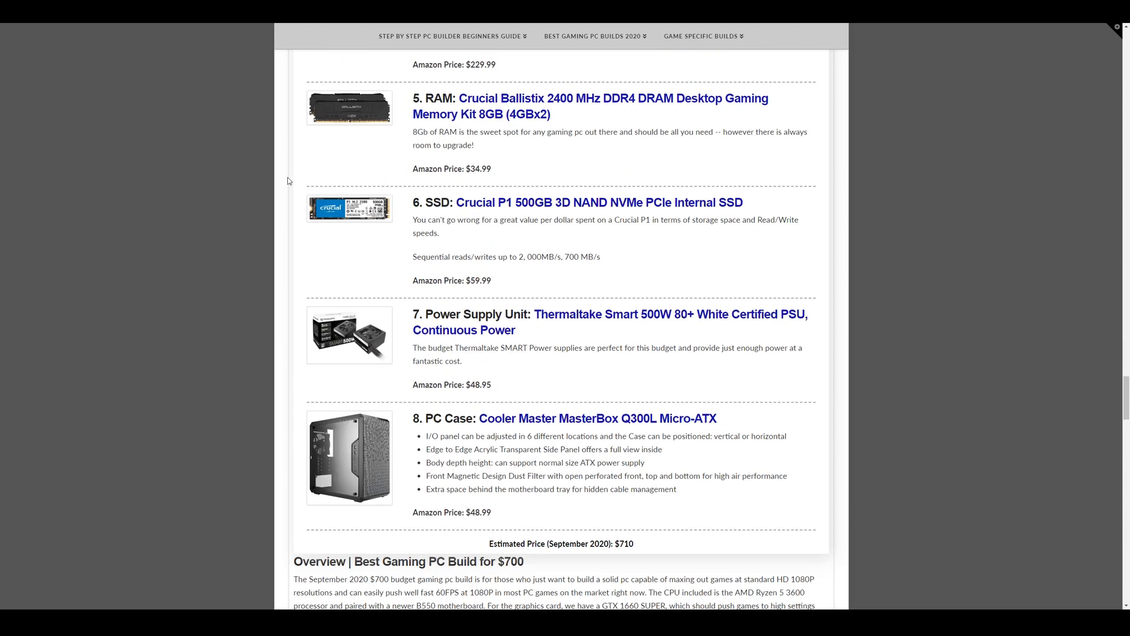
{"action": "scroll", "scroll_direction": "down", "scroll_amount": 3}
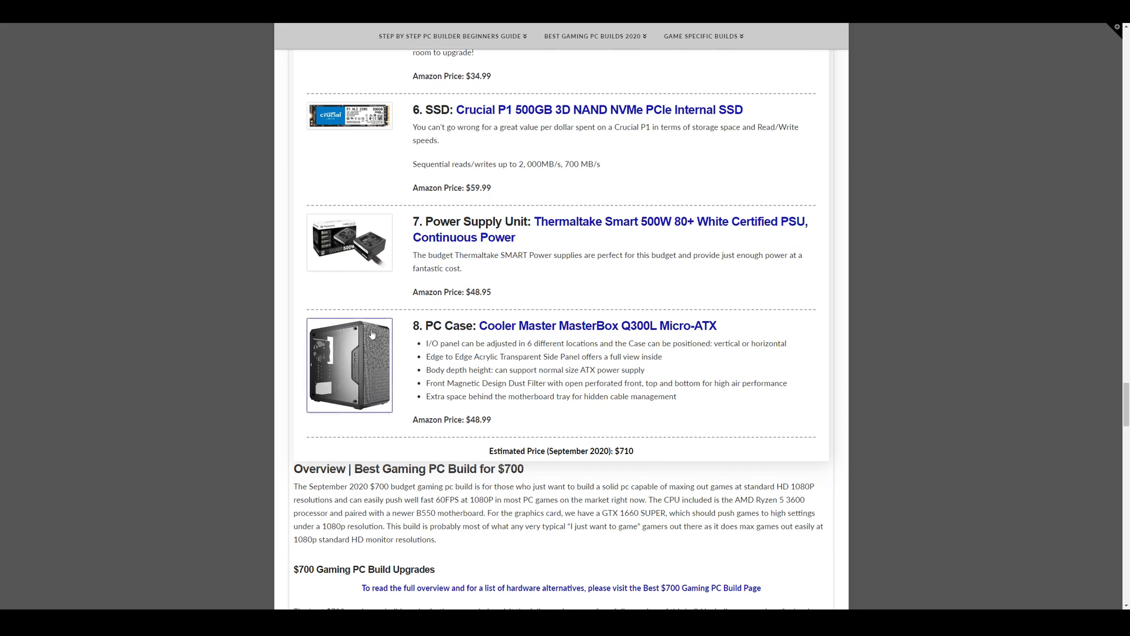
{"action": "mouse_move", "coordinate": [504, 370]}
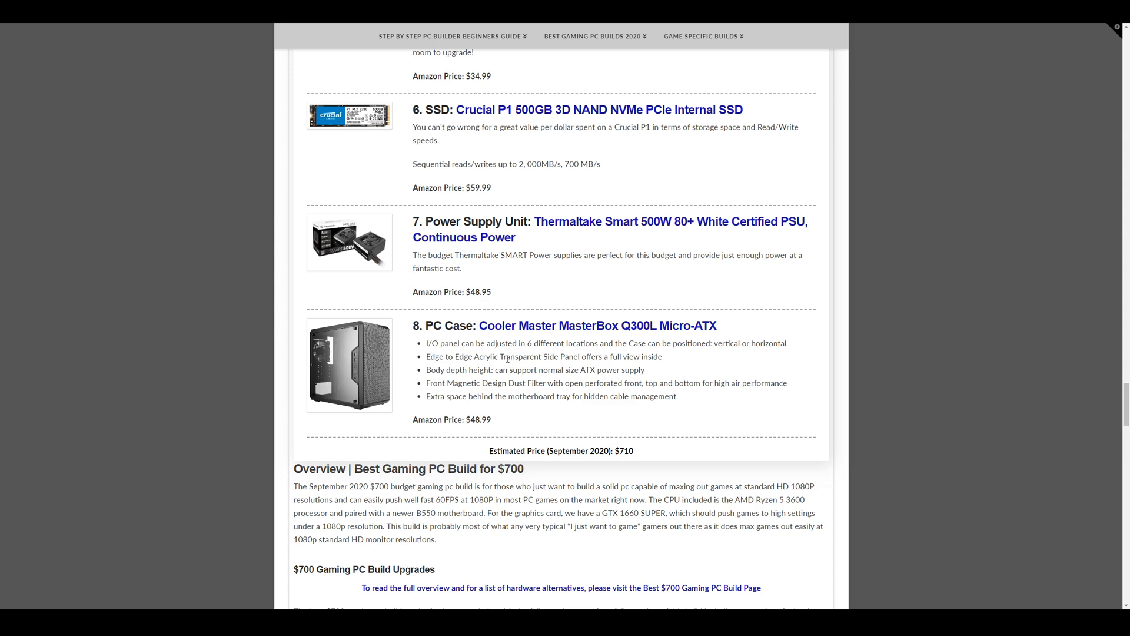
{"action": "scroll", "scroll_direction": "up", "scroll_amount": 3}
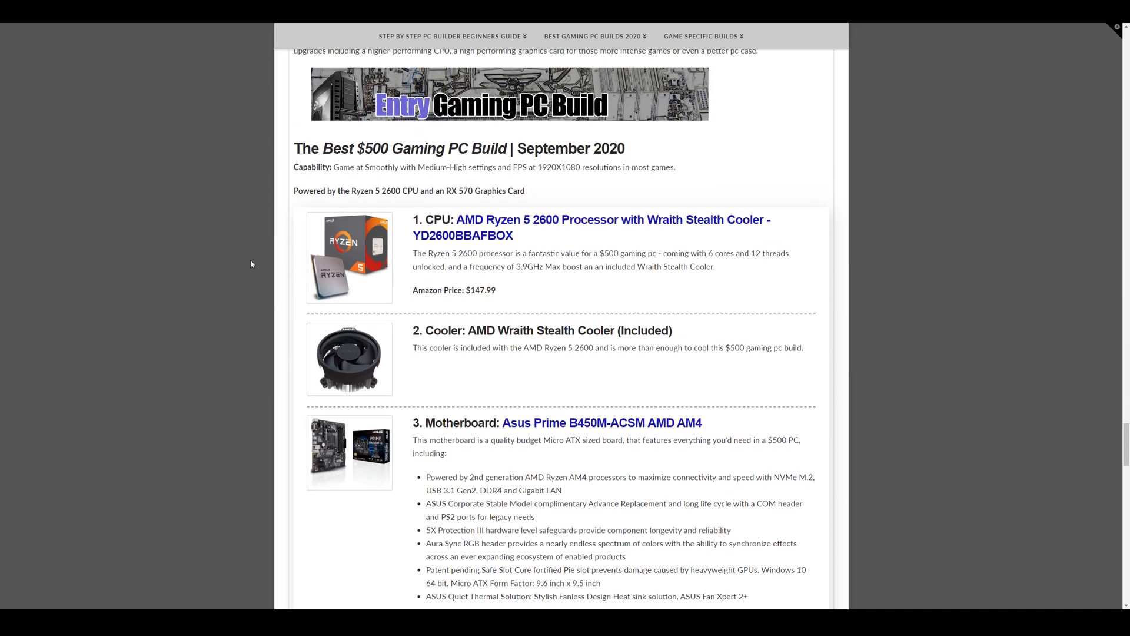
{"action": "mouse_move", "coordinate": [266, 259]}
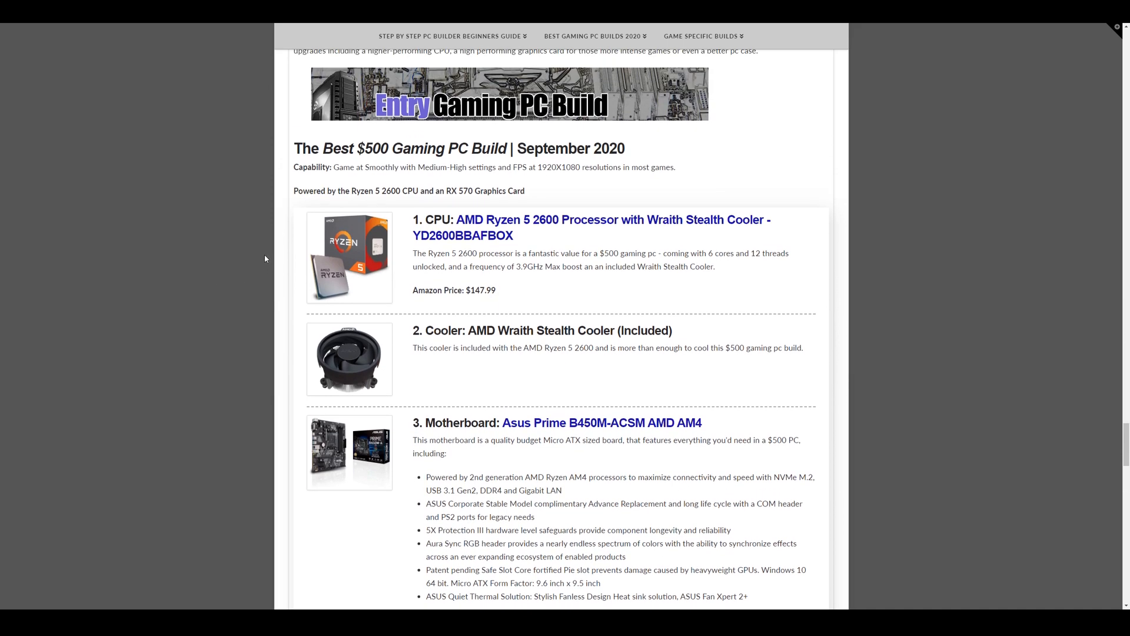
Scroll to the $500 build's GTX 1650 Super, Crucial Ballistix RAM and Crucial BX500 SSD.
{"action": "scroll", "scroll_direction": "down", "scroll_amount": 3}
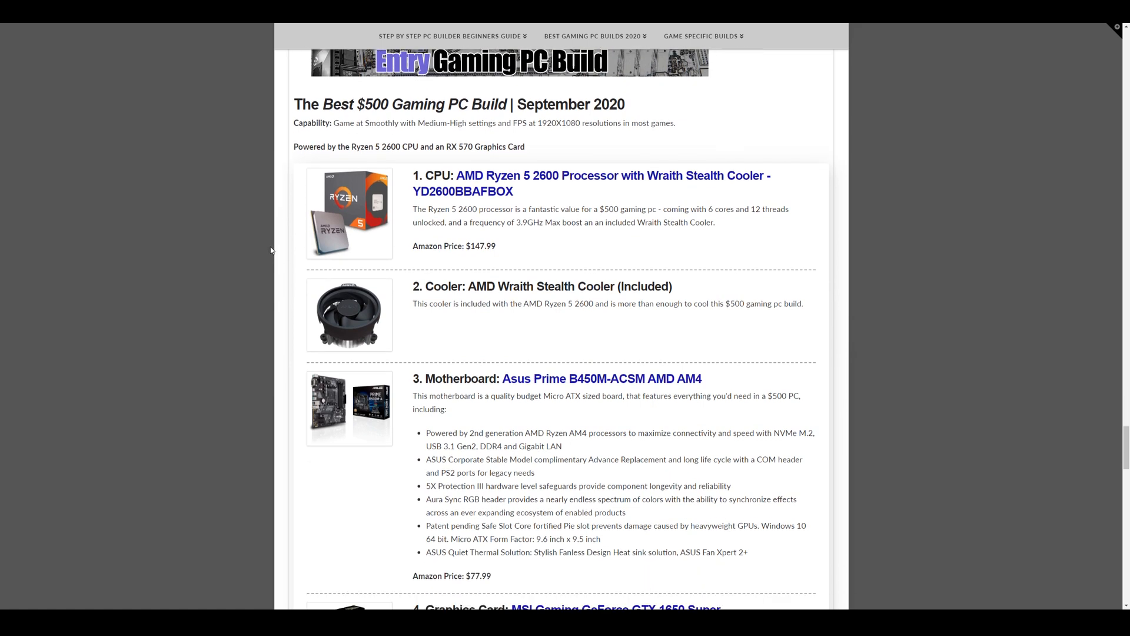
{"action": "mouse_move", "coordinate": [460, 261]}
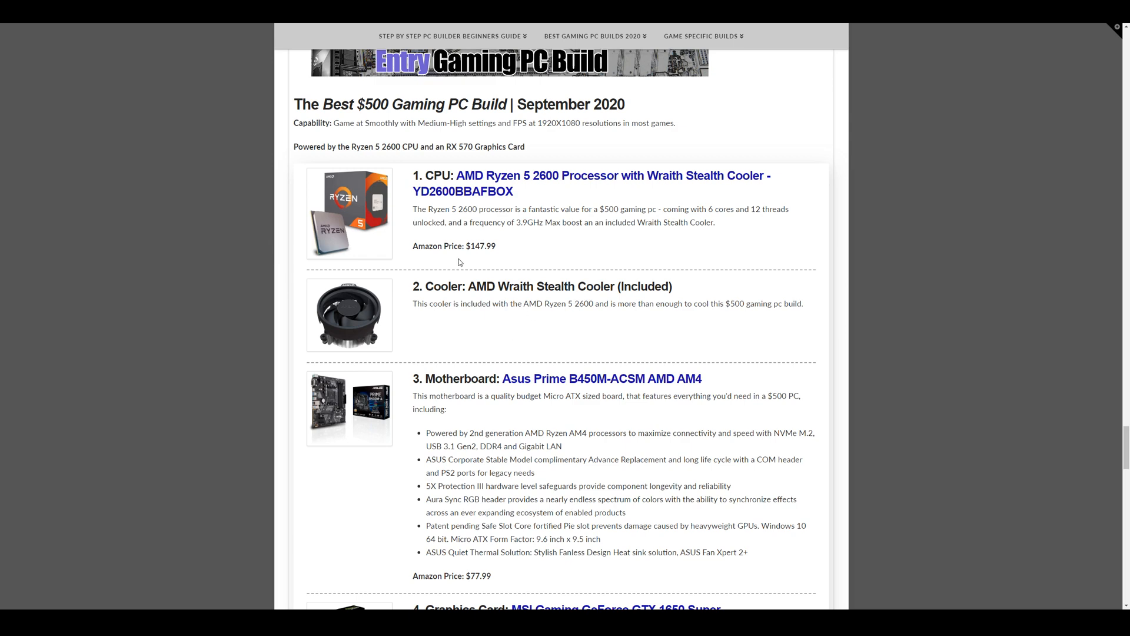
{"action": "scroll", "scroll_direction": "down", "scroll_amount": 3}
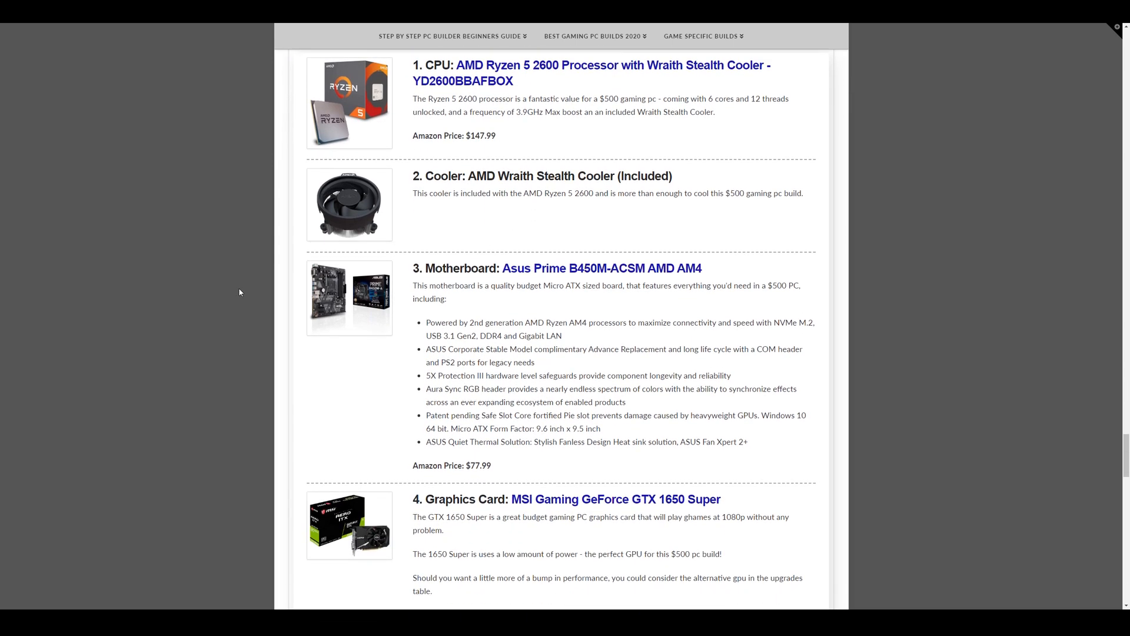
{"action": "scroll", "scroll_direction": "down", "scroll_amount": 3}
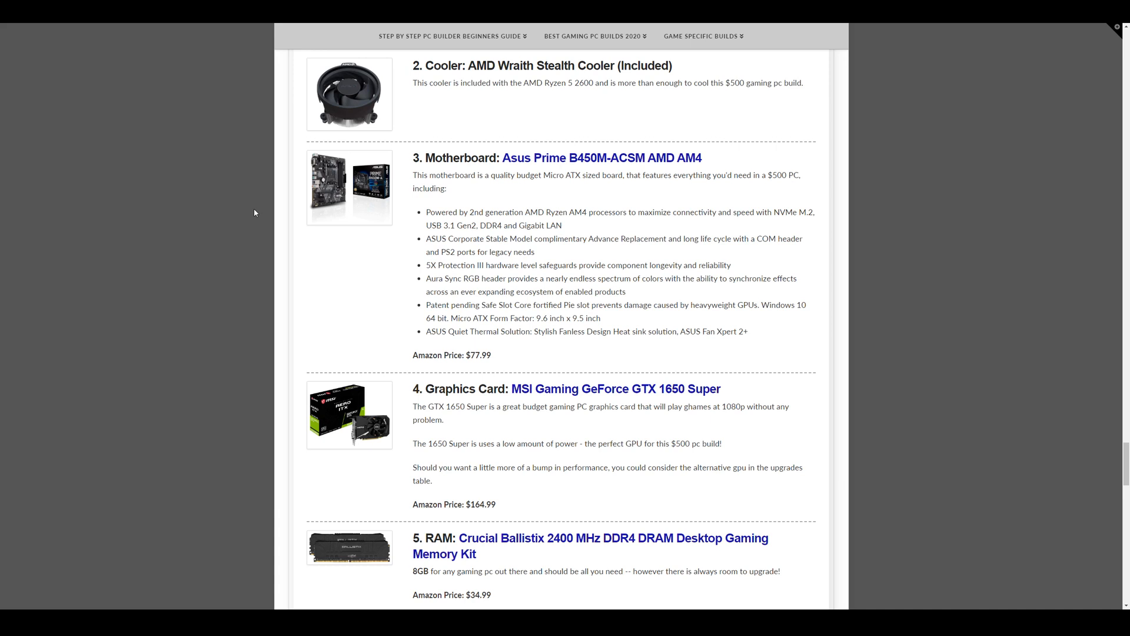
{"action": "mouse_move", "coordinate": [521, 276]}
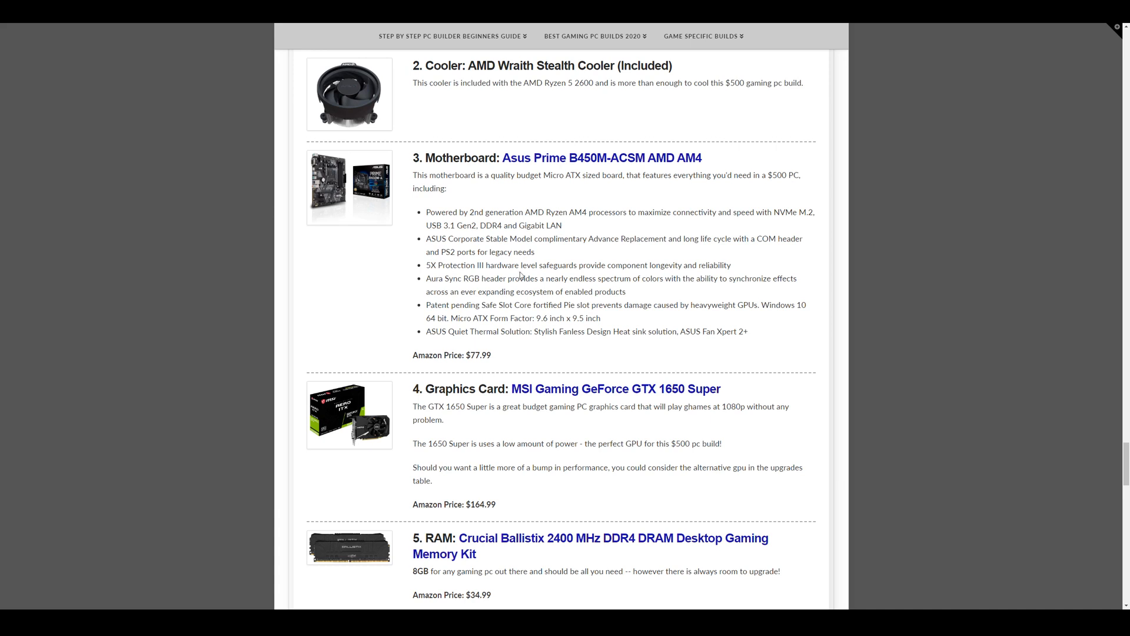
{"action": "mouse_move", "coordinate": [524, 374]}
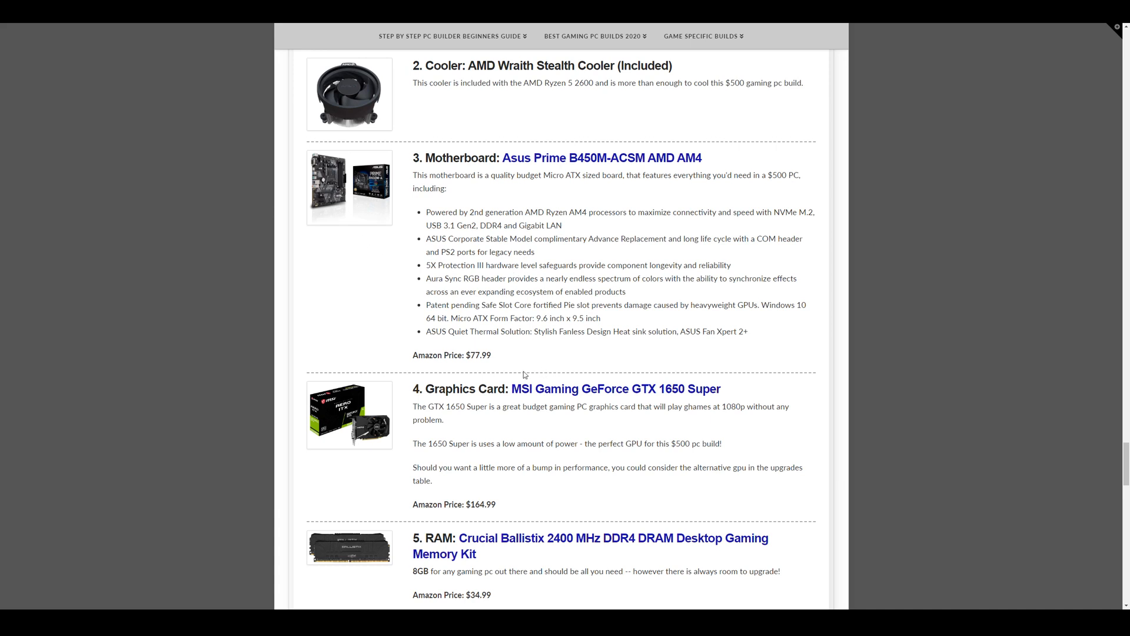
{"action": "scroll", "scroll_direction": "down", "scroll_amount": 3}
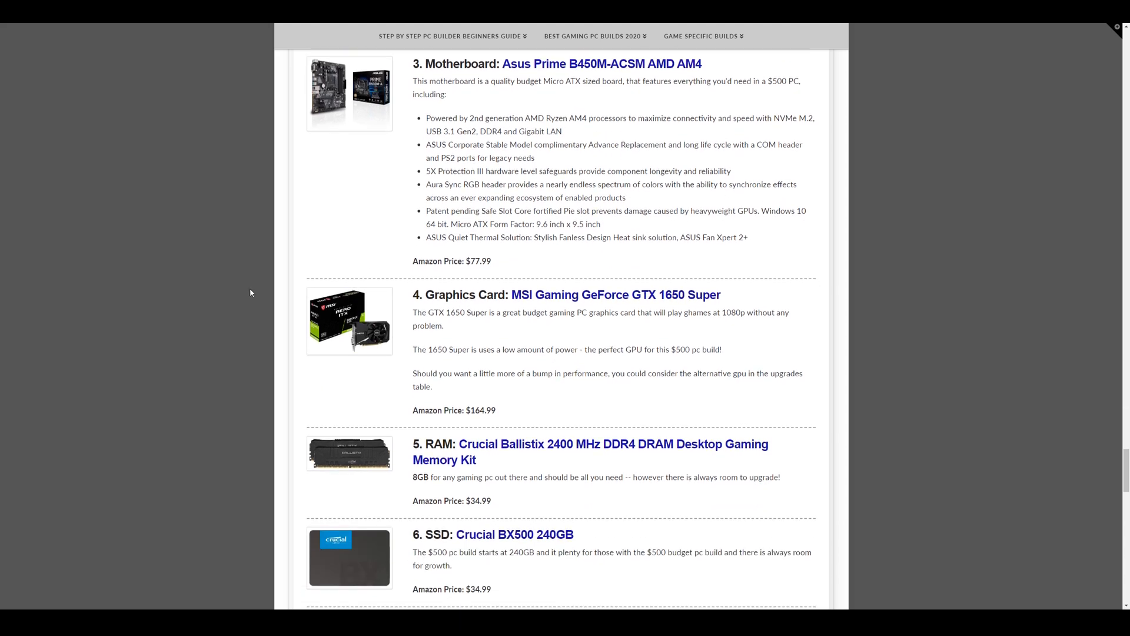
Scroll to the $500 build's Thermaltake 500W PSU, Versa H17 case and $525 estimate.
{"action": "scroll", "scroll_direction": "down", "scroll_amount": 3}
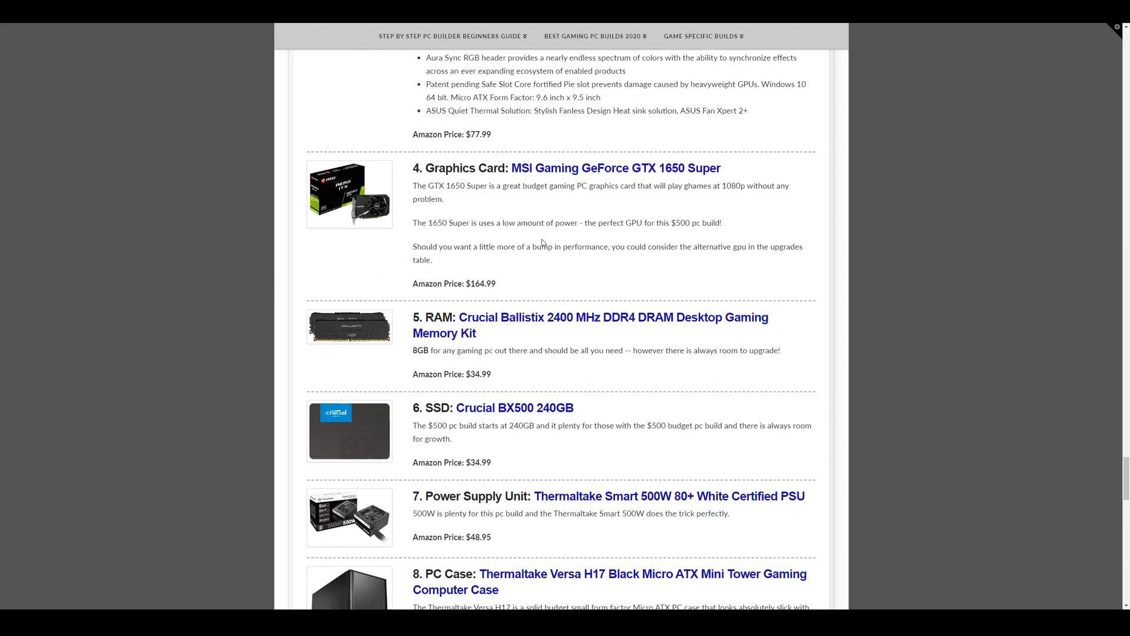
{"action": "mouse_move", "coordinate": [471, 217]}
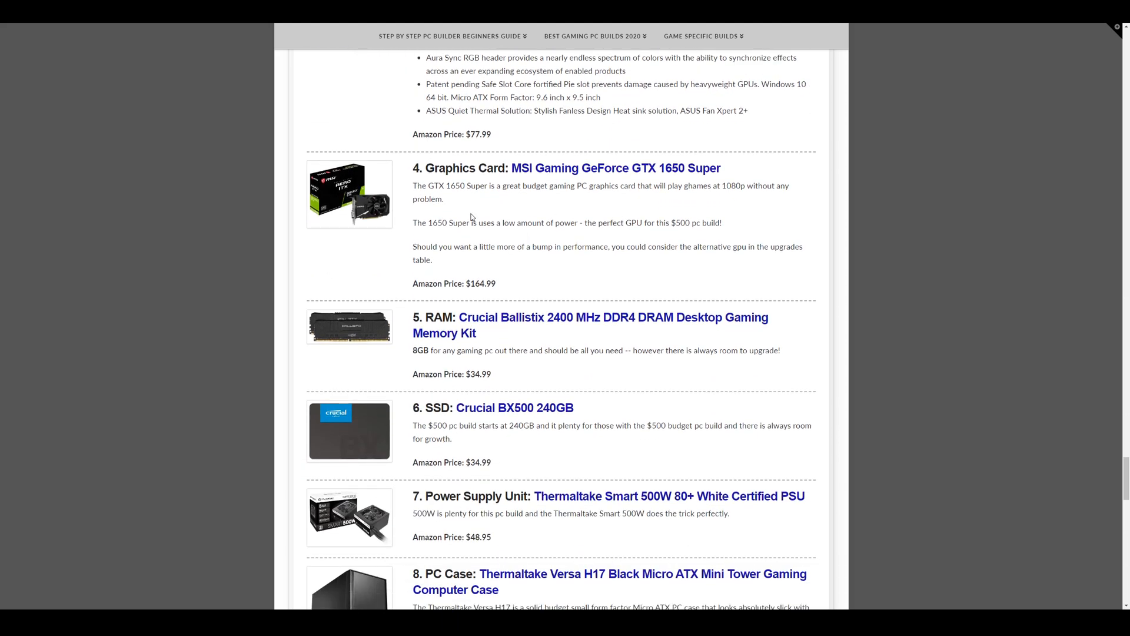
{"action": "scroll", "scroll_direction": "down", "scroll_amount": 3}
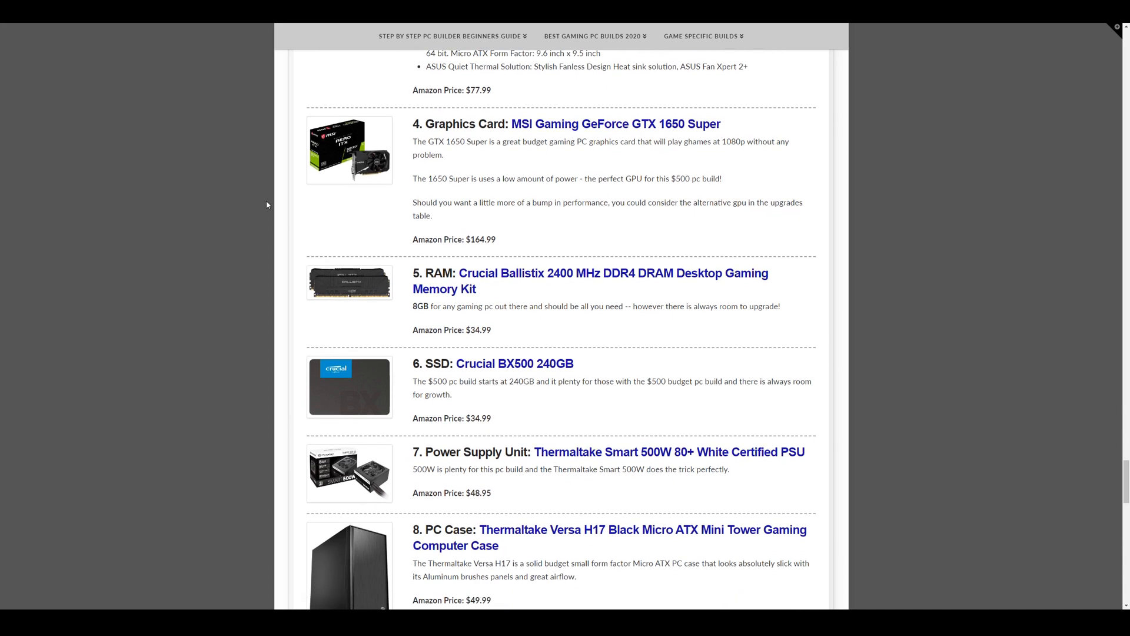
{"action": "scroll", "scroll_direction": "down", "scroll_amount": 3}
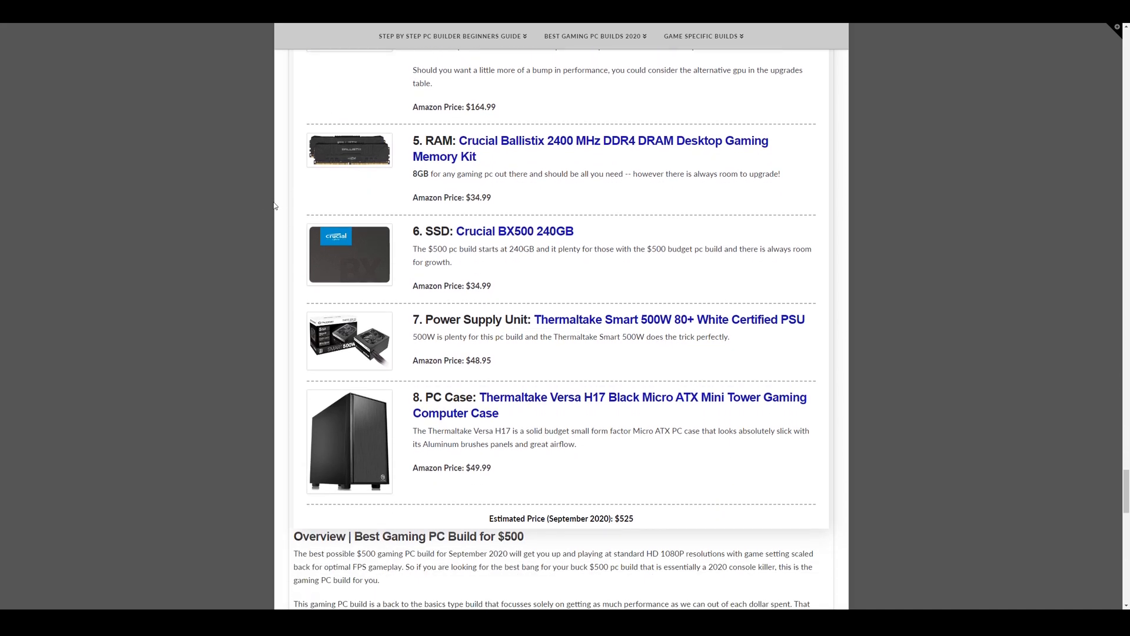
{"action": "mouse_move", "coordinate": [493, 167]}
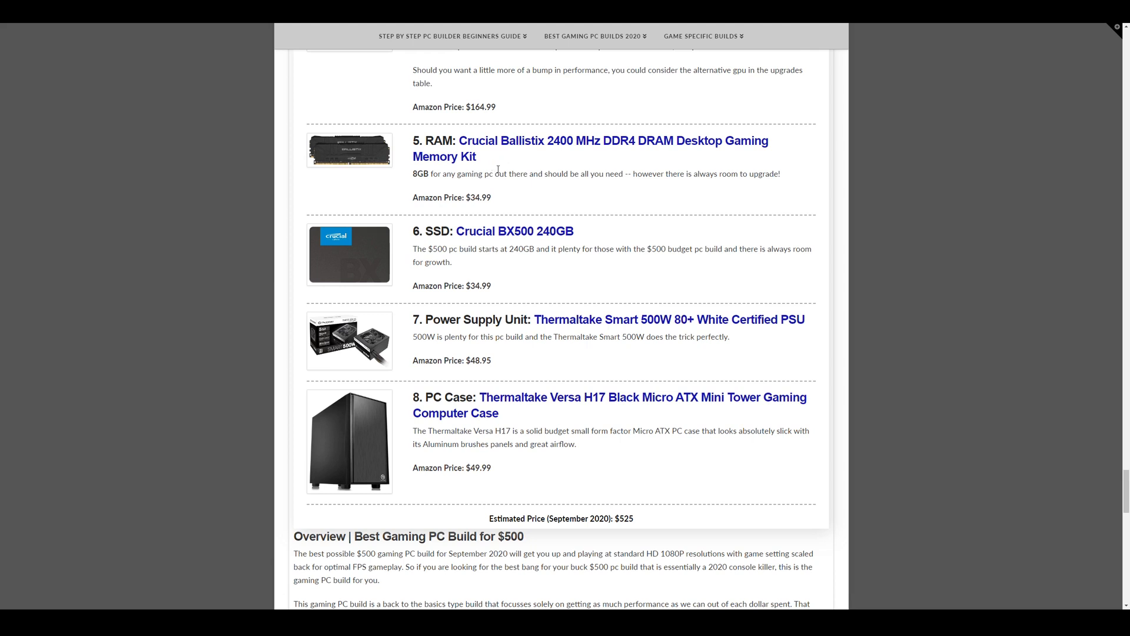
{"action": "mouse_move", "coordinate": [449, 164]}
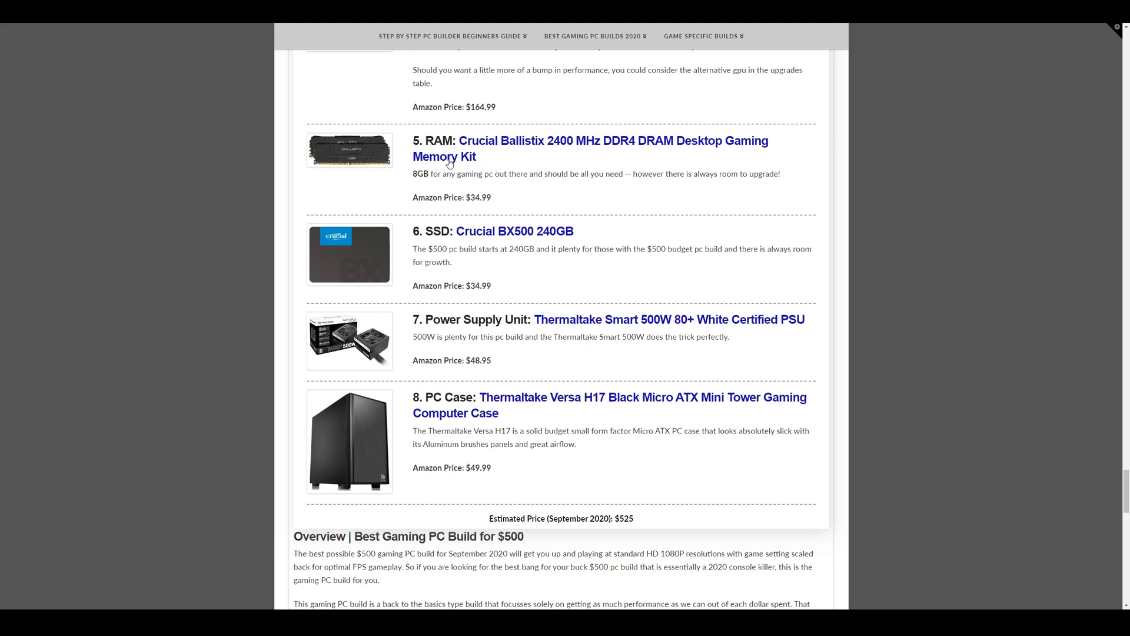
{"action": "mouse_move", "coordinate": [429, 184]}
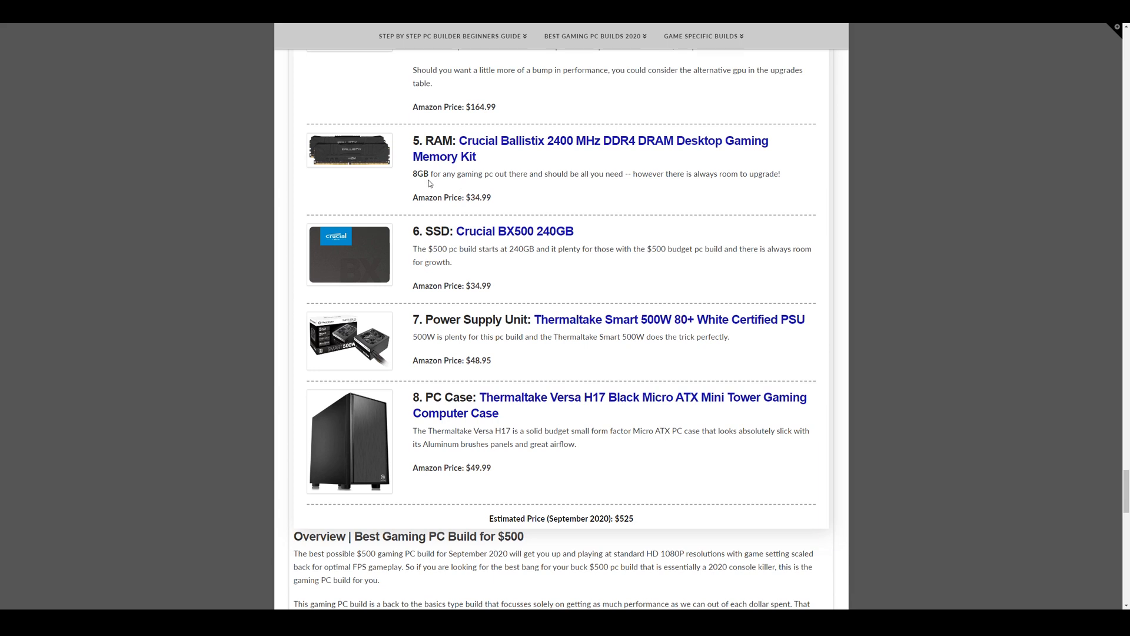
{"action": "scroll", "scroll_direction": "down", "scroll_amount": 3}
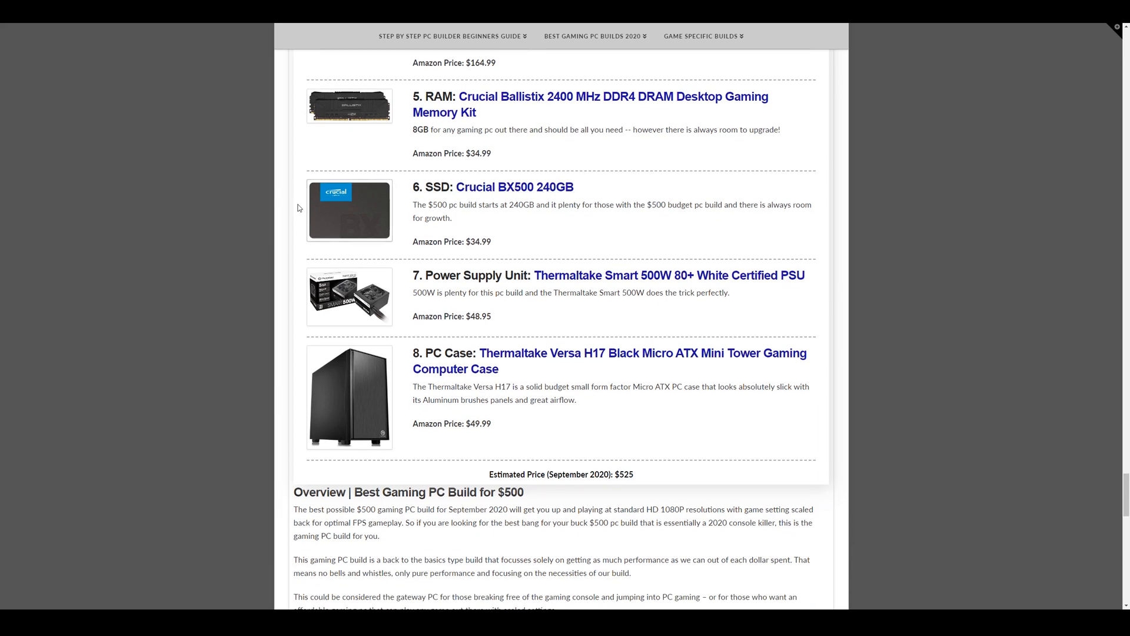
{"action": "mouse_move", "coordinate": [301, 202]}
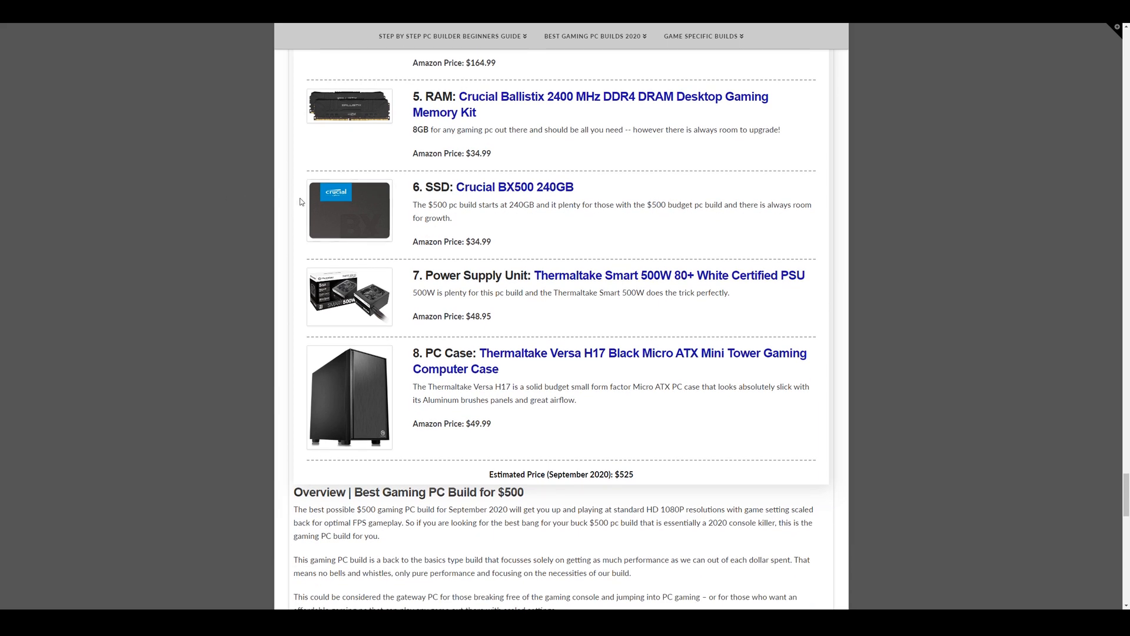
{"action": "mouse_move", "coordinate": [551, 222]}
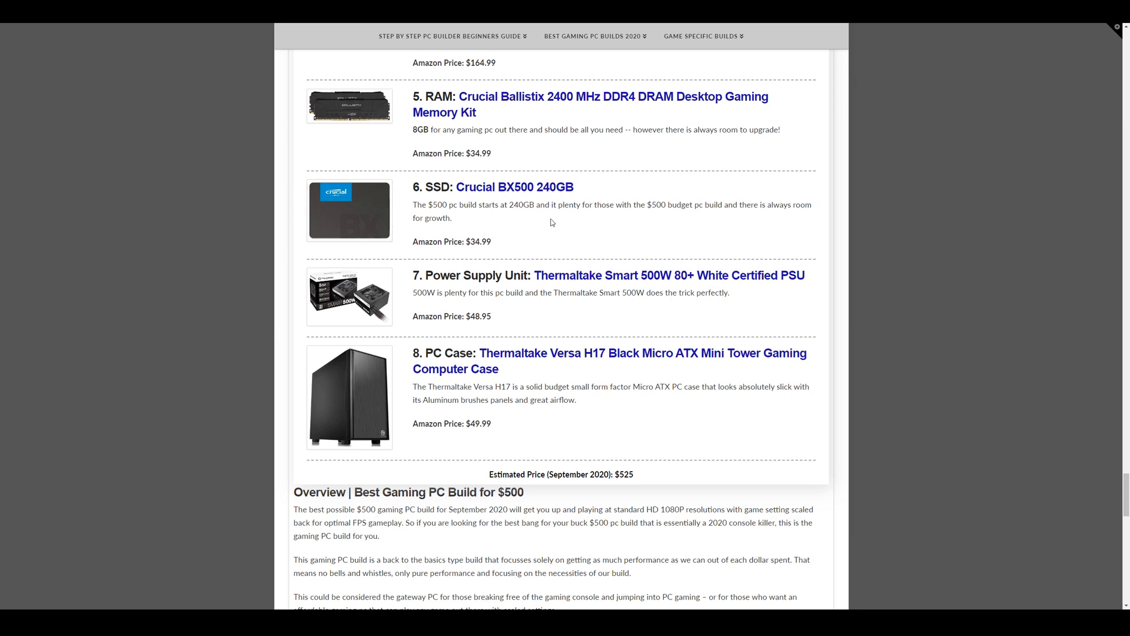
{"action": "mouse_move", "coordinate": [567, 263]}
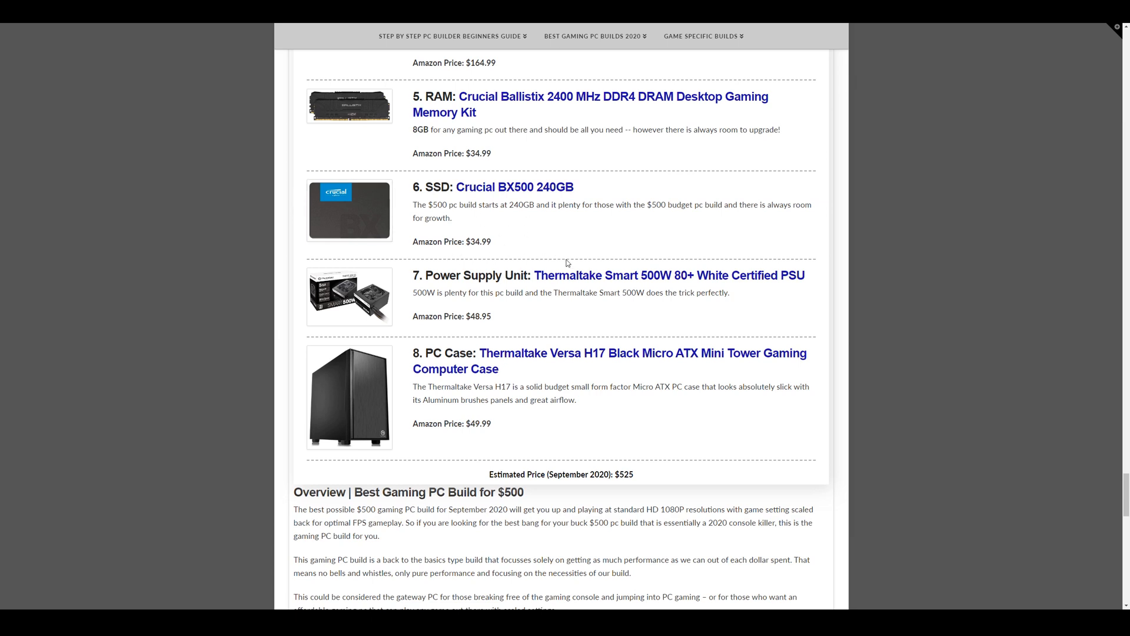
{"action": "scroll", "scroll_direction": "down", "scroll_amount": 3}
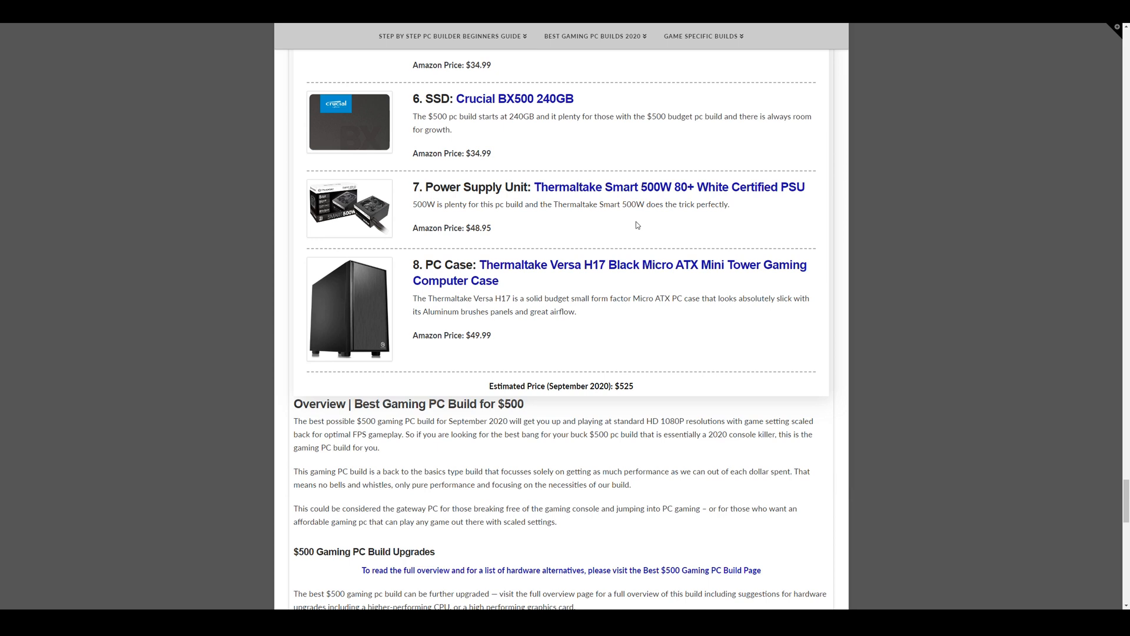
{"action": "mouse_move", "coordinate": [495, 253]}
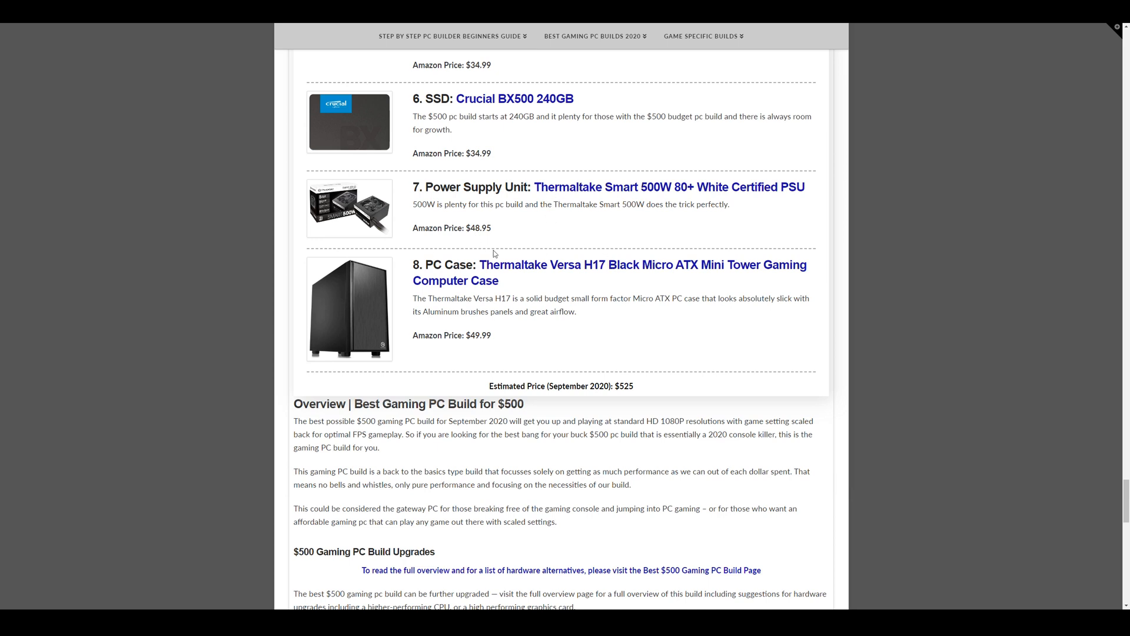
Scroll down through the $500 build overview and upgrades note to Gaming PC Peripherals and Operating Systems.
{"action": "scroll", "scroll_direction": "down", "scroll_amount": 3}
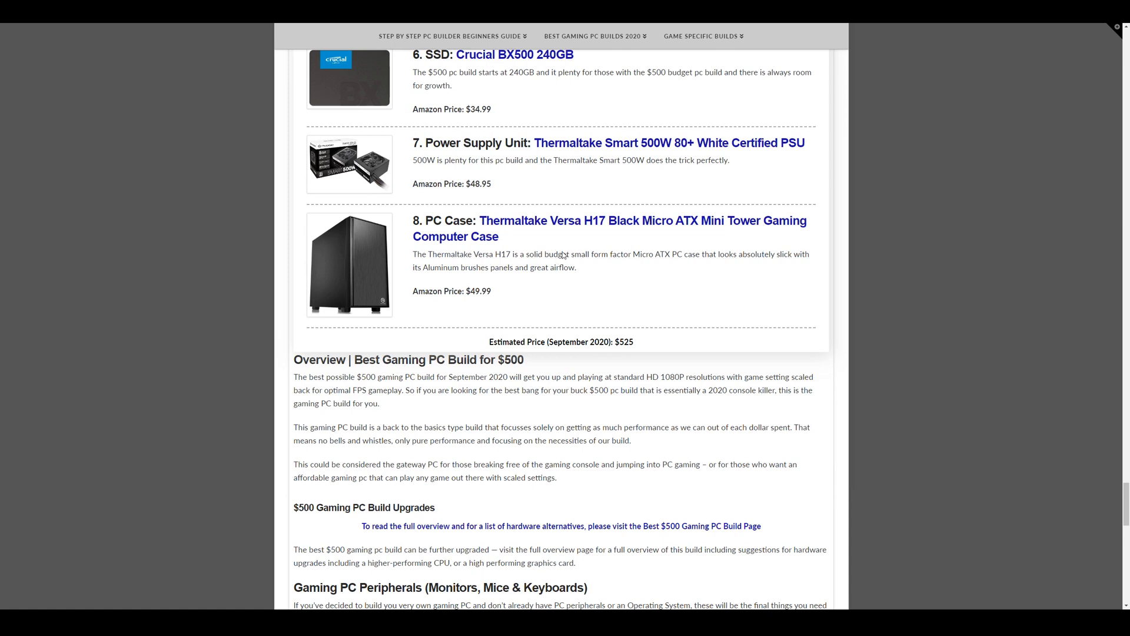
{"action": "mouse_move", "coordinate": [502, 272]}
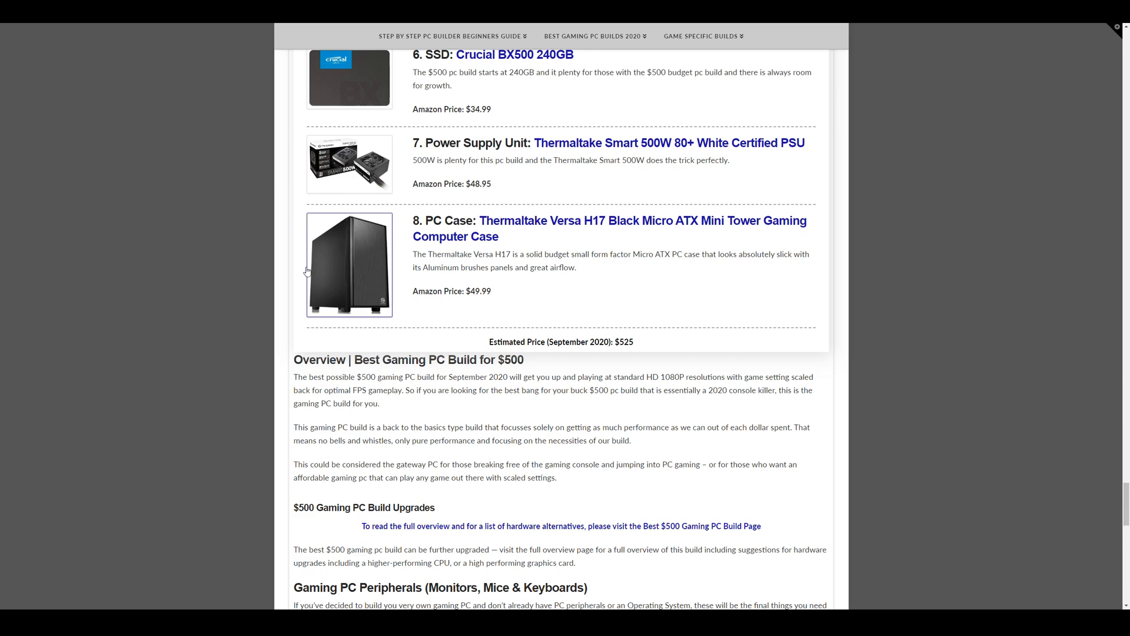
{"action": "mouse_move", "coordinate": [431, 327]}
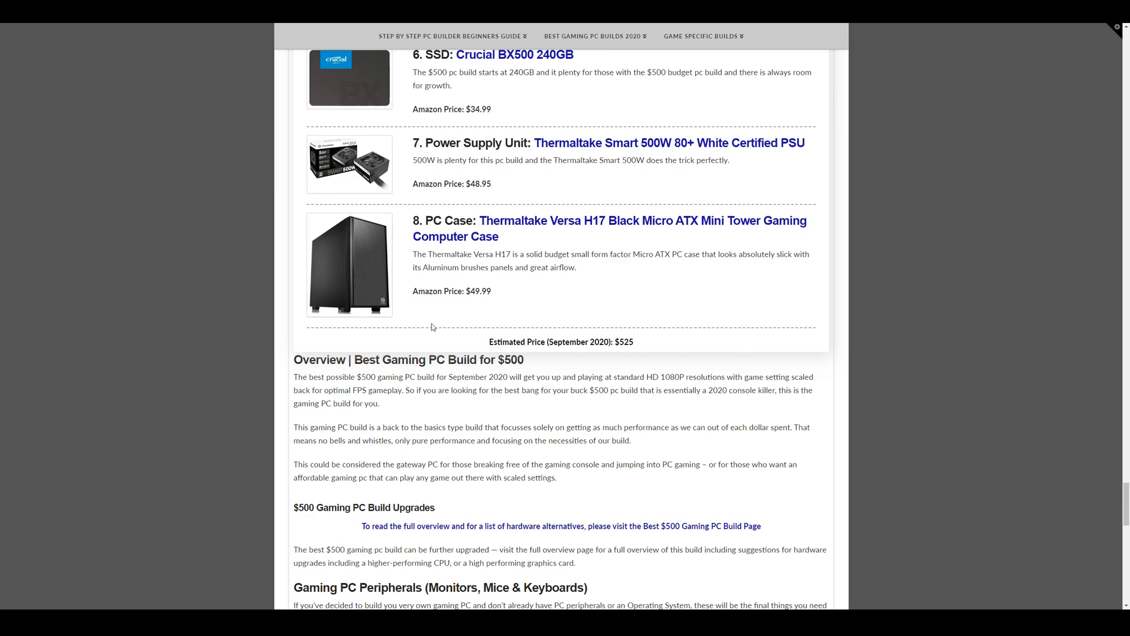
{"action": "scroll", "scroll_direction": "up", "scroll_amount": 3}
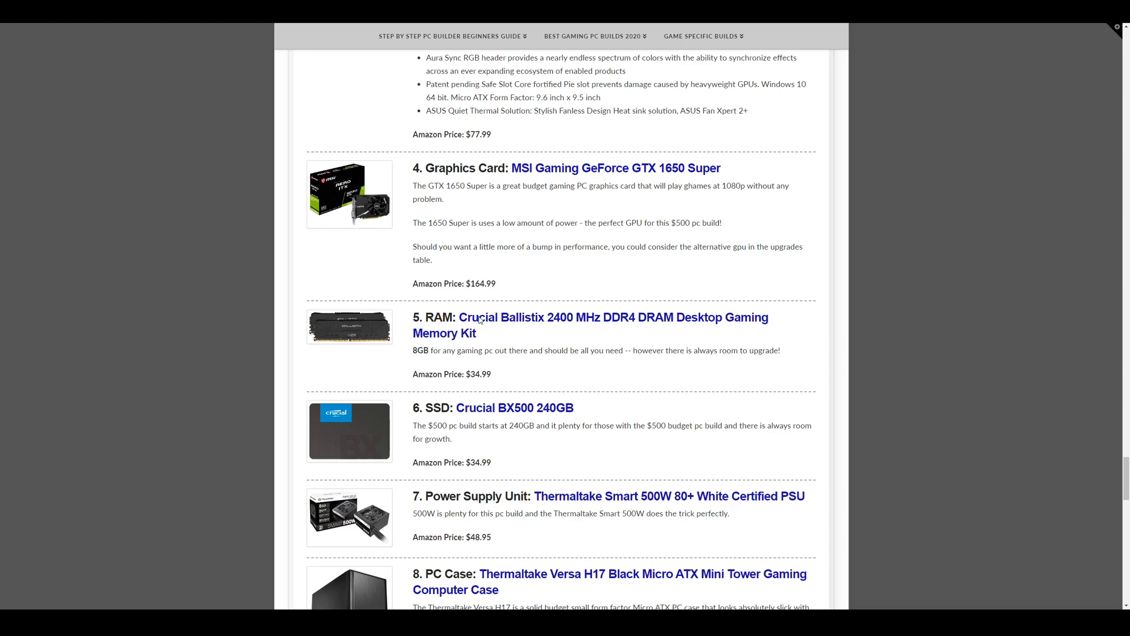
{"action": "scroll", "scroll_direction": "down", "scroll_amount": 3}
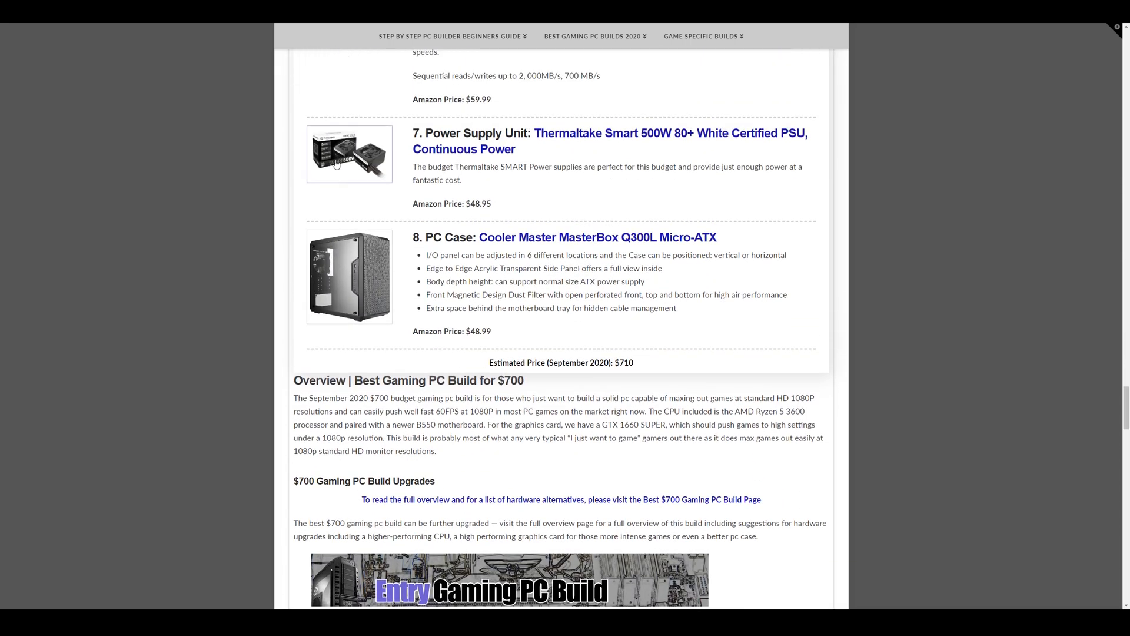
{"action": "scroll", "scroll_direction": "down", "scroll_amount": 3}
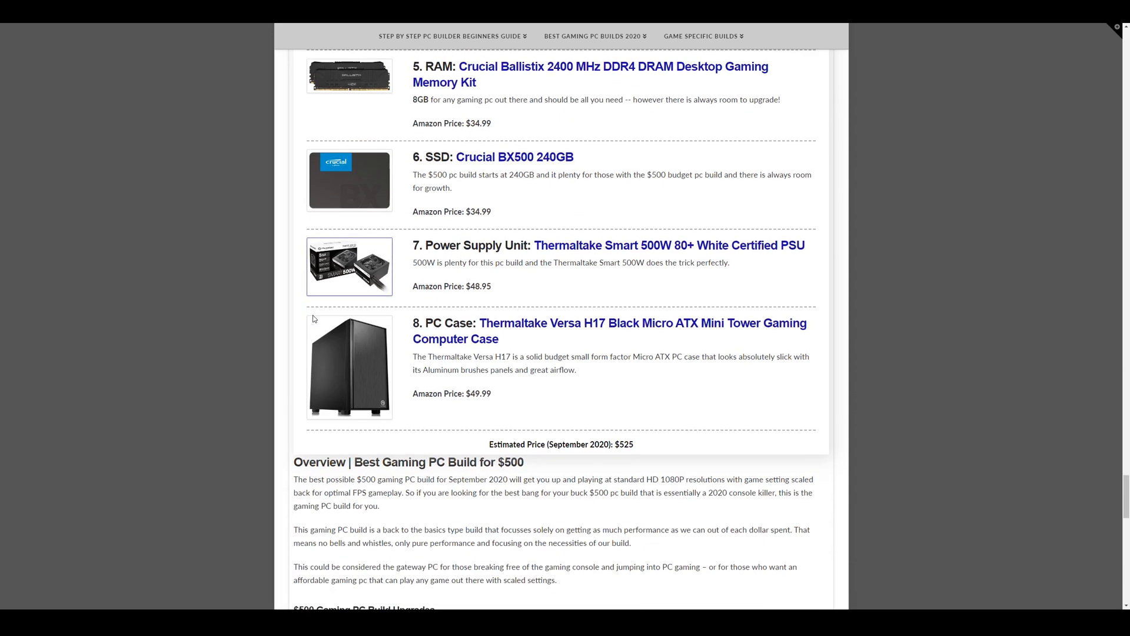
{"action": "scroll", "scroll_direction": "down", "scroll_amount": 3}
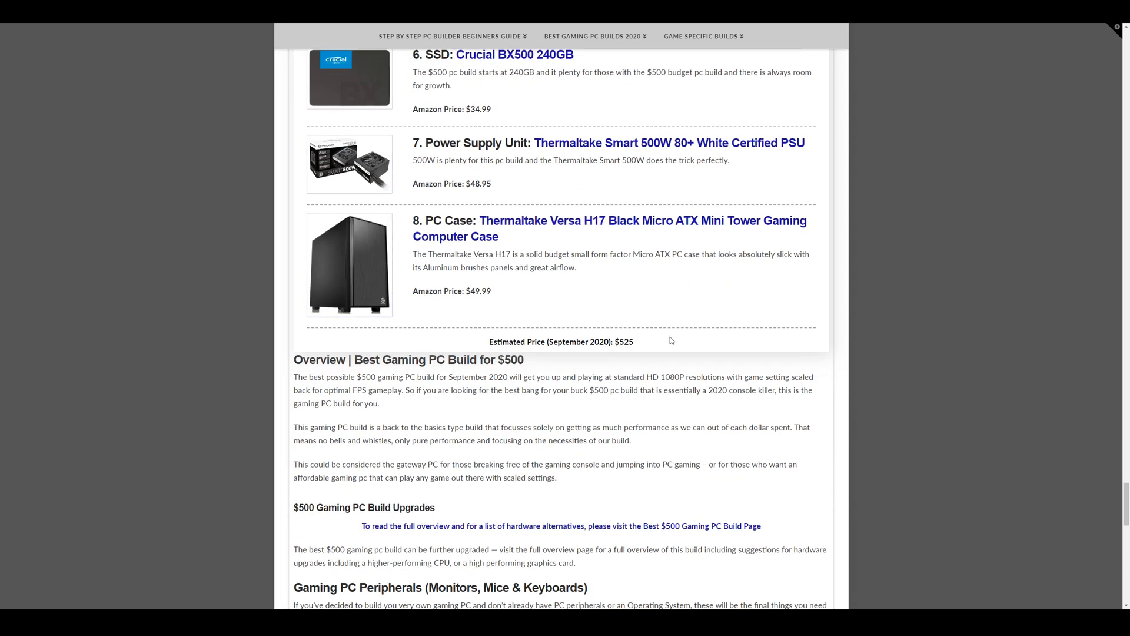
{"action": "mouse_move", "coordinate": [501, 302]}
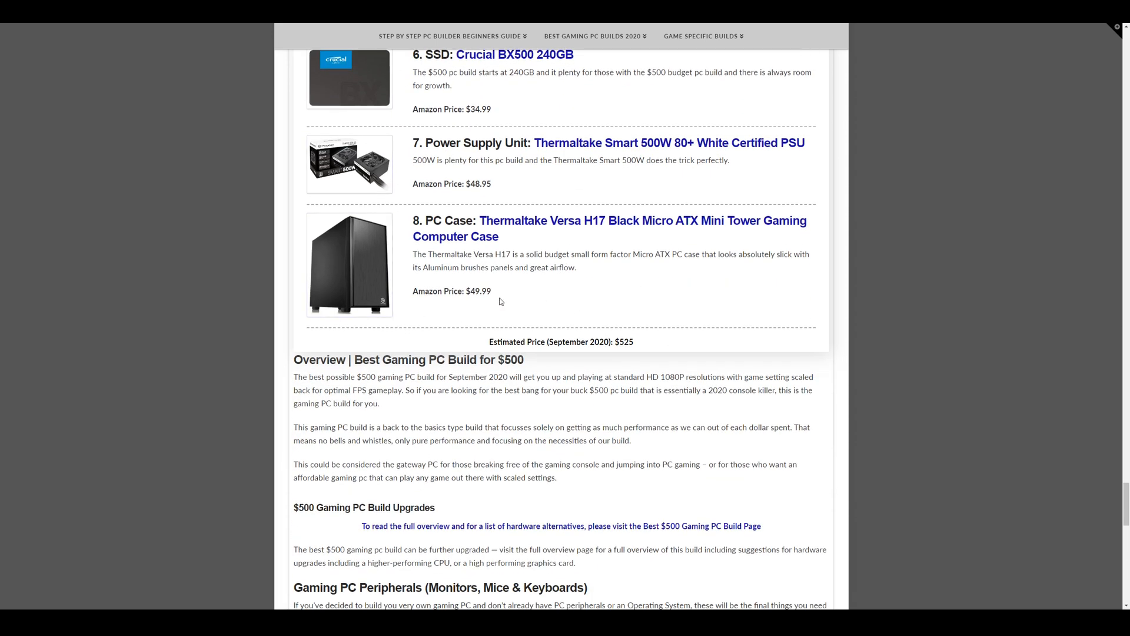
{"action": "scroll", "scroll_direction": "down", "scroll_amount": 3}
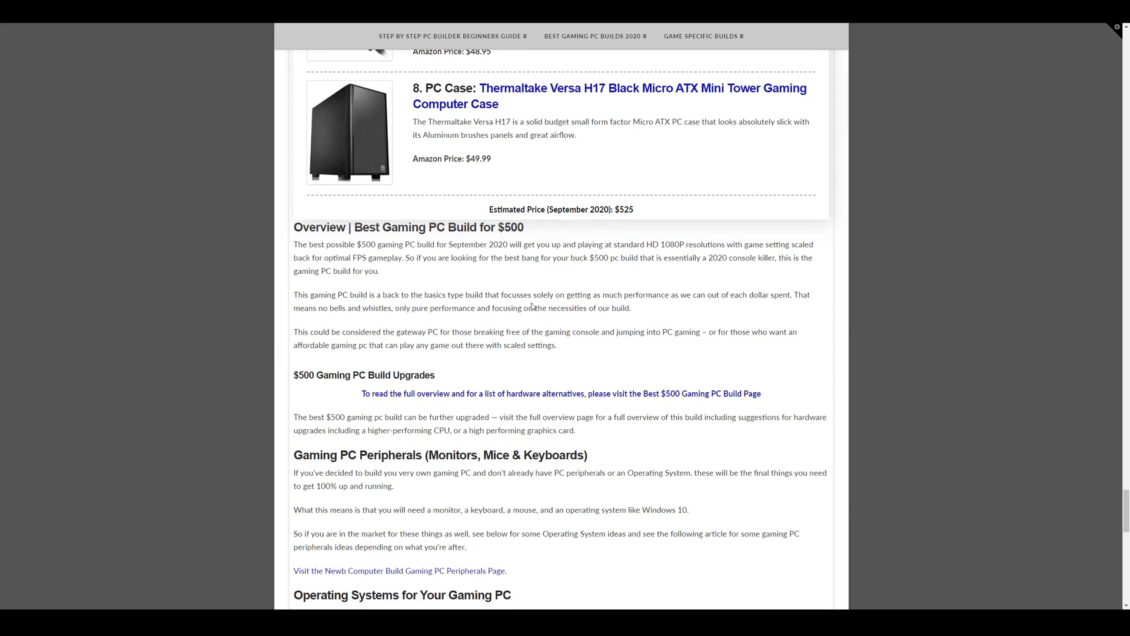
Scroll back up to the $500 build's RAM, SSD, power supply and case entries.
{"action": "scroll", "scroll_direction": "up", "scroll_amount": 3}
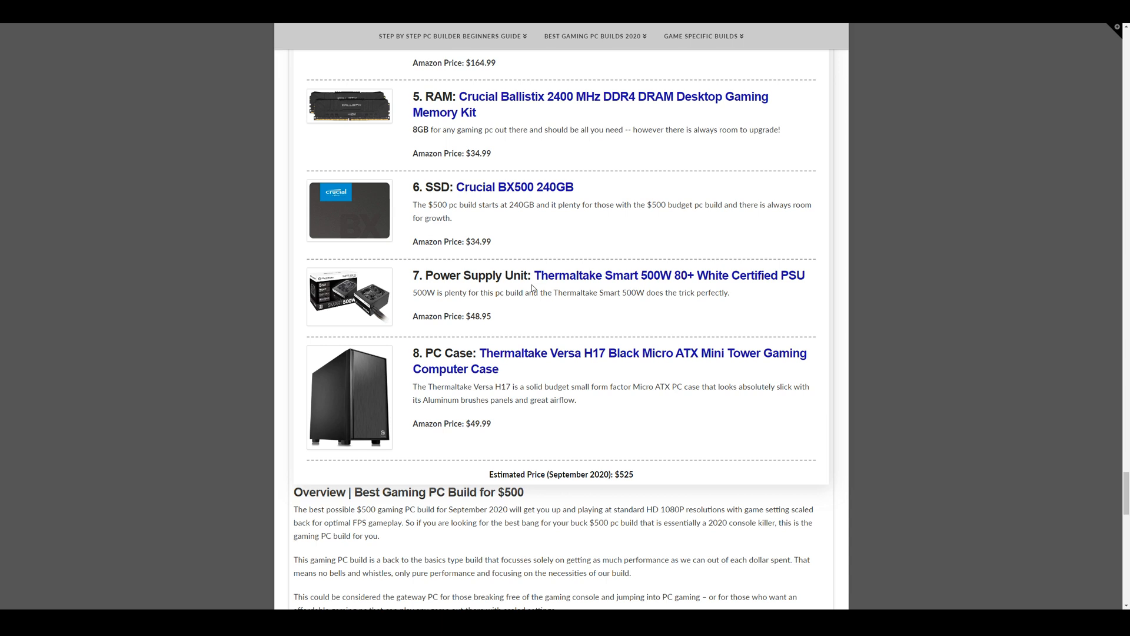
{"action": "mouse_move", "coordinate": [535, 276]}
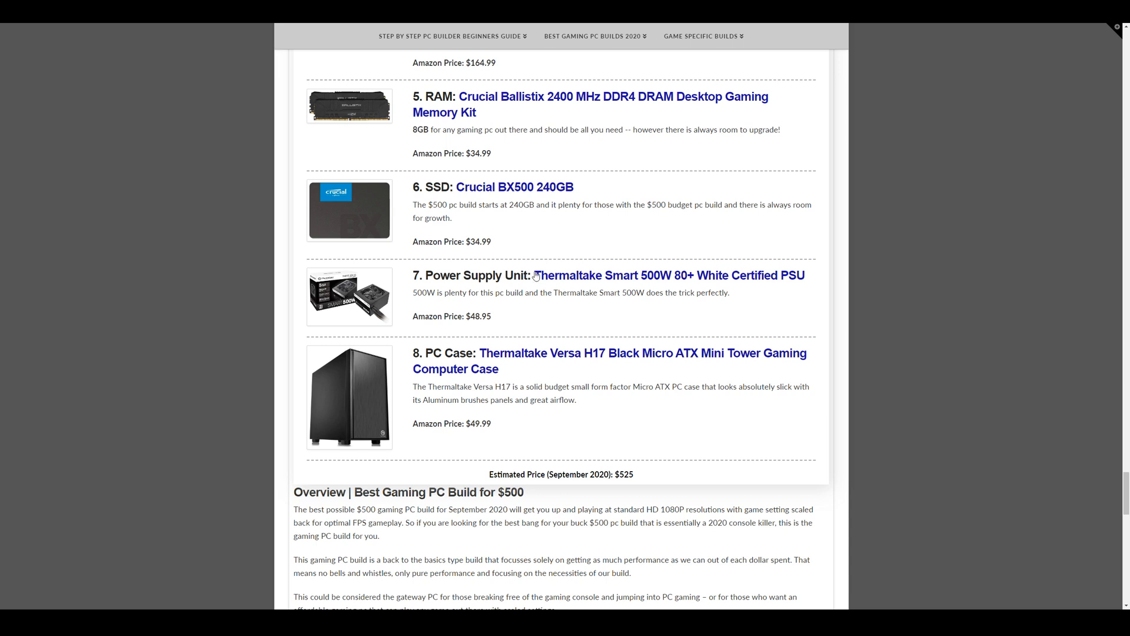
{"action": "scroll", "scroll_direction": "down", "scroll_amount": 3}
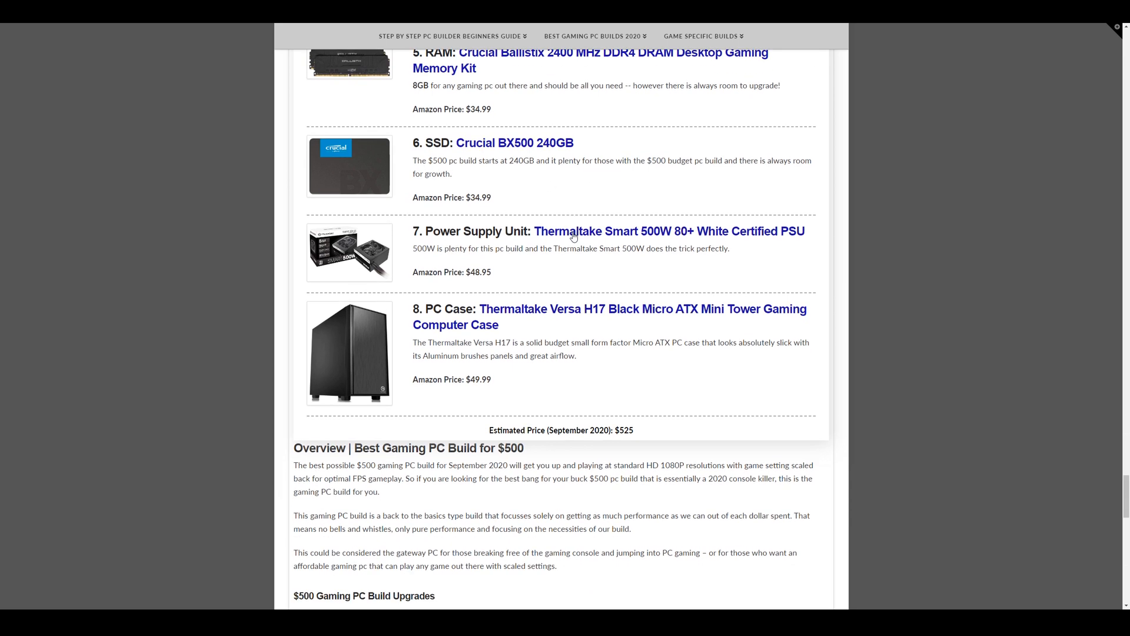
{"action": "mouse_move", "coordinate": [524, 142]}
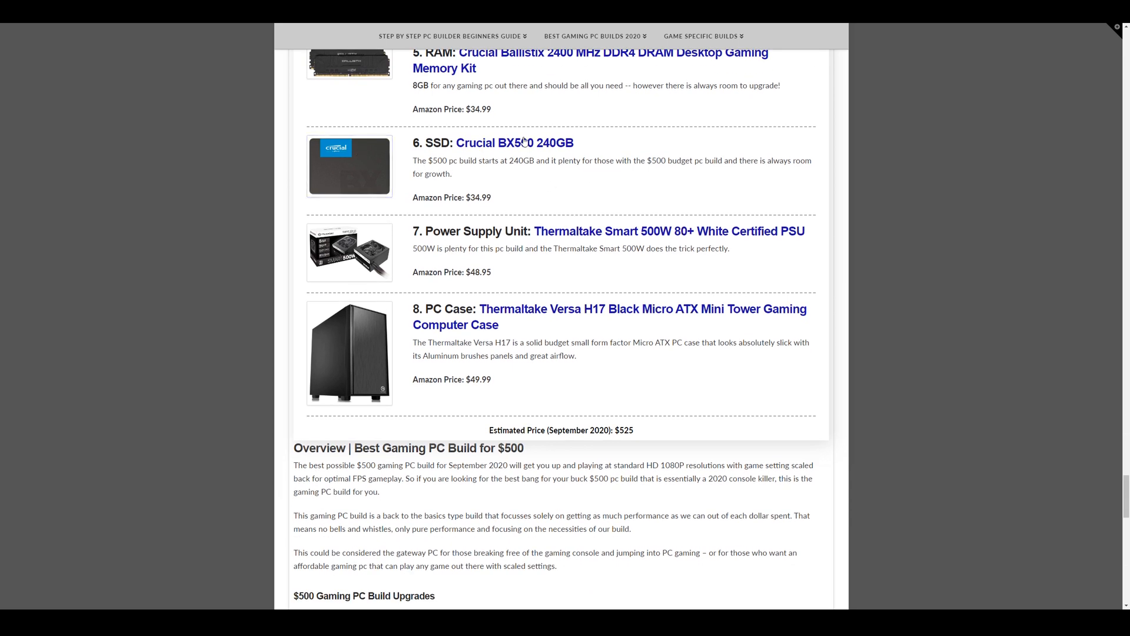
{"action": "mouse_move", "coordinate": [496, 280]}
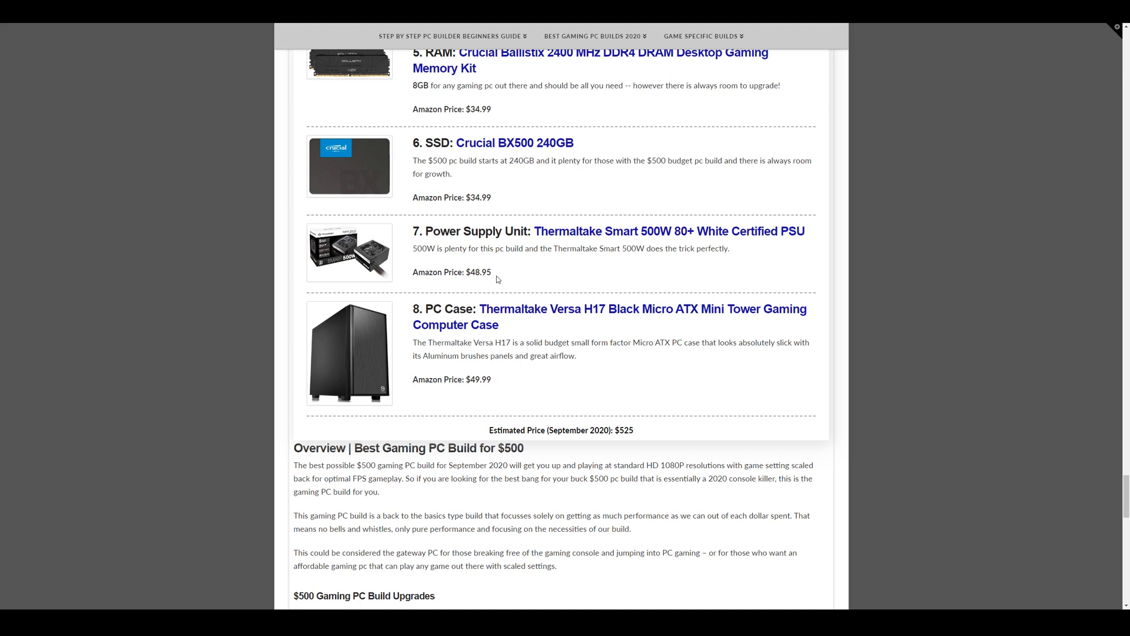
{"action": "mouse_move", "coordinate": [497, 279]}
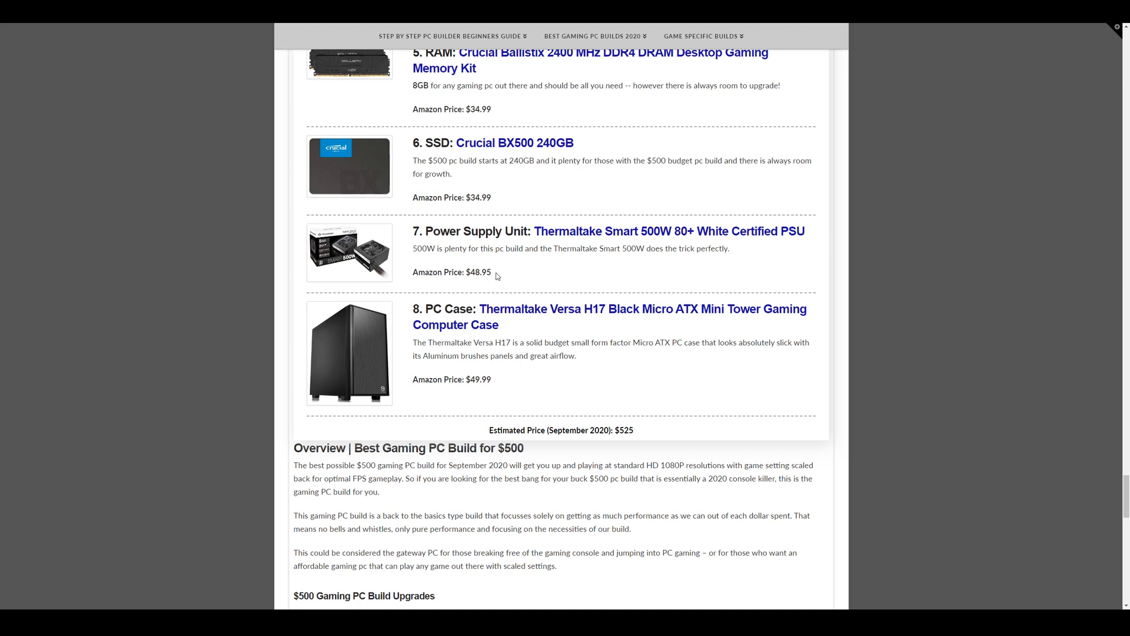
{"action": "scroll", "scroll_direction": "up", "scroll_amount": 3}
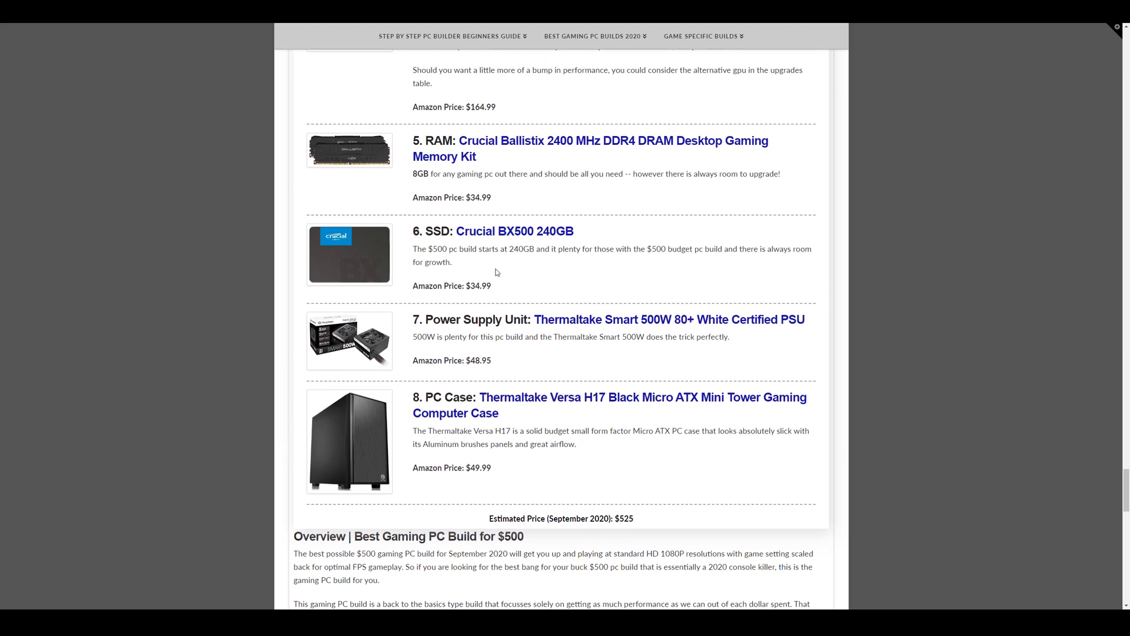